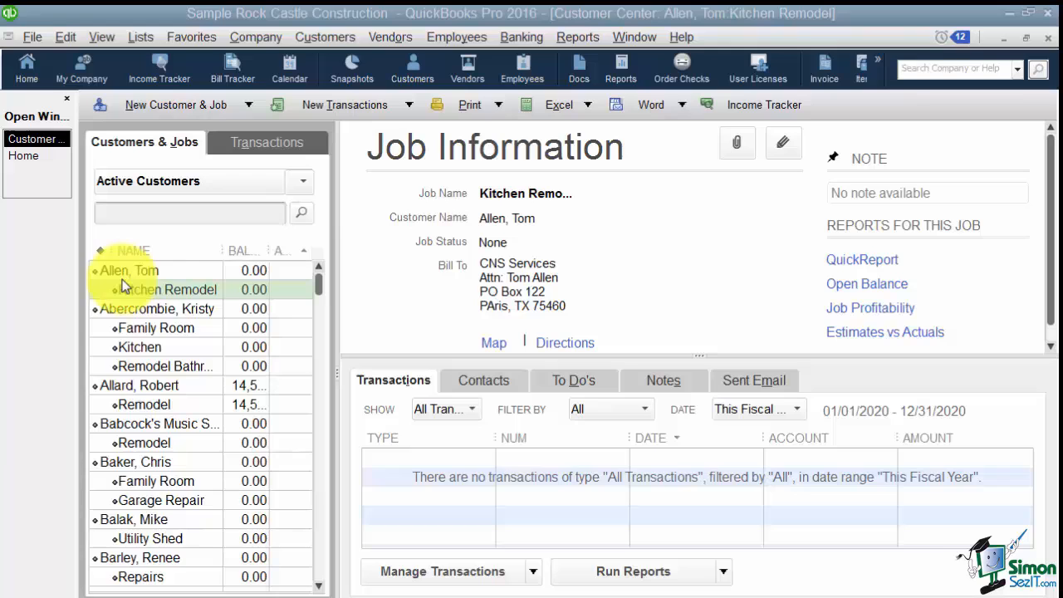
Step: View Allen, Tom's Kitchen Remodel job, then return to the Home page
left_click(127, 269)
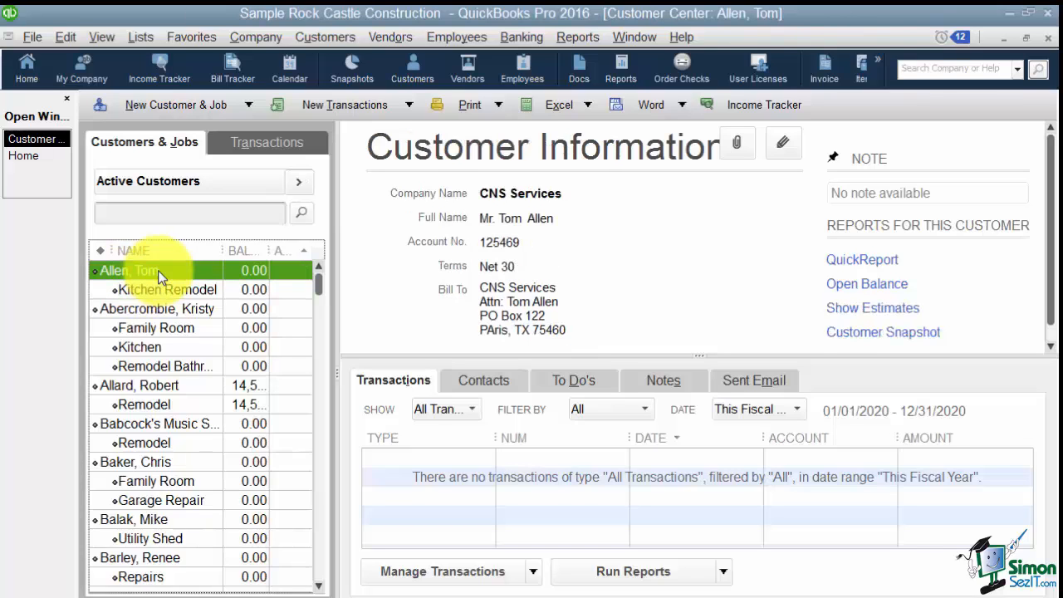
left_click(167, 289)
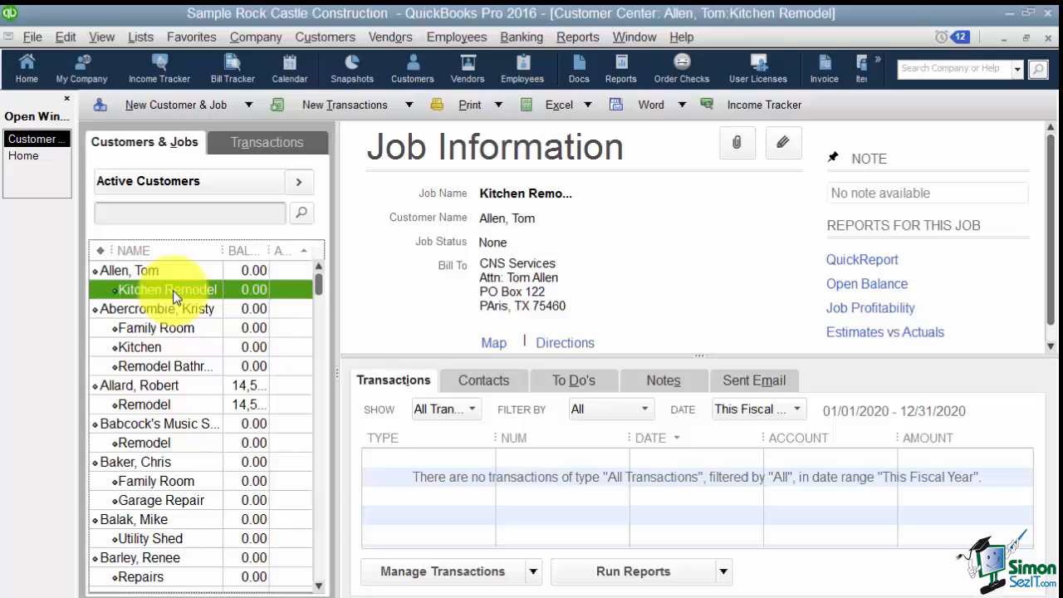
mouse_move(29, 155)
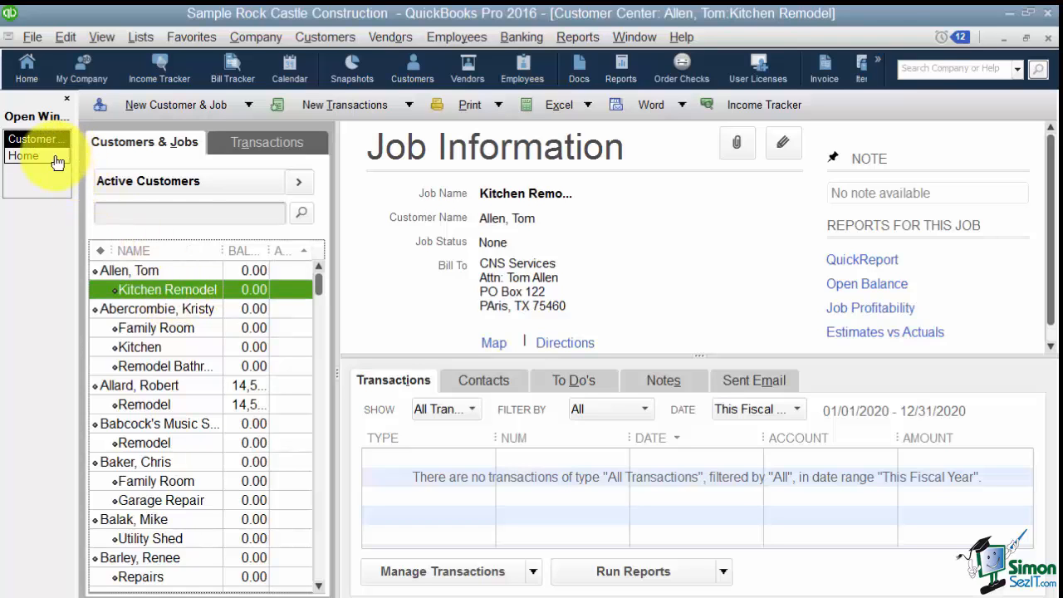
left_click(23, 138)
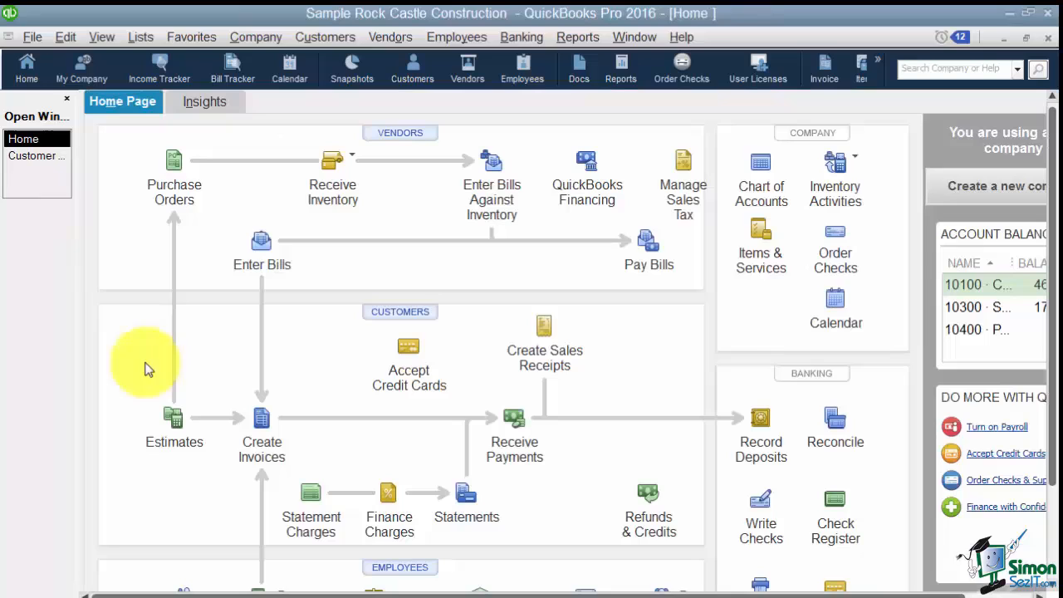
mouse_move(182, 389)
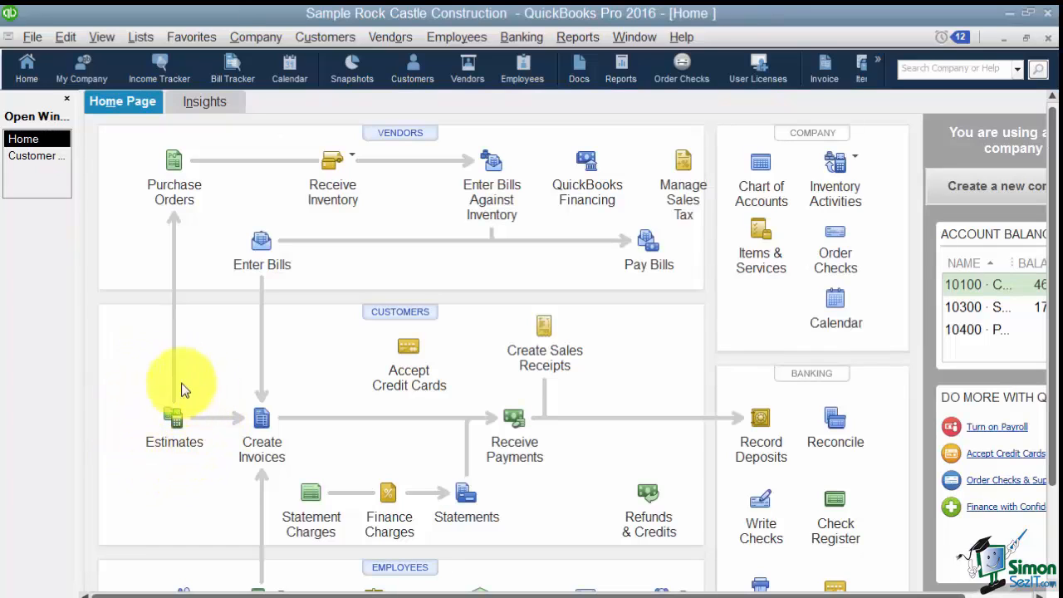
mouse_move(199, 463)
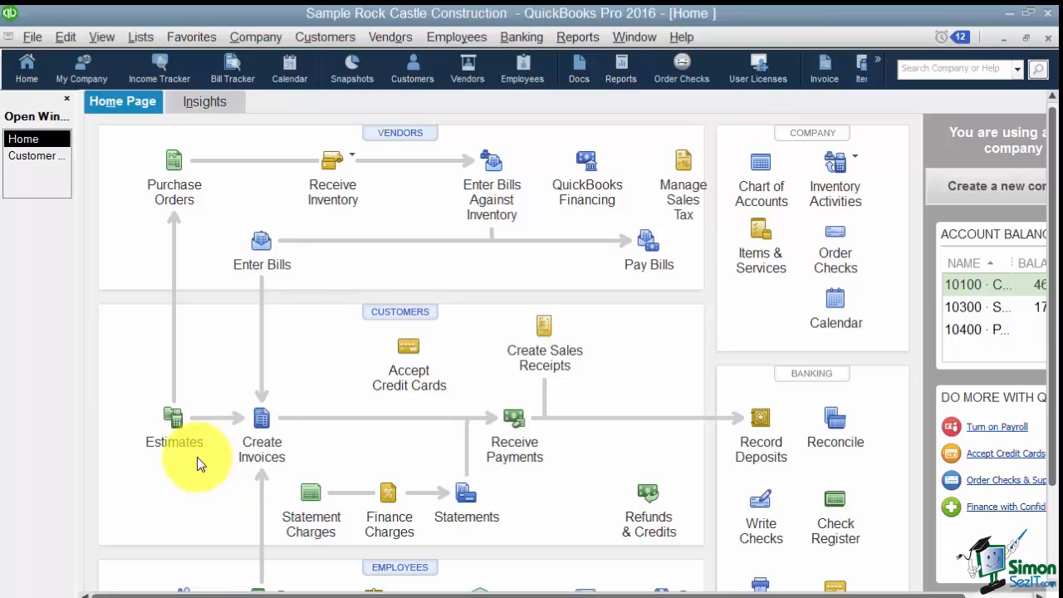
mouse_move(203, 421)
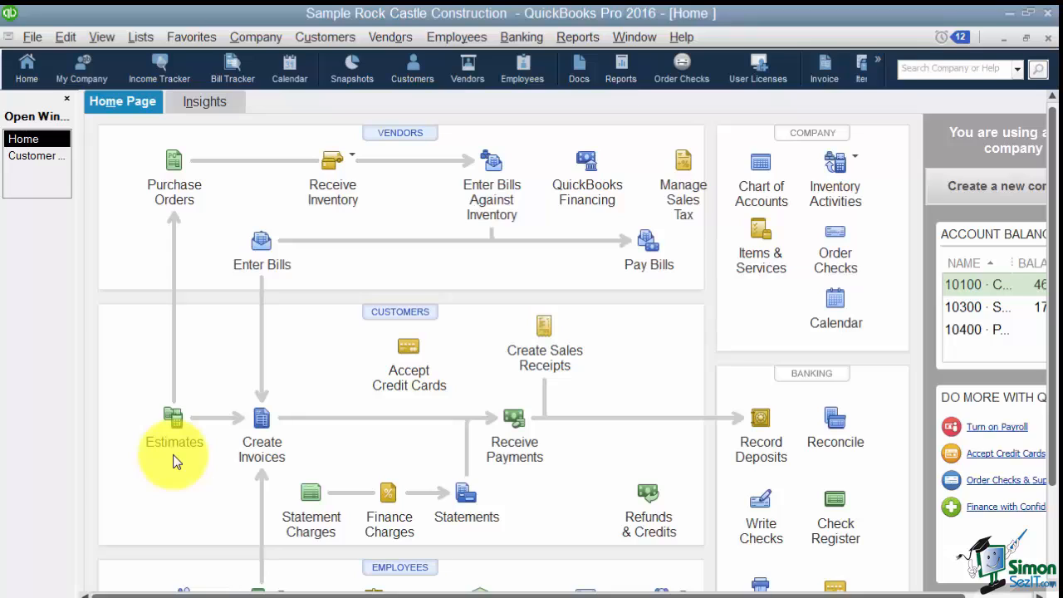
mouse_move(261, 436)
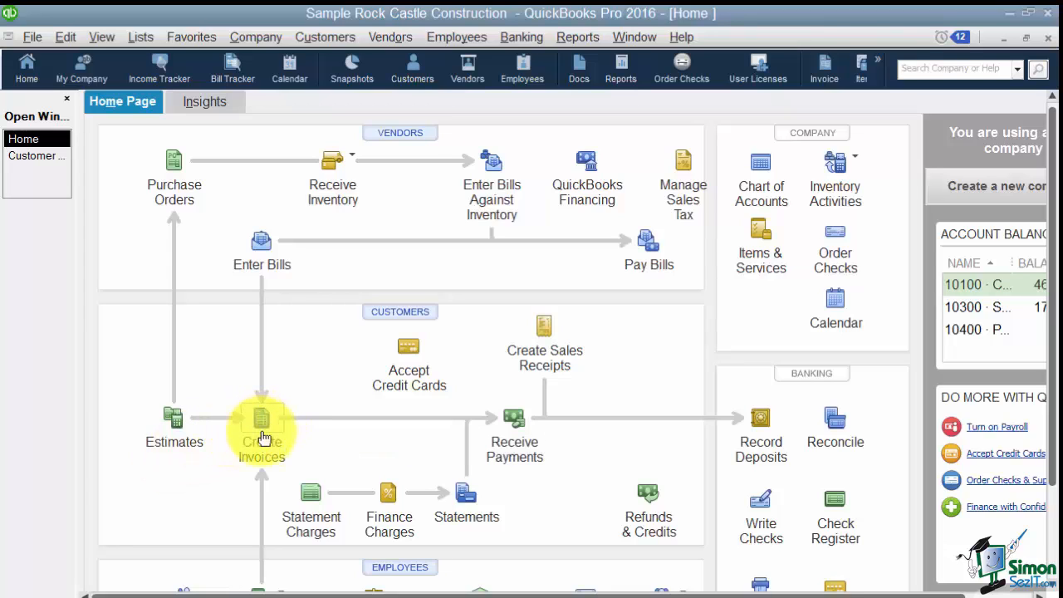
mouse_move(131, 447)
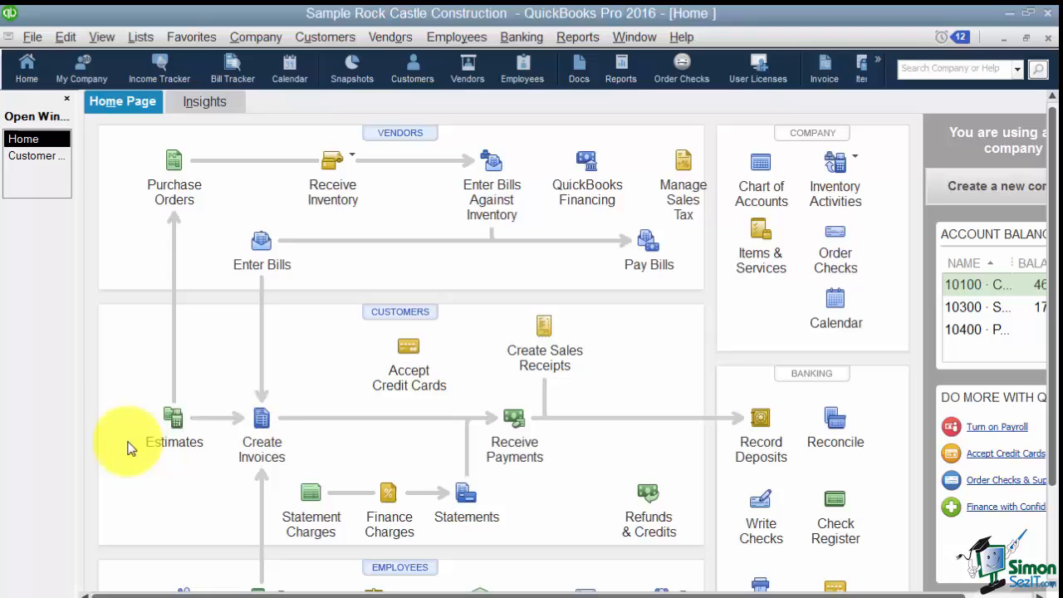
mouse_move(193, 374)
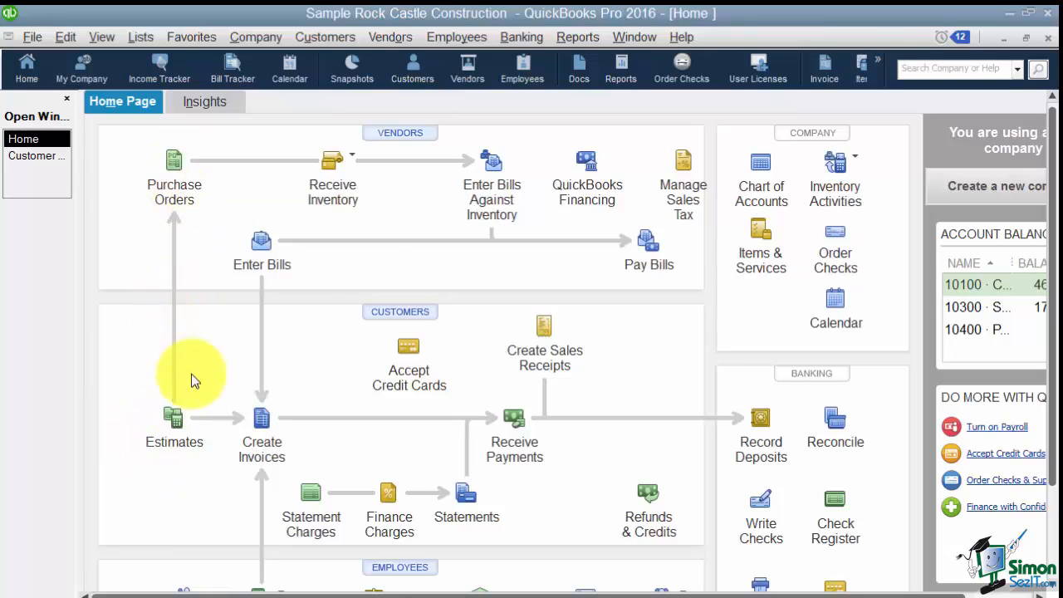
mouse_move(187, 420)
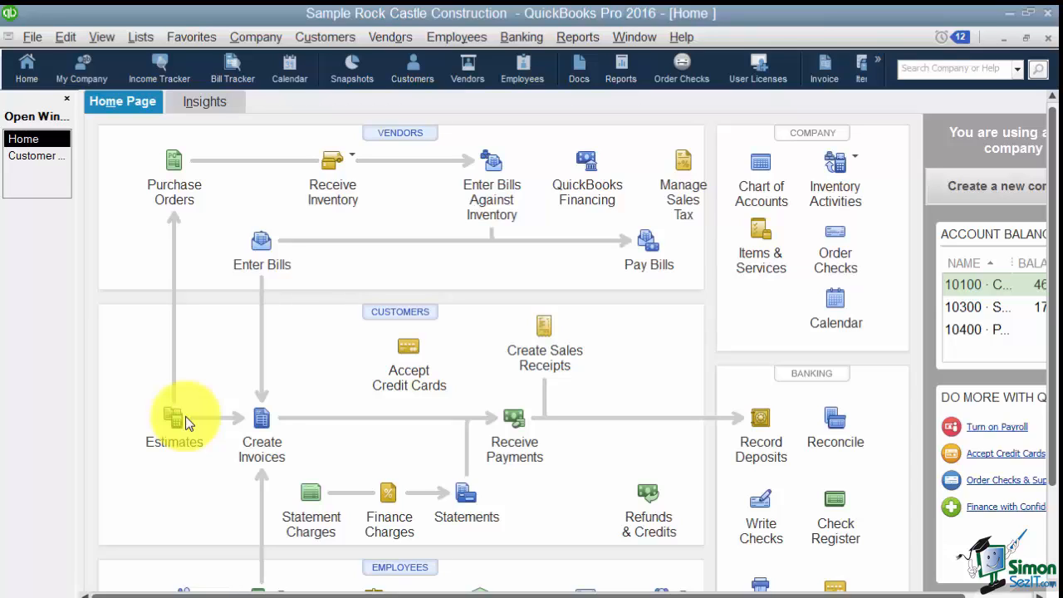
mouse_move(181, 427)
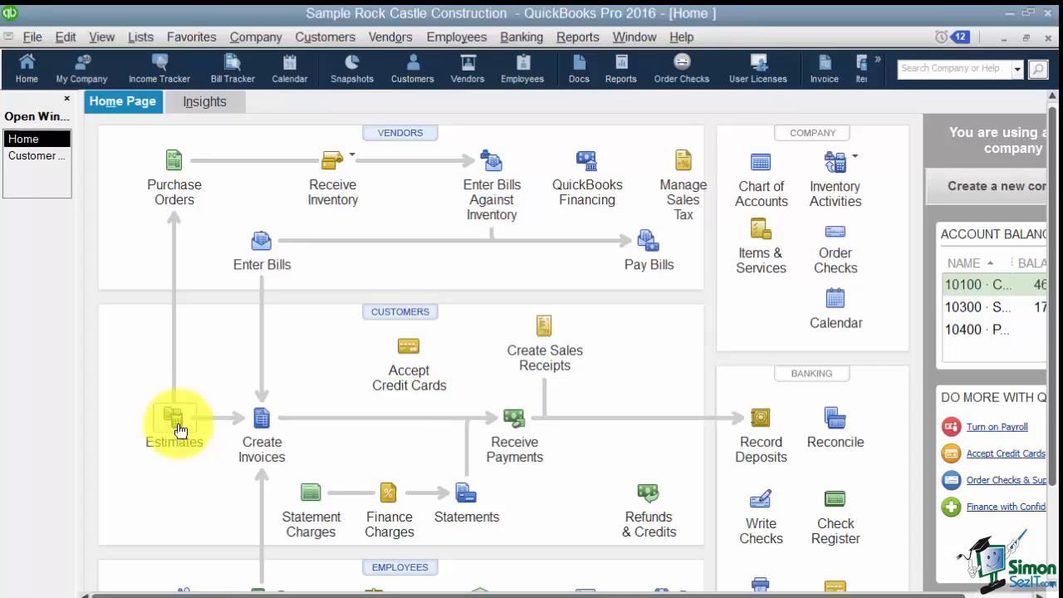
left_click(174, 423)
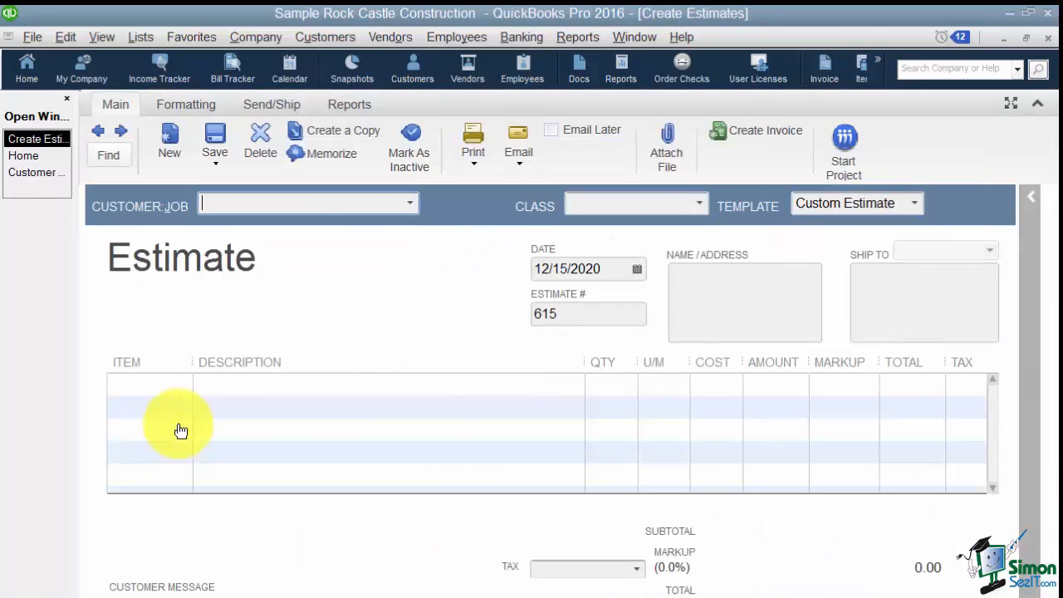
mouse_move(278, 332)
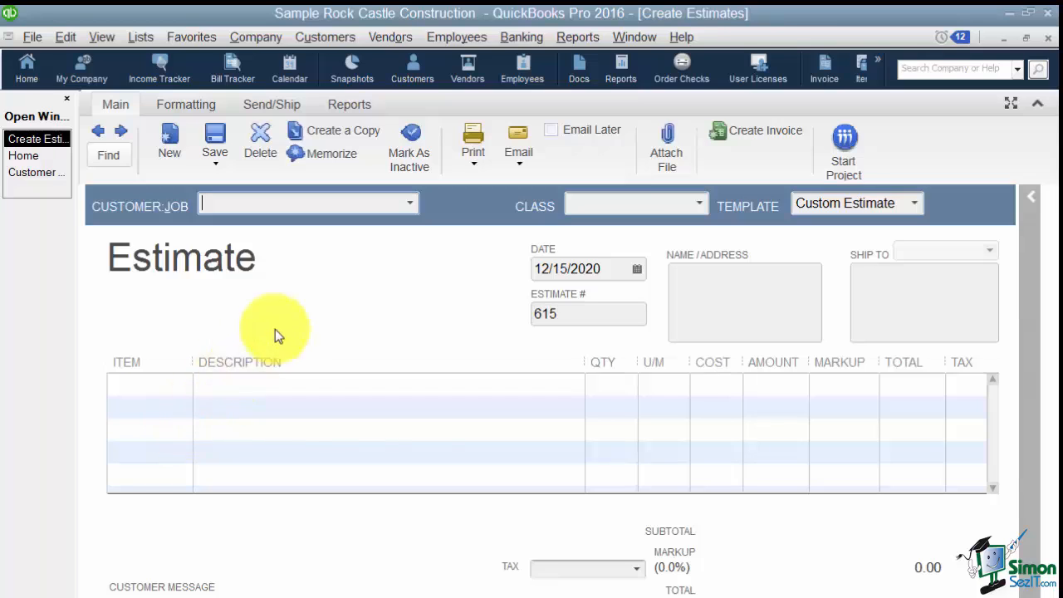
mouse_move(409, 206)
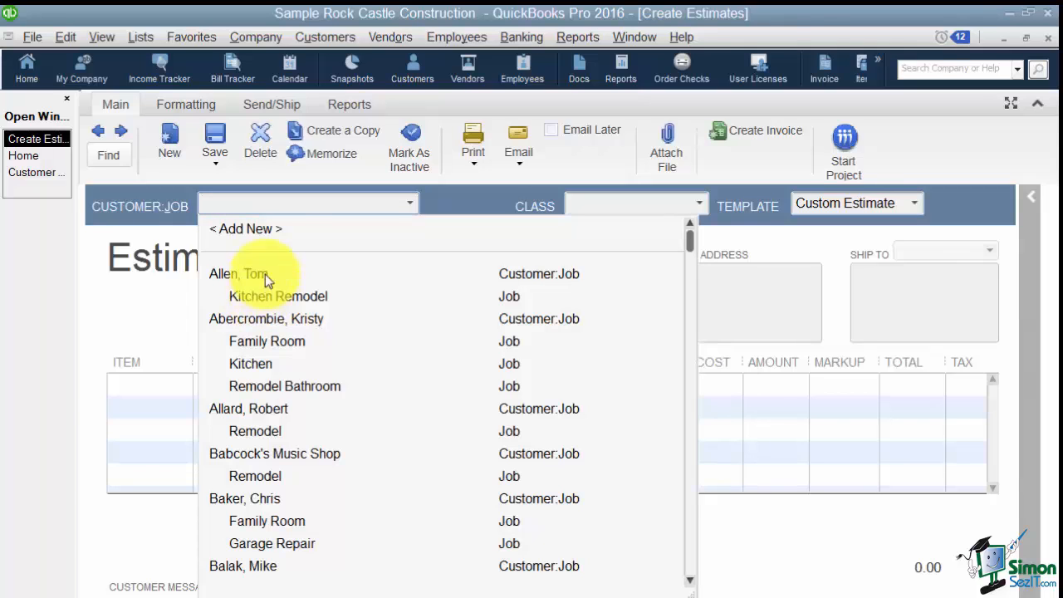
left_click(238, 274)
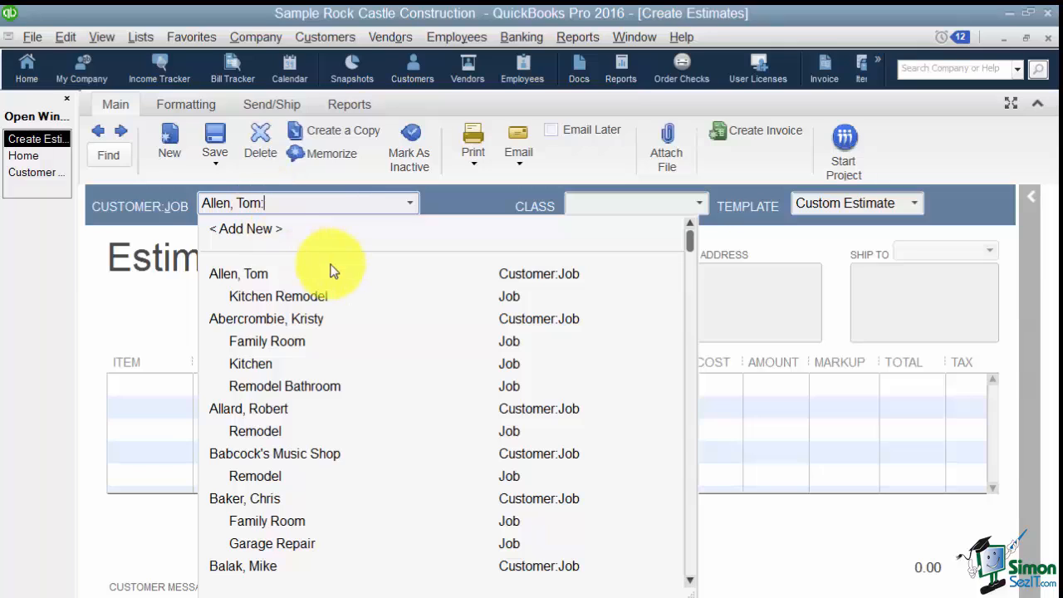
type("Sunroom")
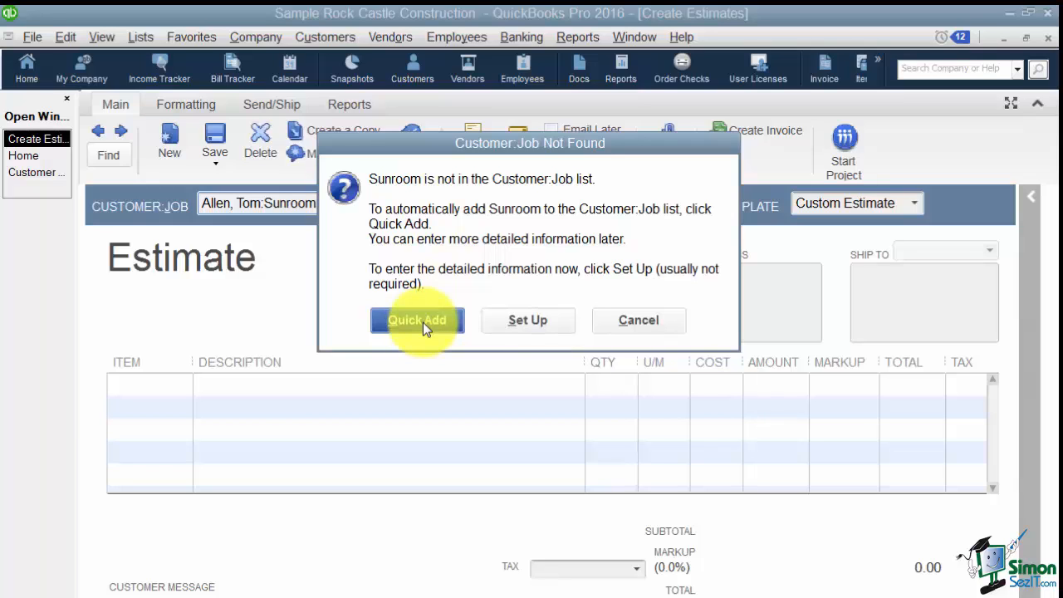
mouse_move(527, 320)
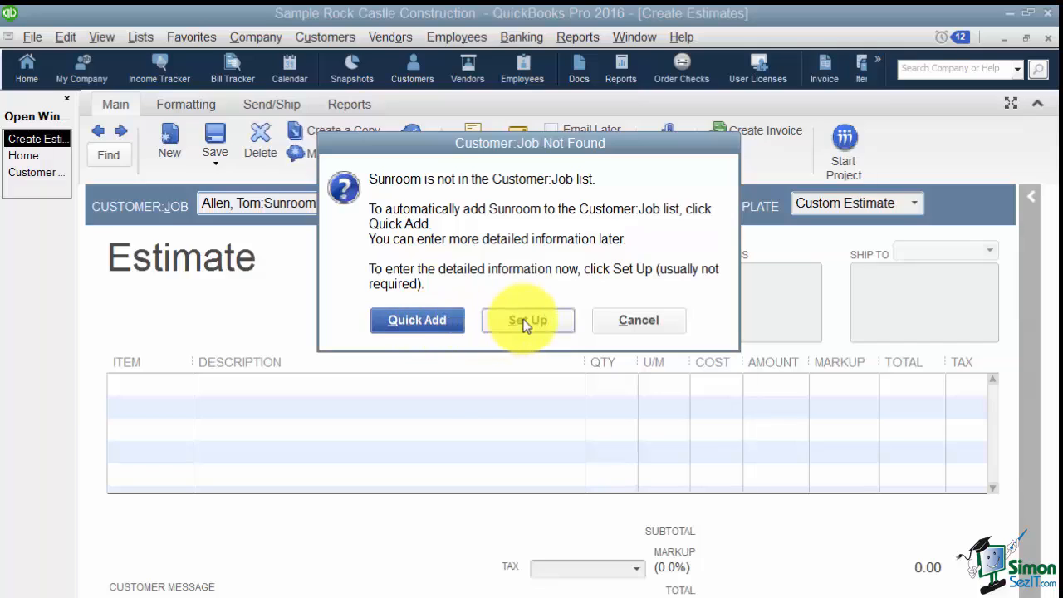
mouse_move(417, 320)
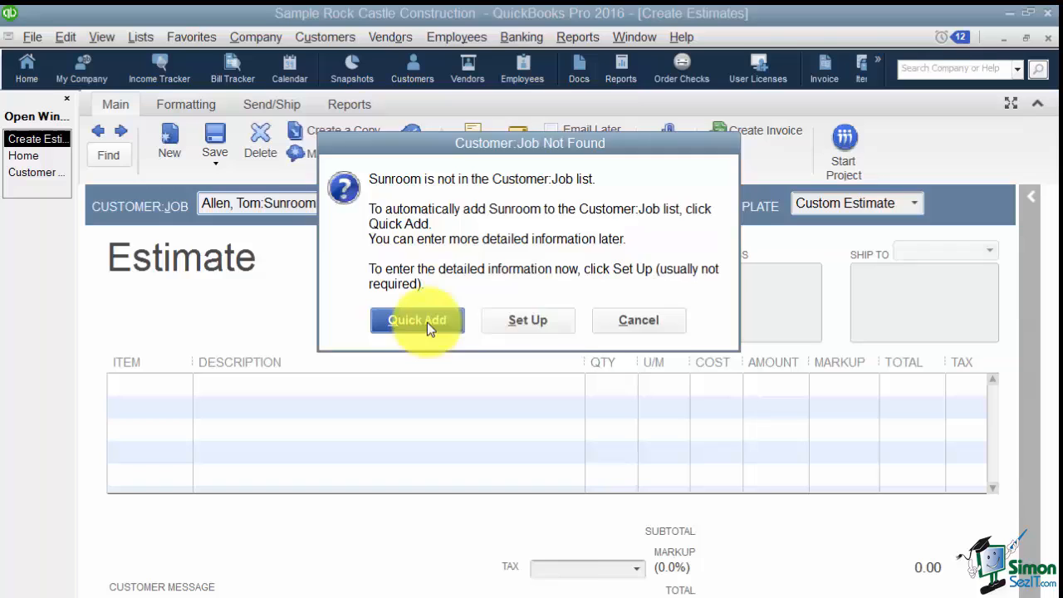
left_click(416, 320)
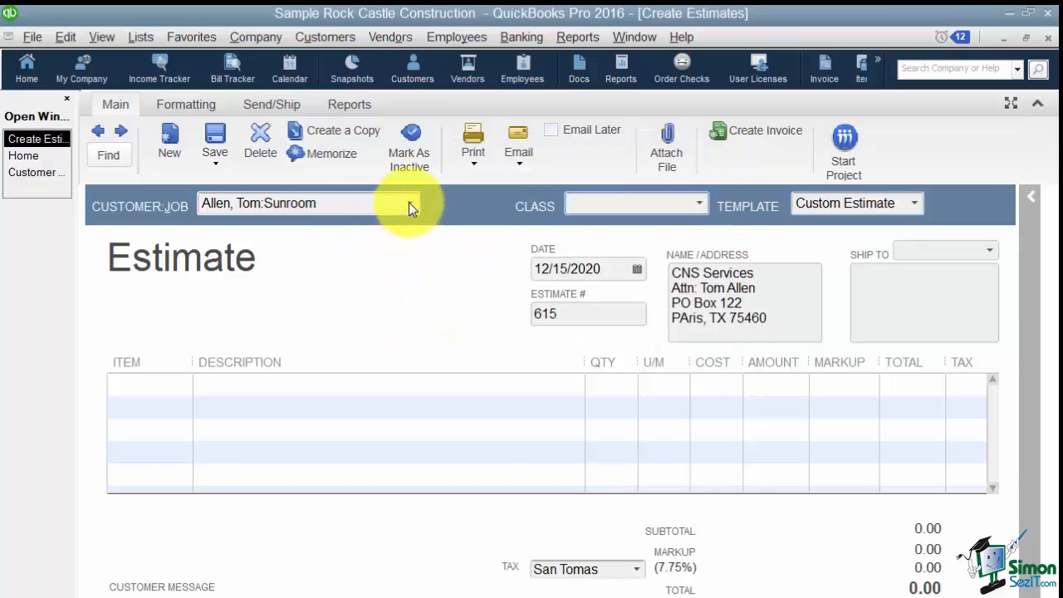
left_click(408, 203)
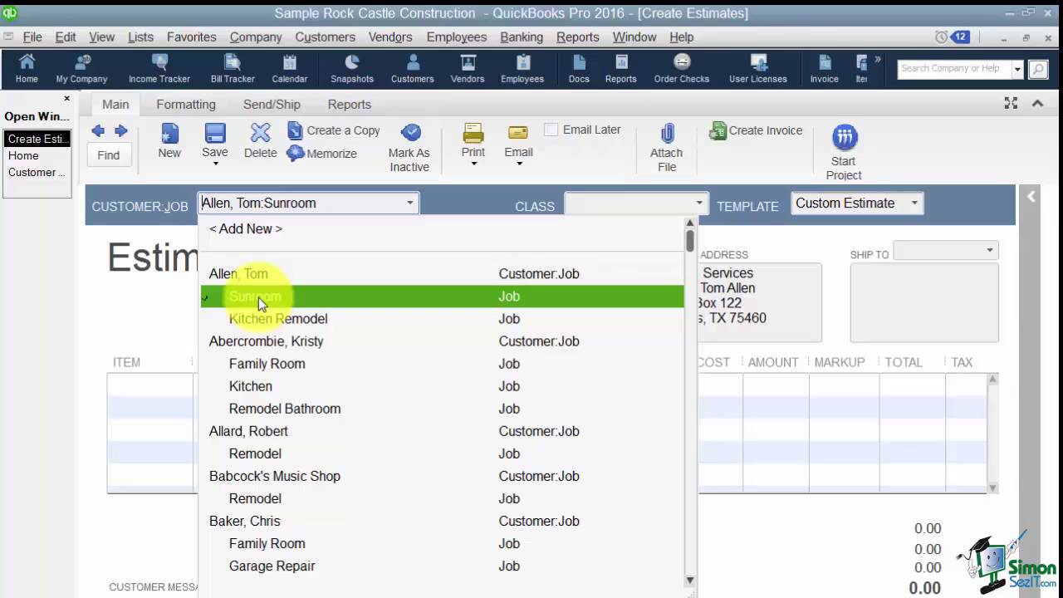
mouse_move(261, 282)
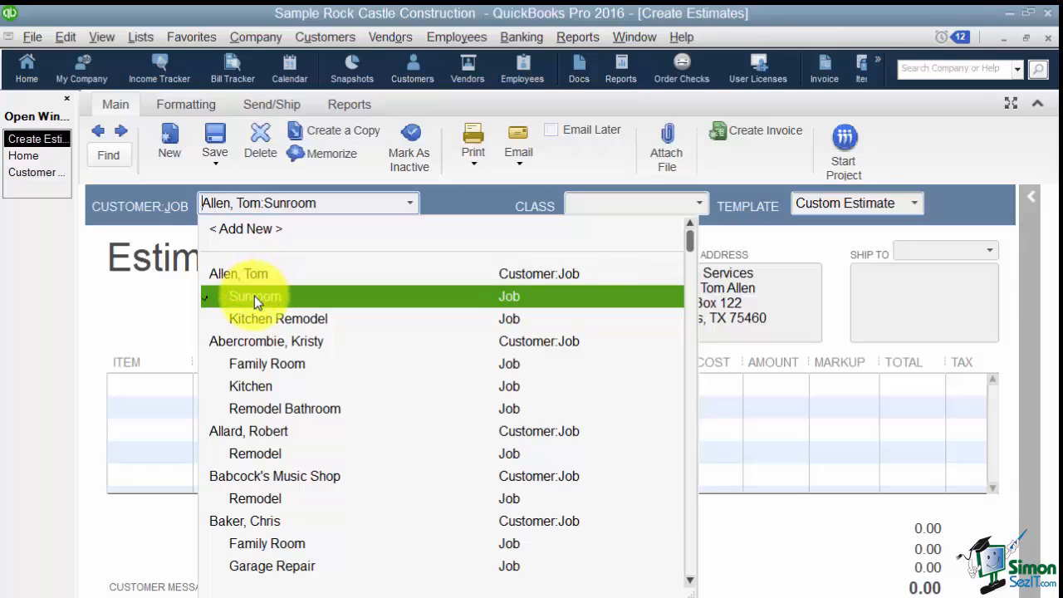
left_click(255, 297)
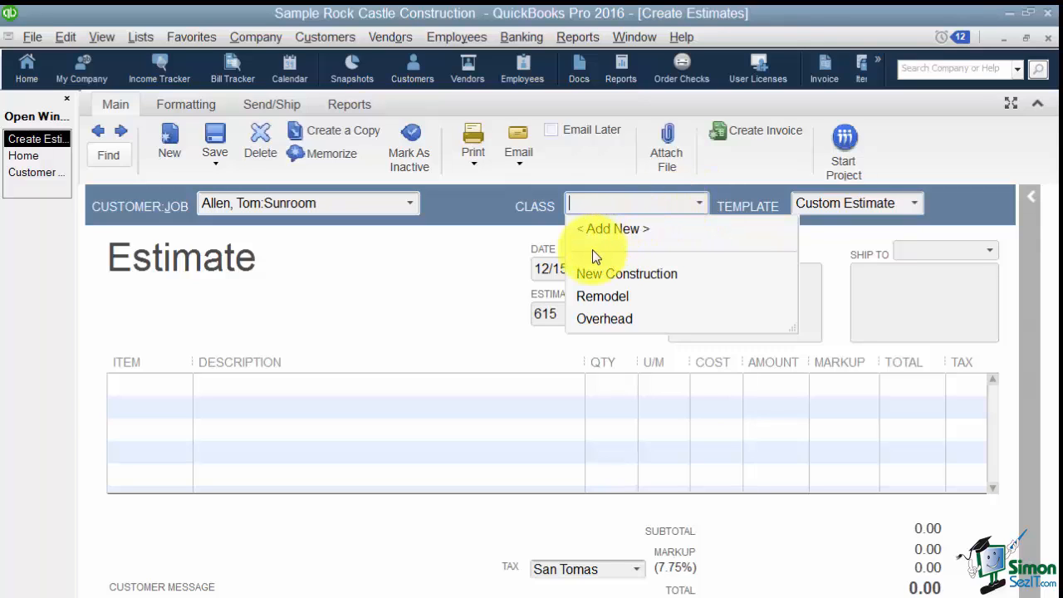
mouse_move(622, 323)
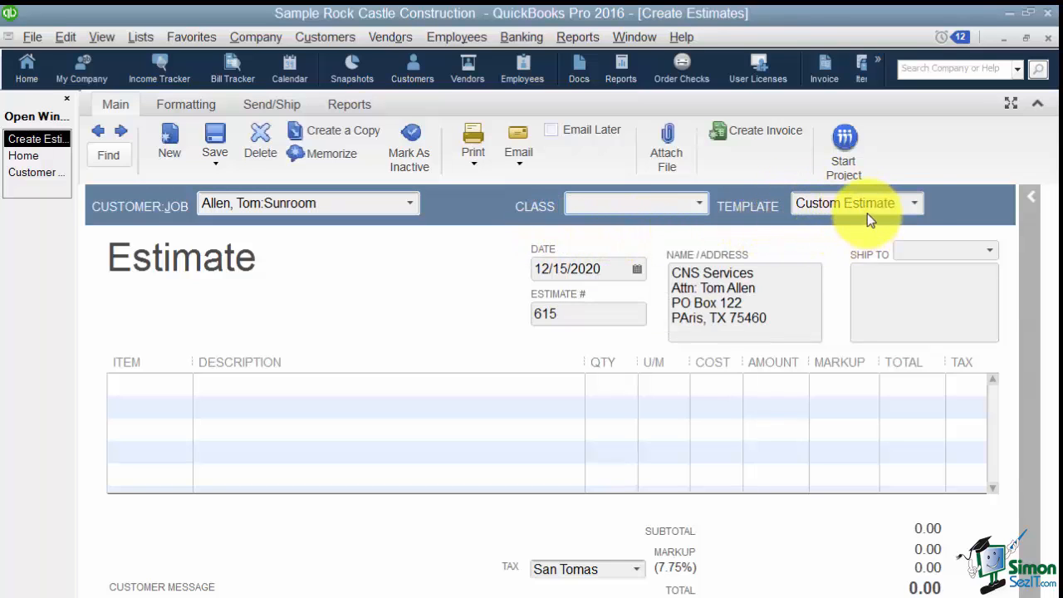
left_click(912, 202)
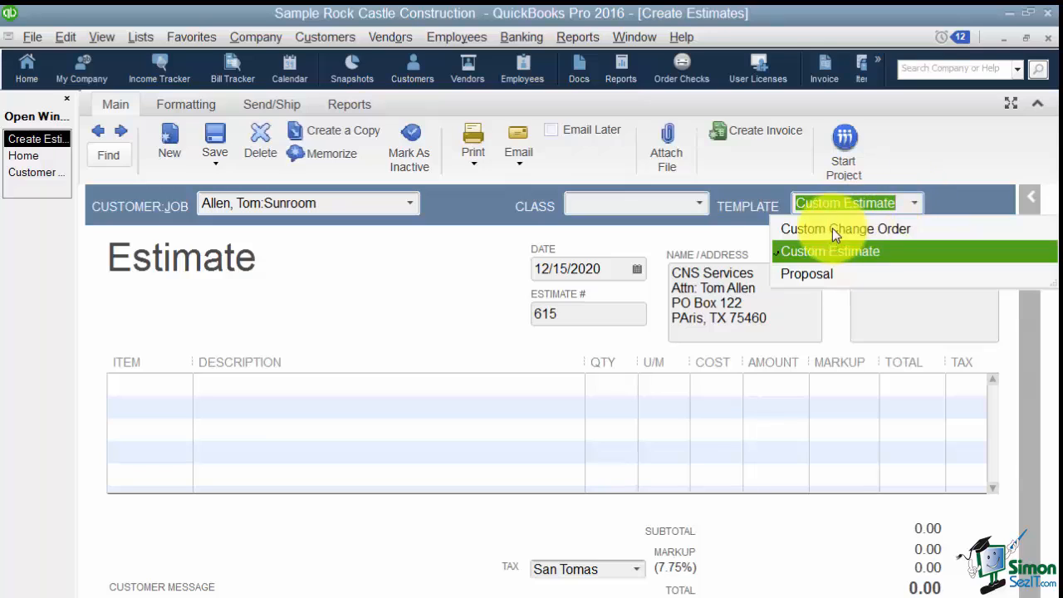
mouse_move(818, 278)
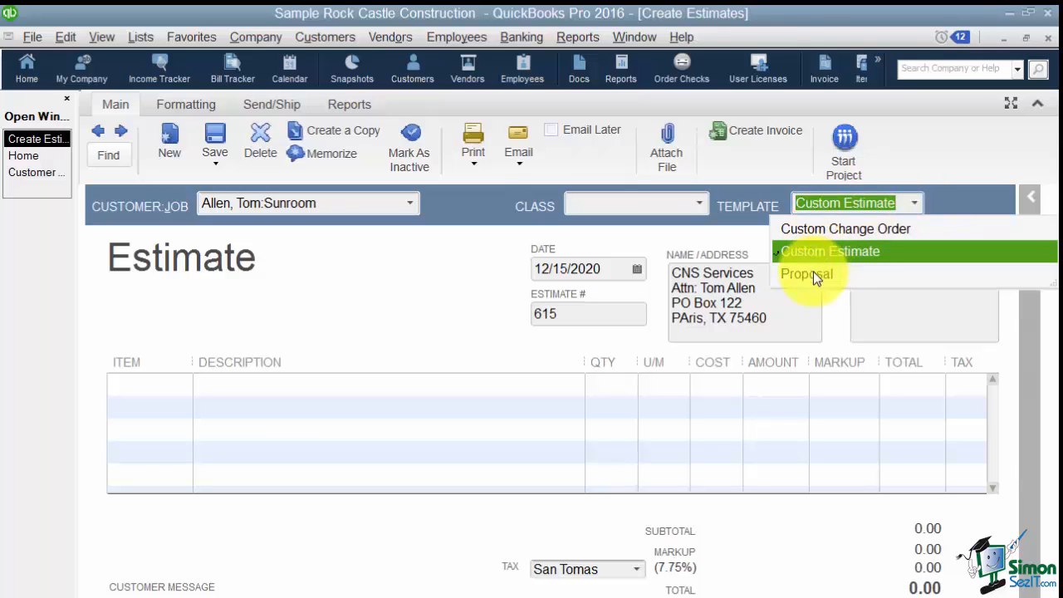
mouse_move(829, 251)
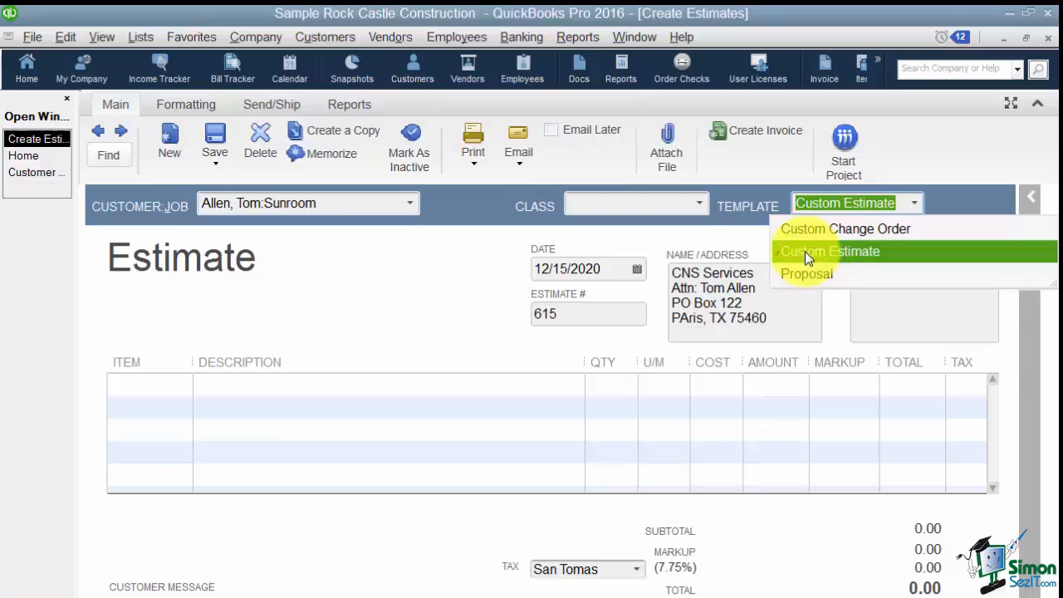
mouse_move(809, 260)
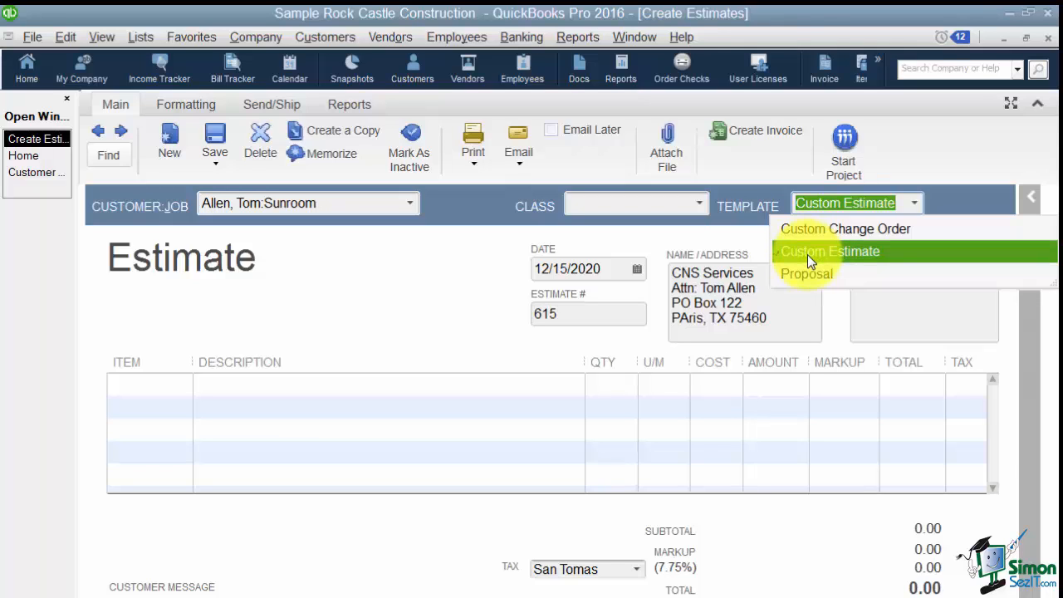
left_click(828, 251)
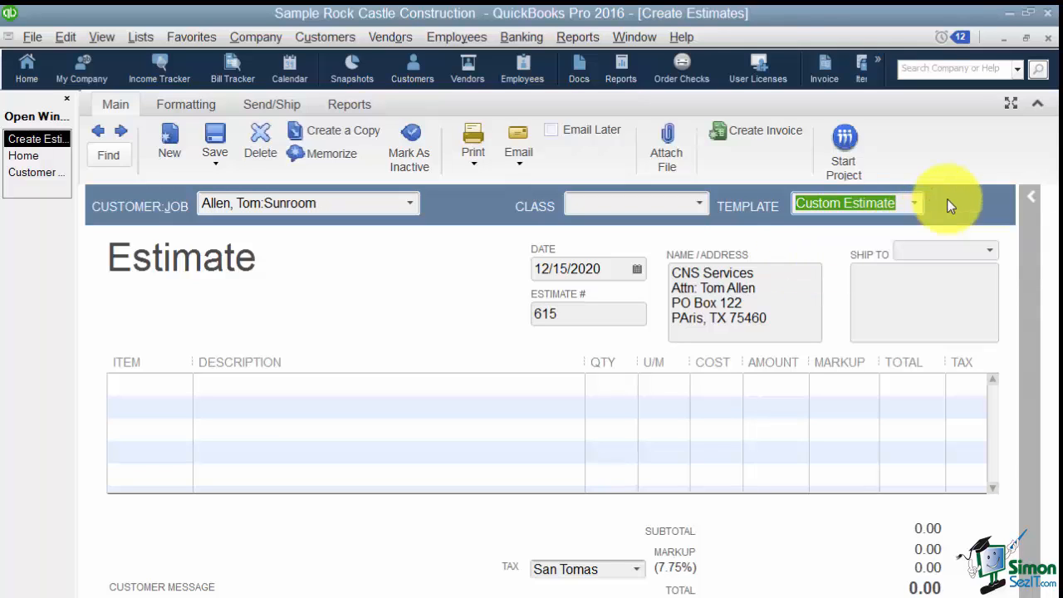
mouse_move(945, 206)
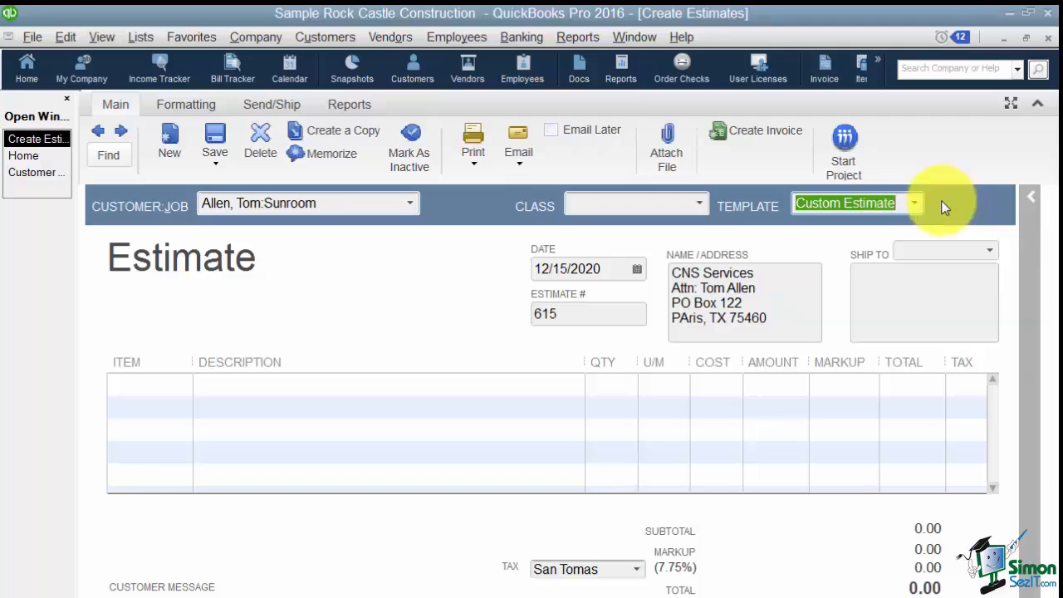
mouse_move(146, 240)
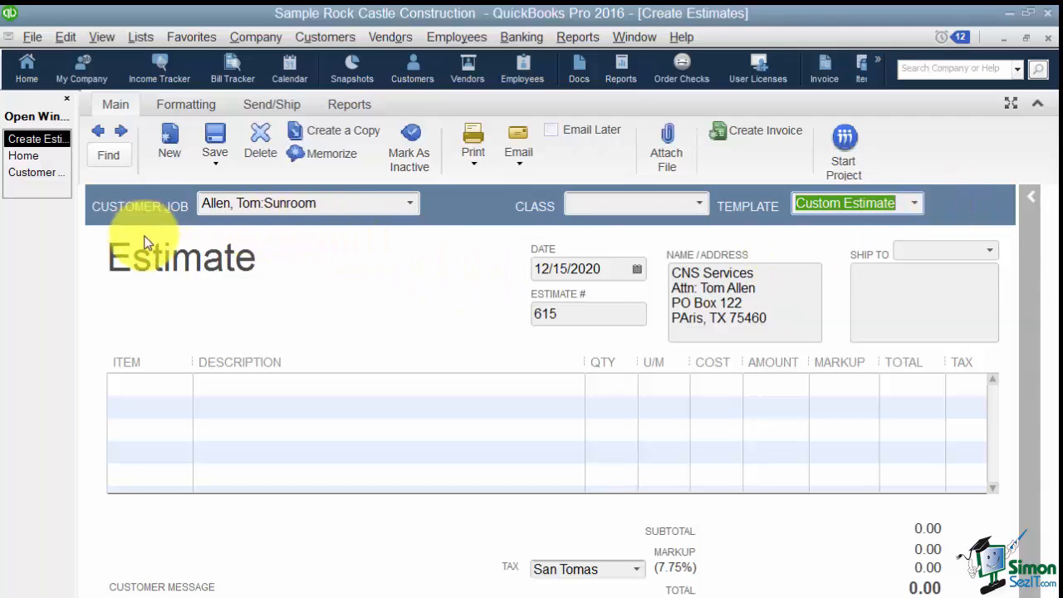
mouse_move(207, 279)
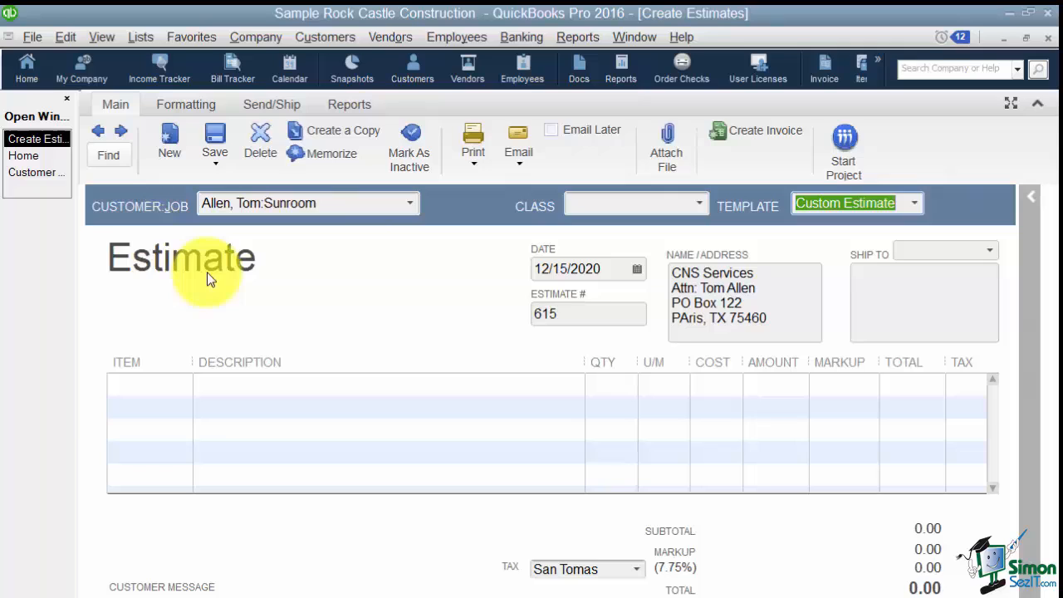
mouse_move(324, 344)
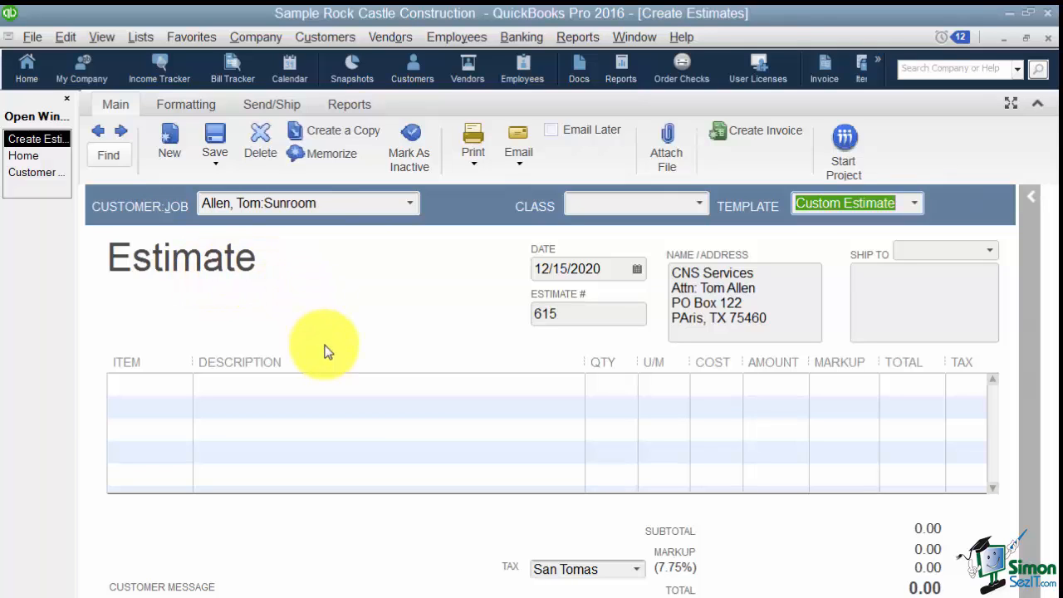
mouse_move(378, 324)
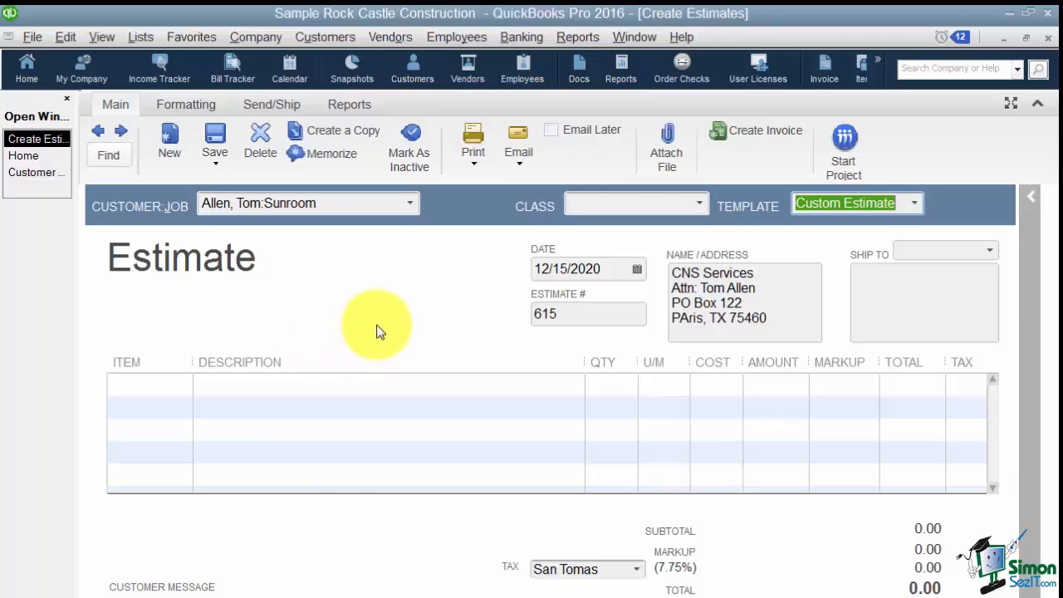
mouse_move(397, 322)
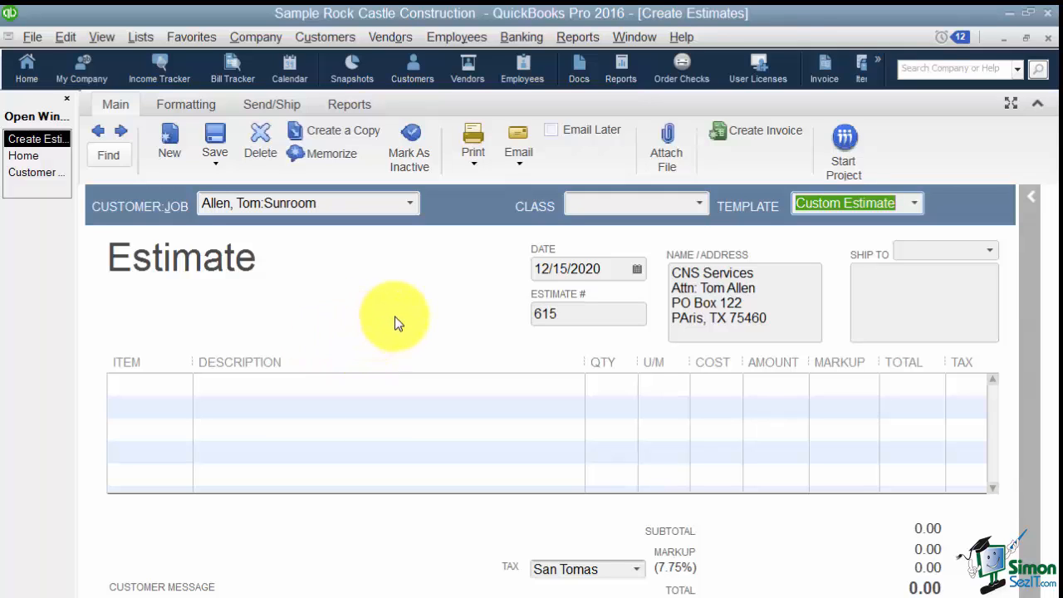
mouse_move(427, 309)
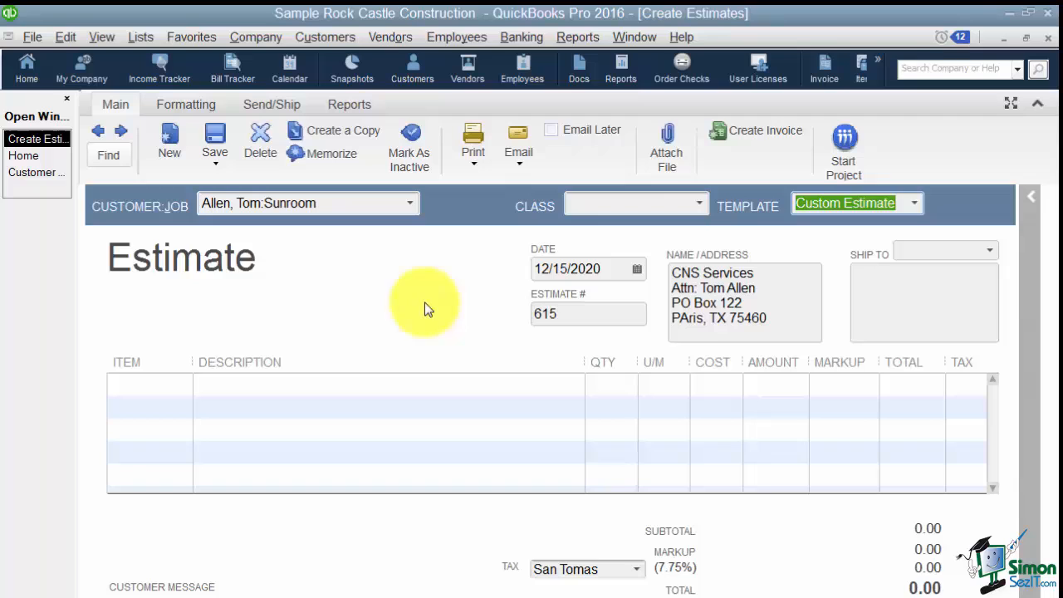
mouse_move(581, 304)
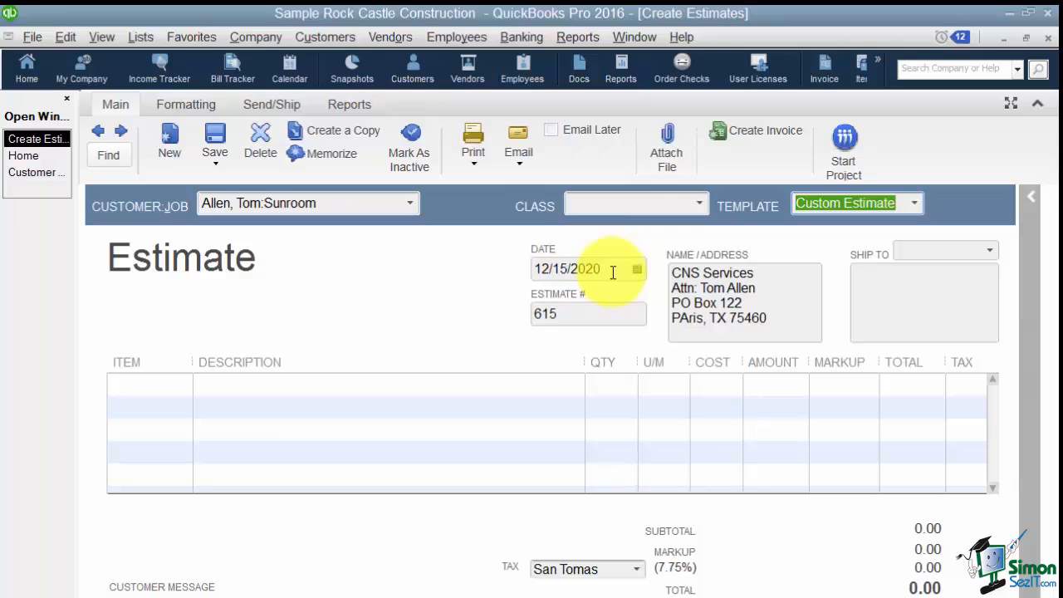
left_click(567, 313)
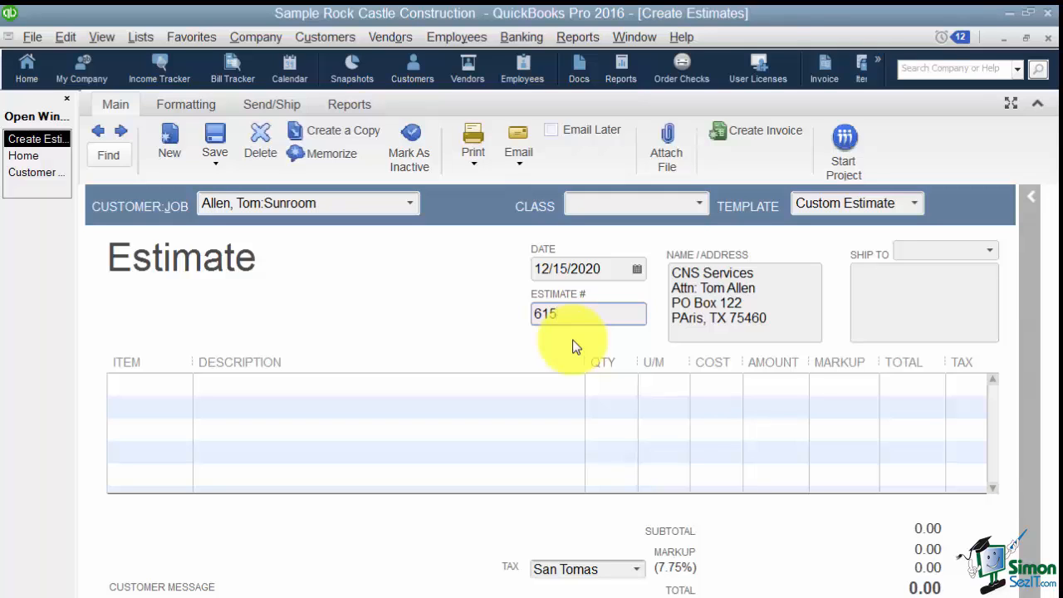
mouse_move(685, 324)
type("a")
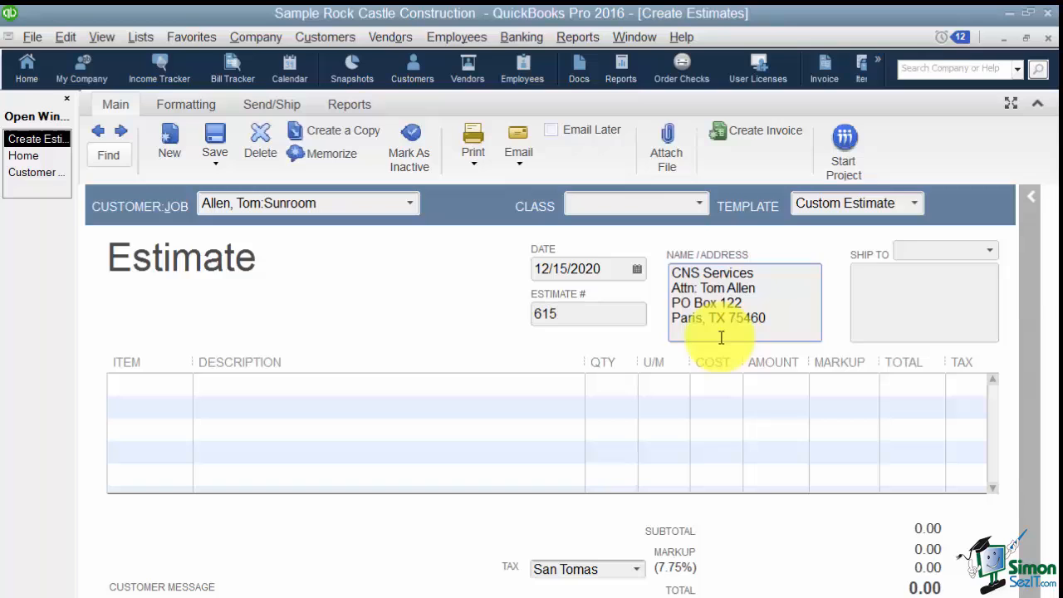
mouse_move(912, 297)
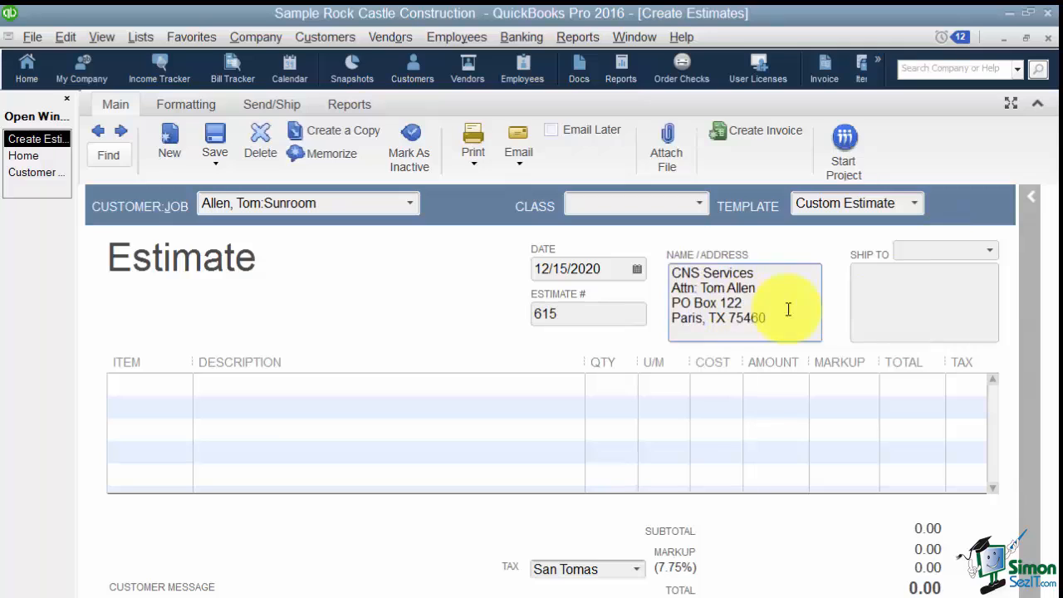
mouse_move(903, 301)
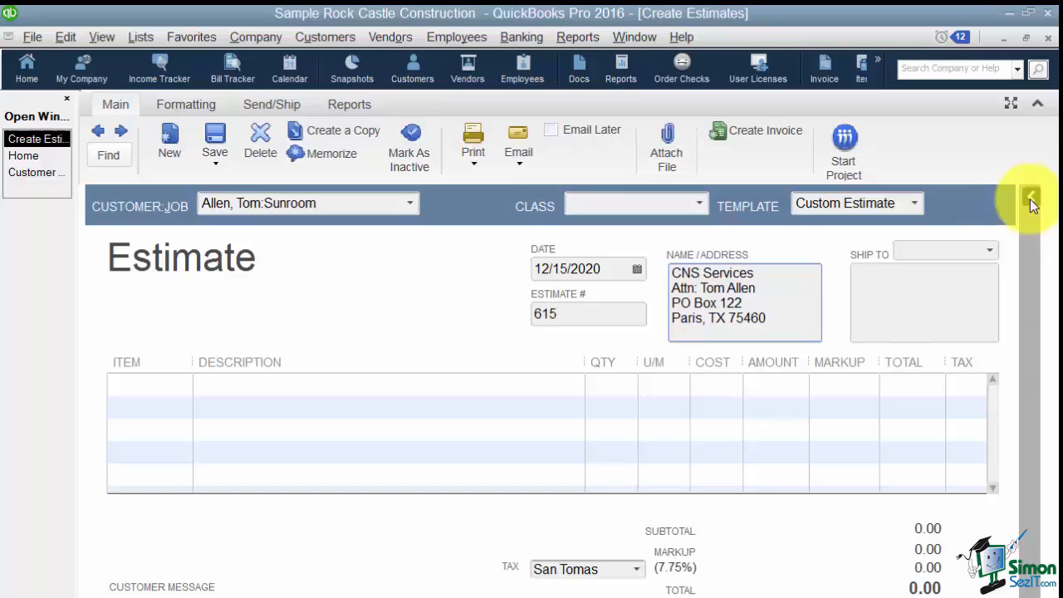
left_click(1029, 200)
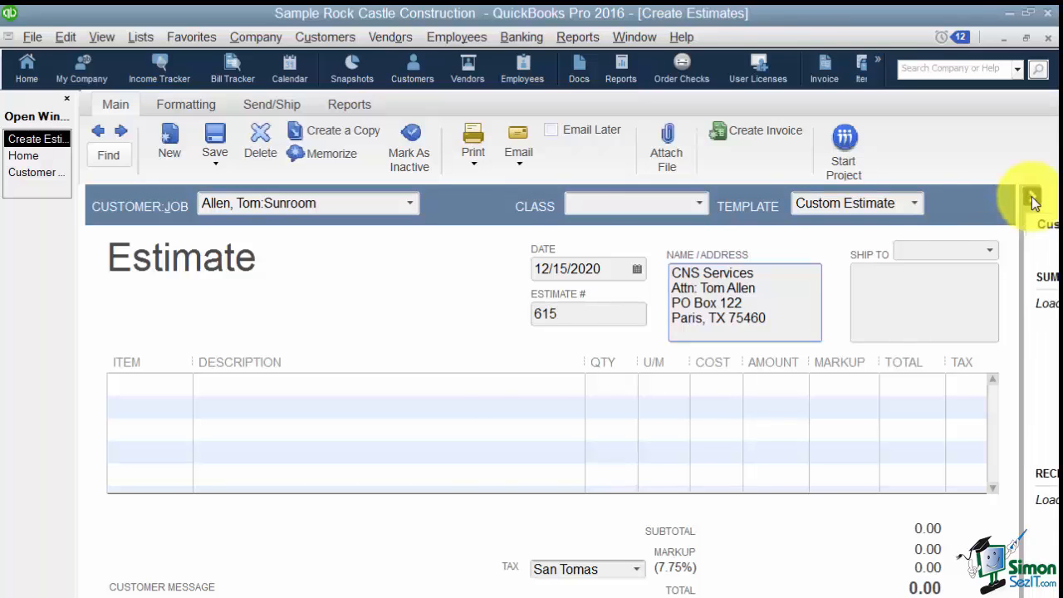
left_click(1032, 197)
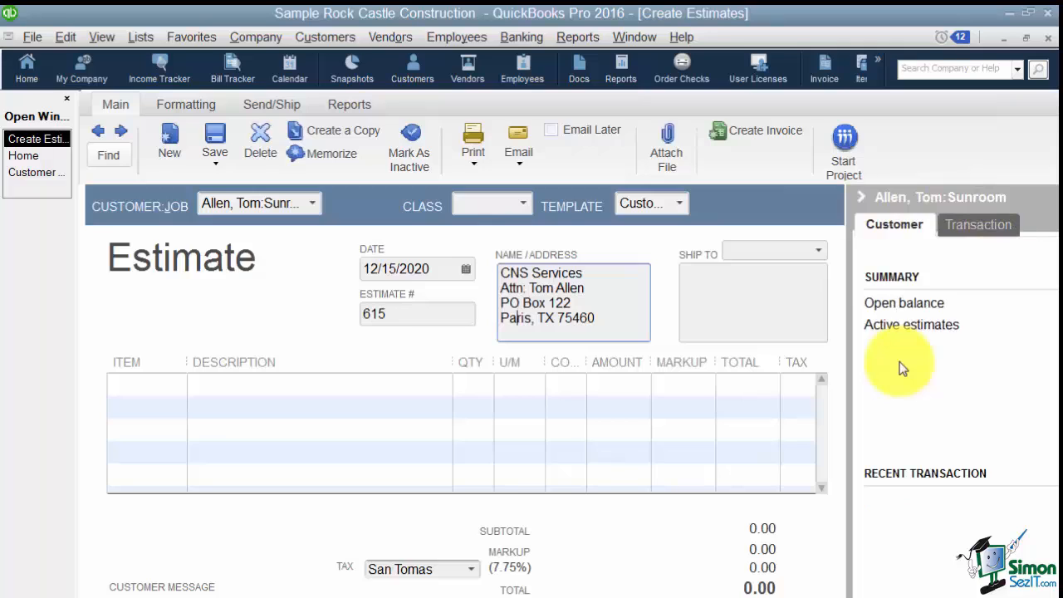
mouse_move(898, 387)
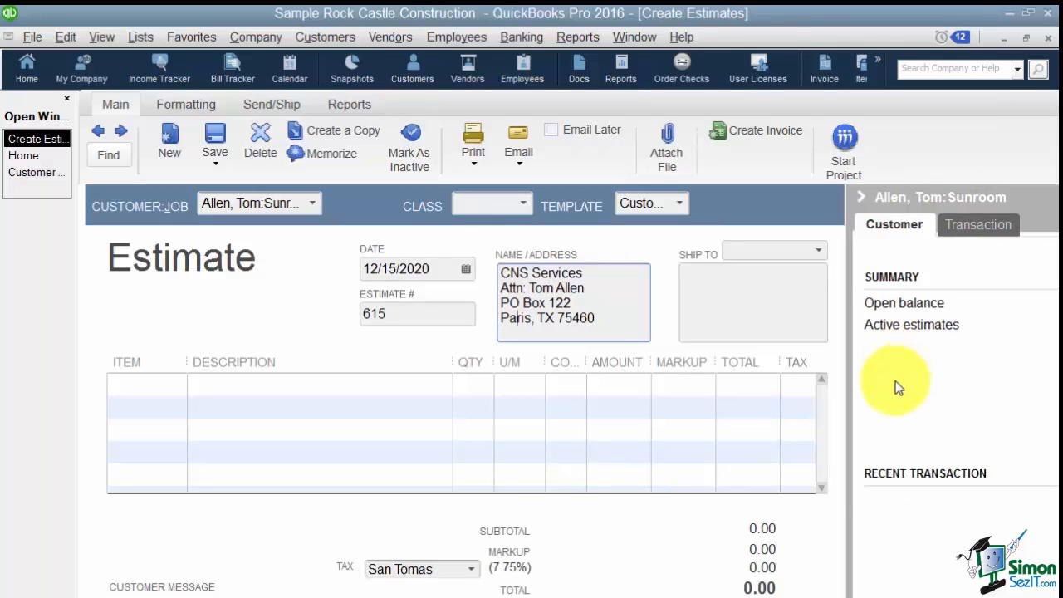
mouse_move(971, 327)
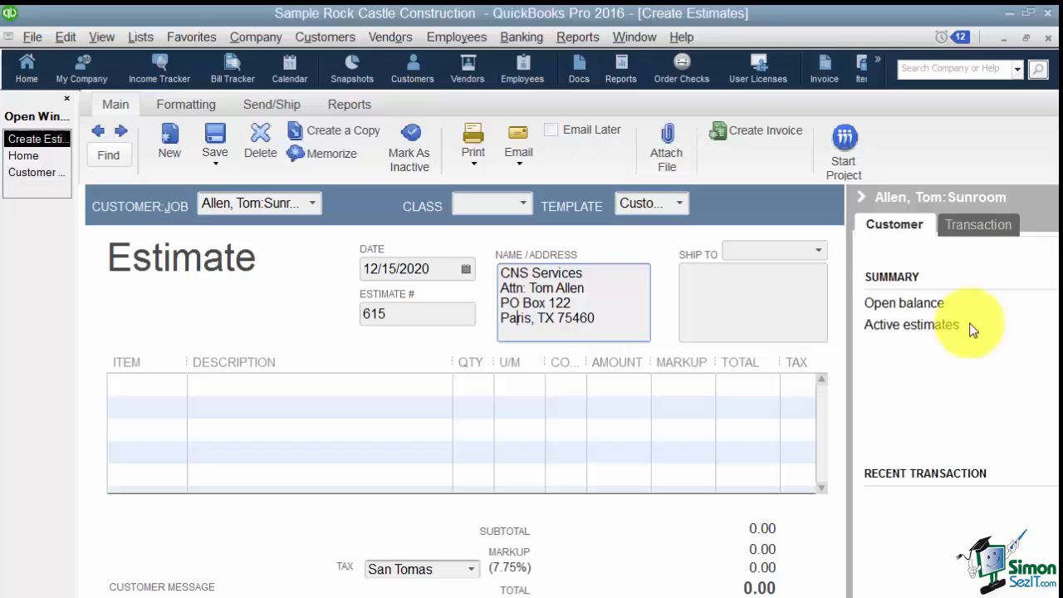
mouse_move(988, 315)
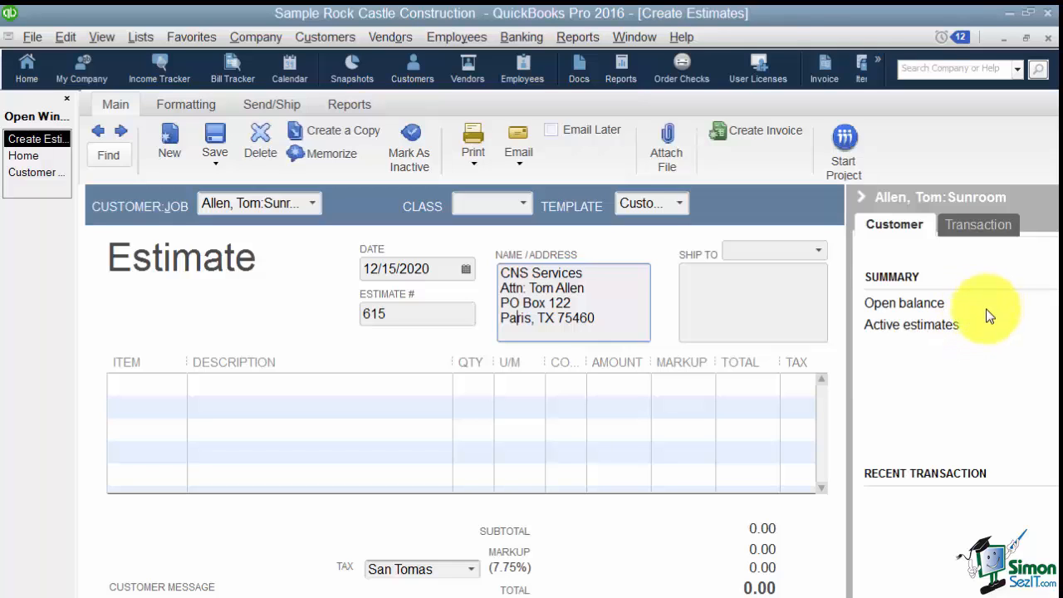
mouse_move(961, 417)
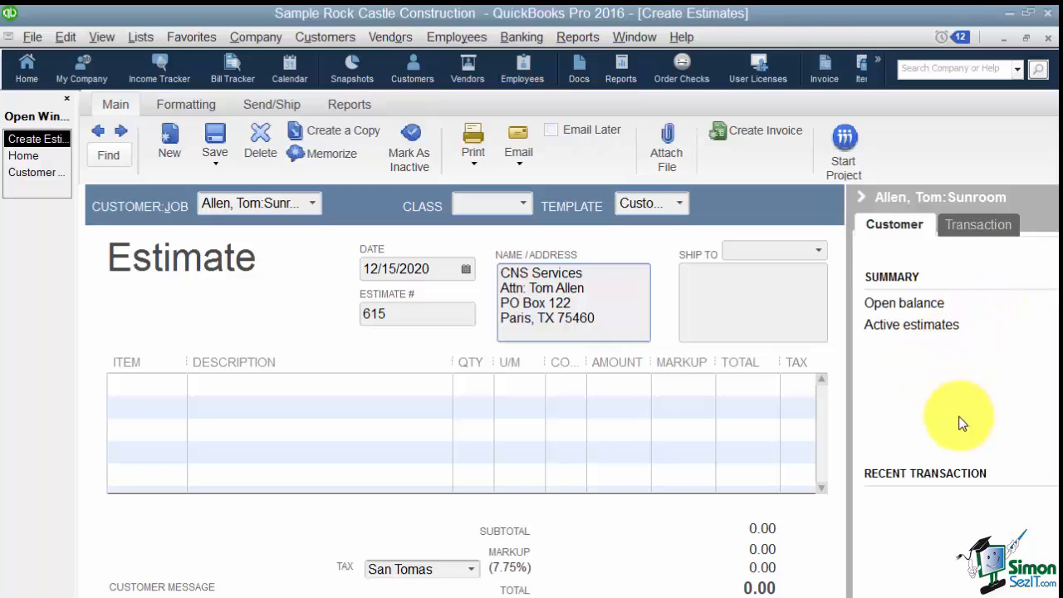
mouse_move(984, 532)
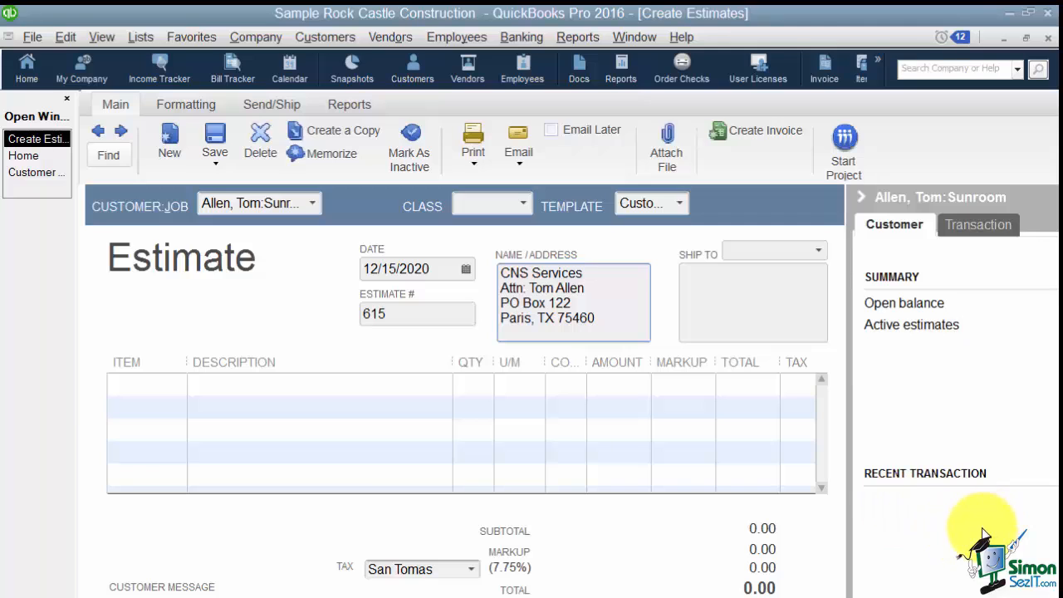
mouse_move(888, 324)
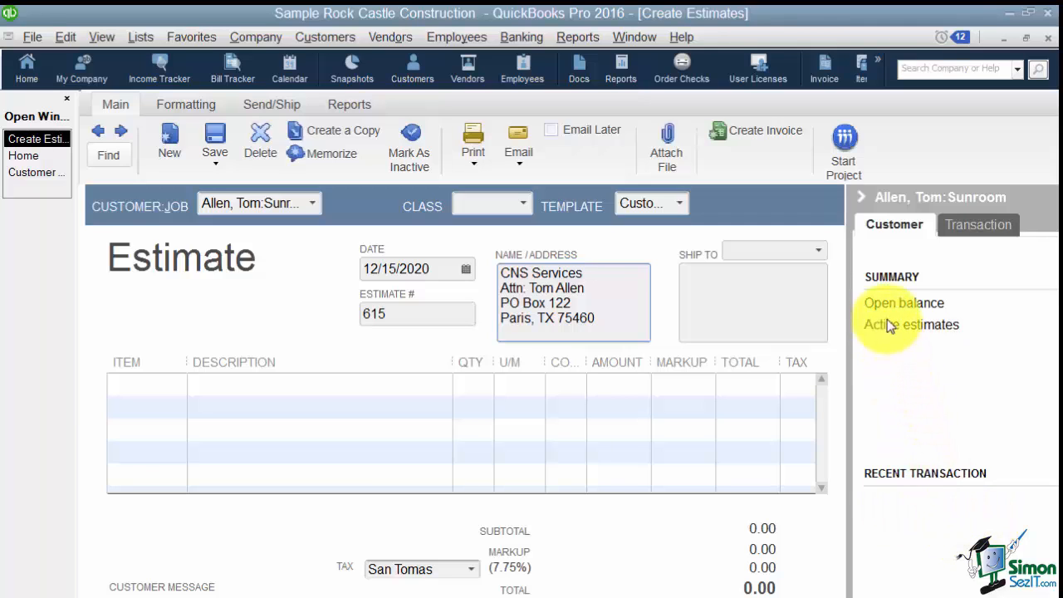
mouse_move(861, 205)
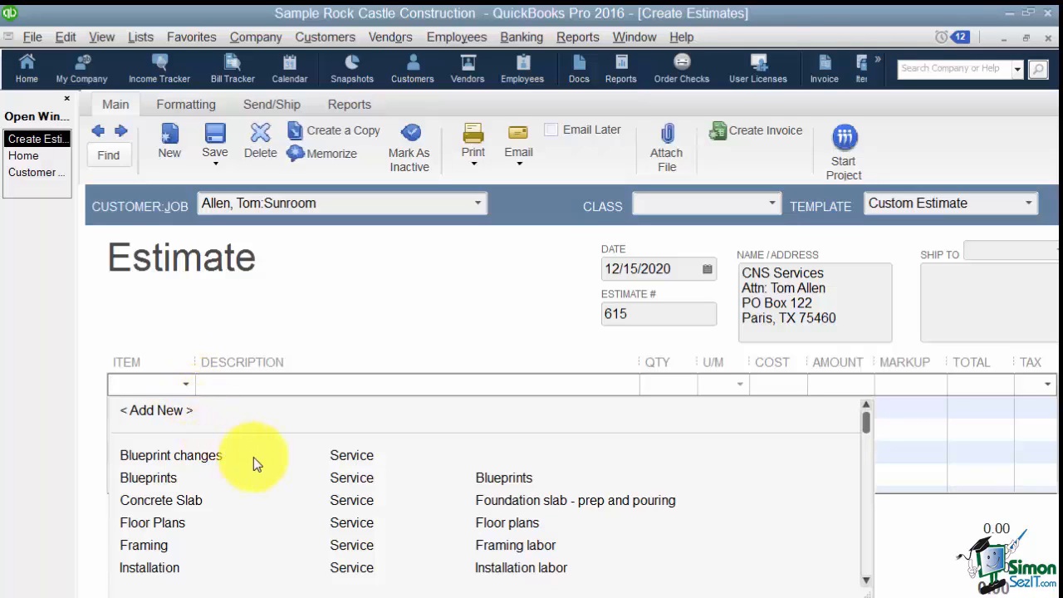
scroll("down", 3)
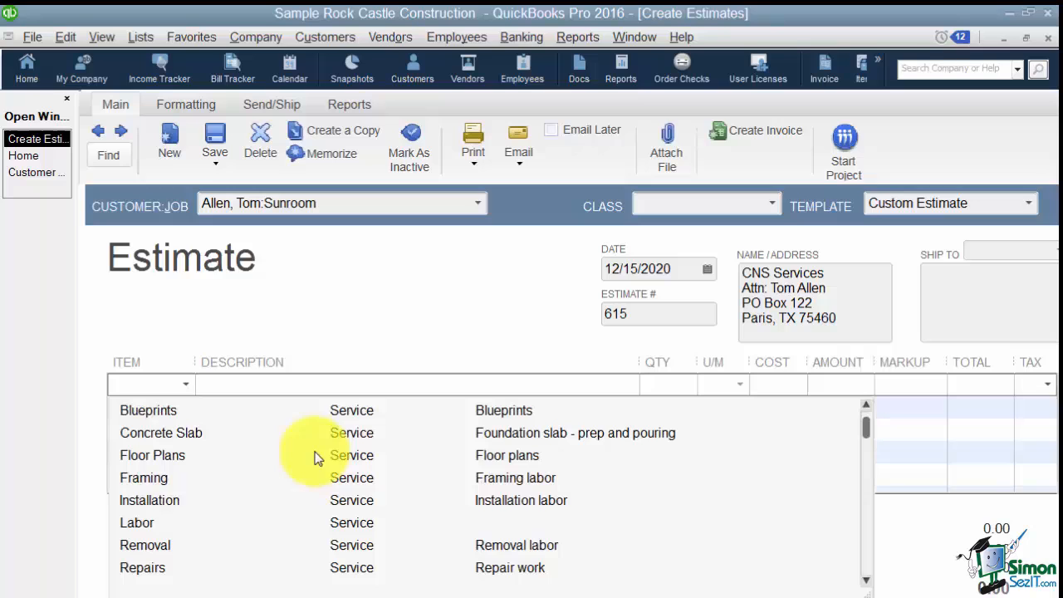
scroll("down", 3)
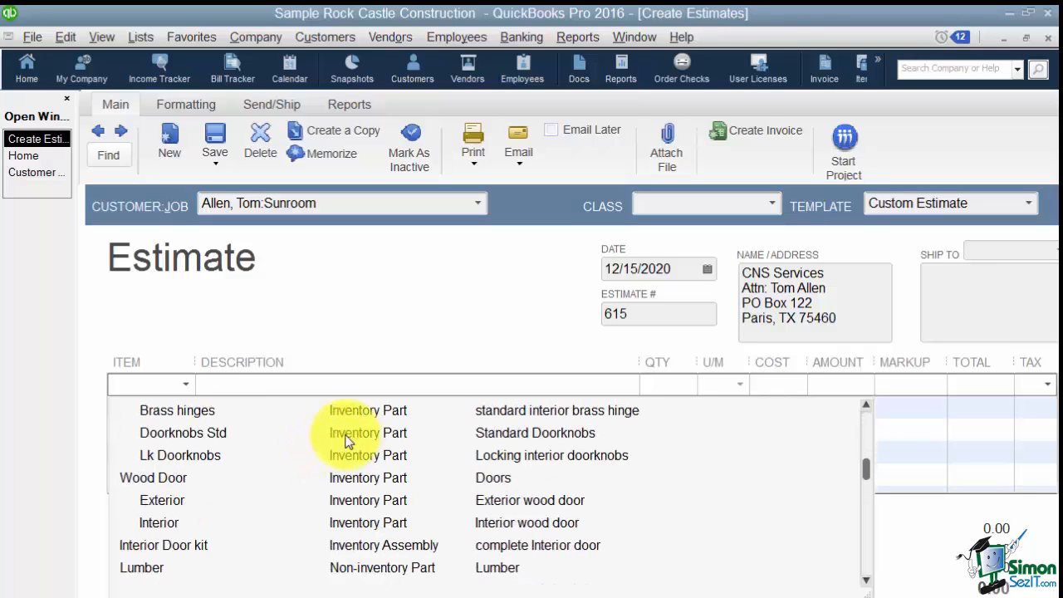
scroll("down", 3)
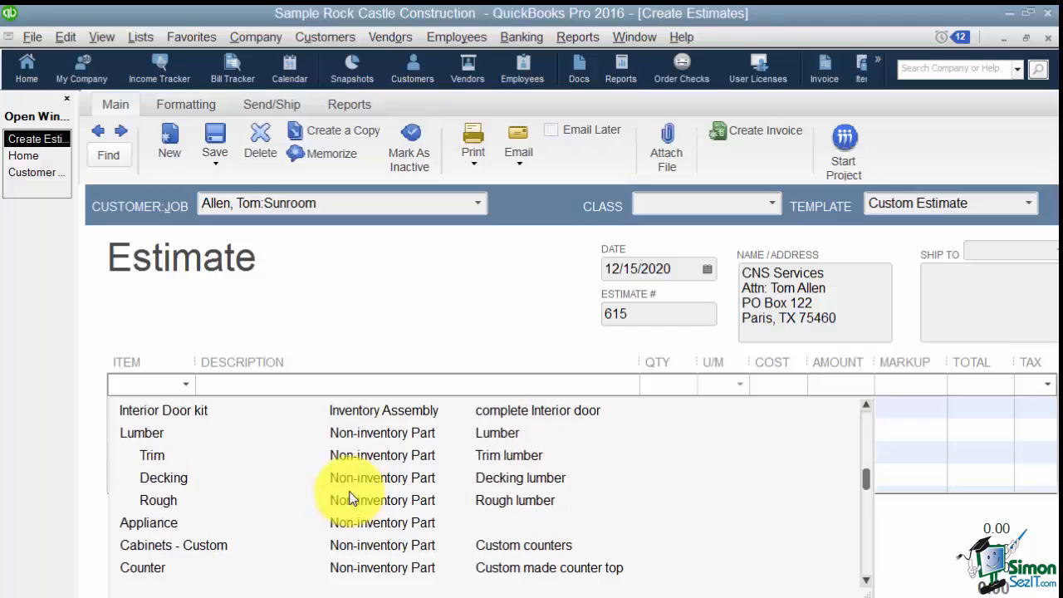
scroll("down", 3)
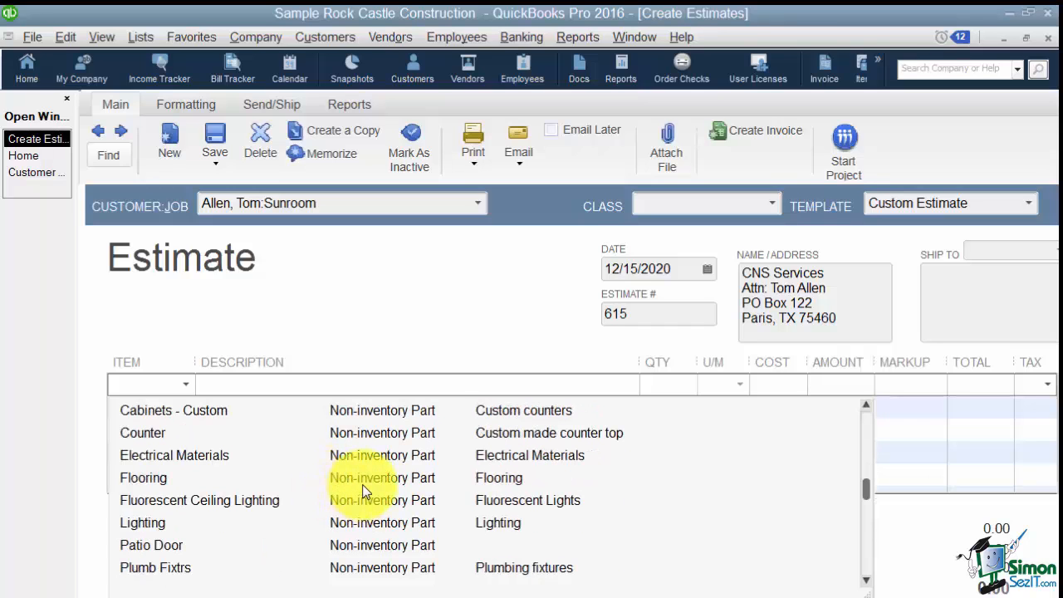
scroll("down", 3)
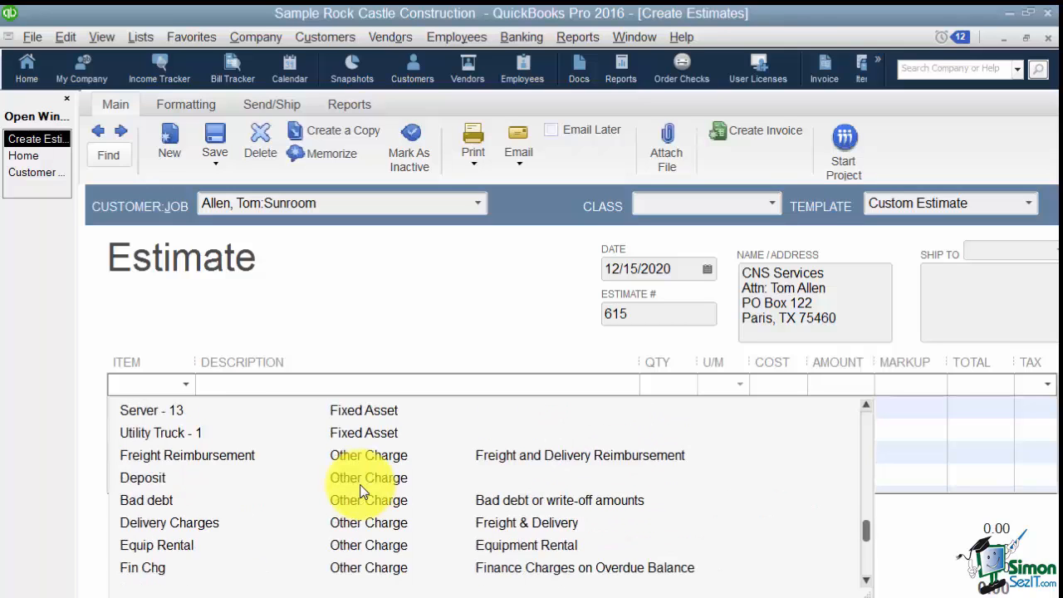
scroll("up", 3)
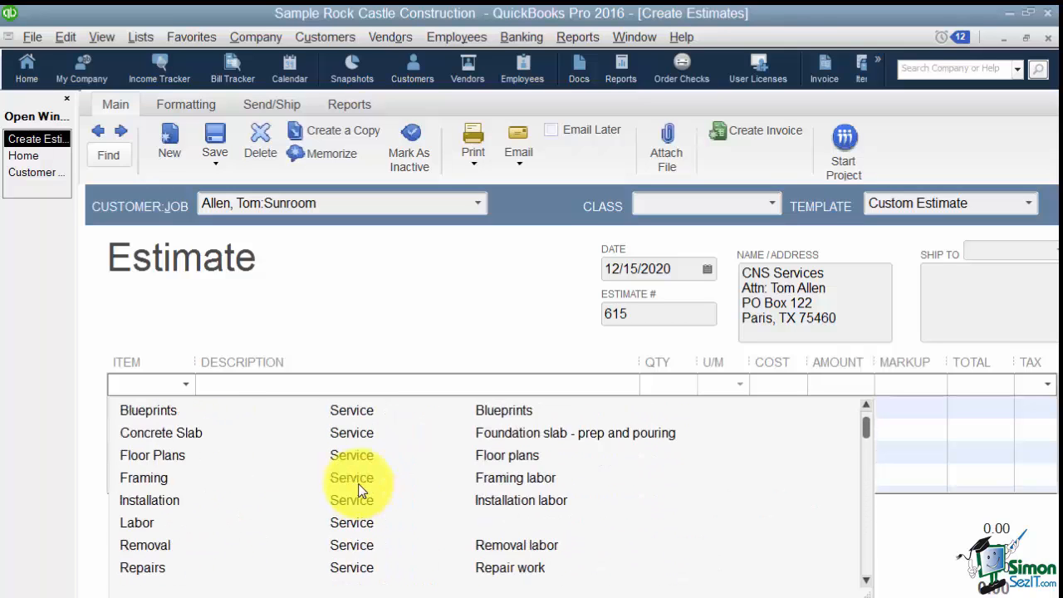
scroll("up", 3)
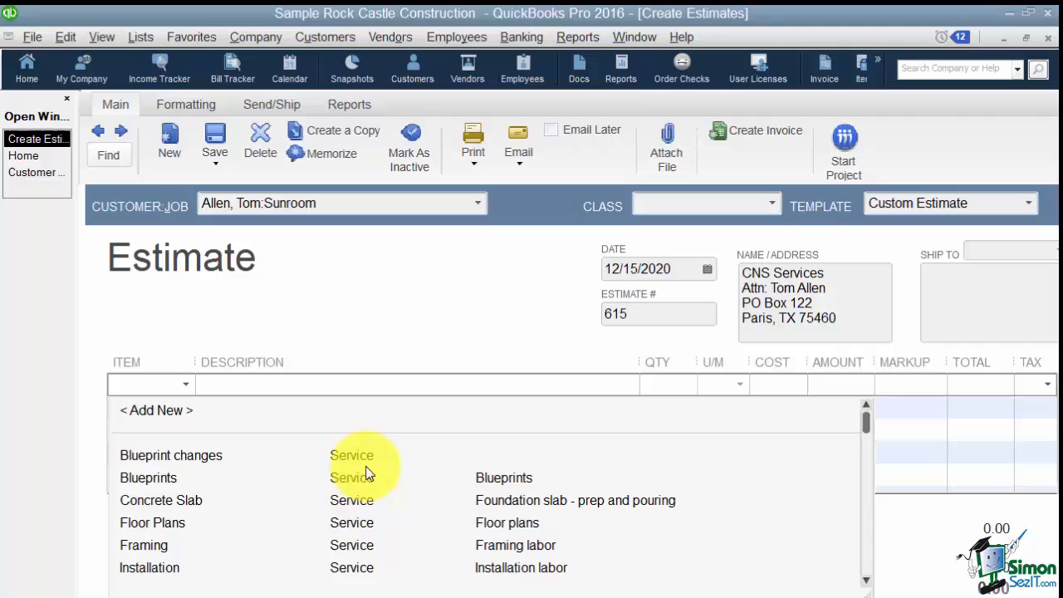
mouse_move(165, 552)
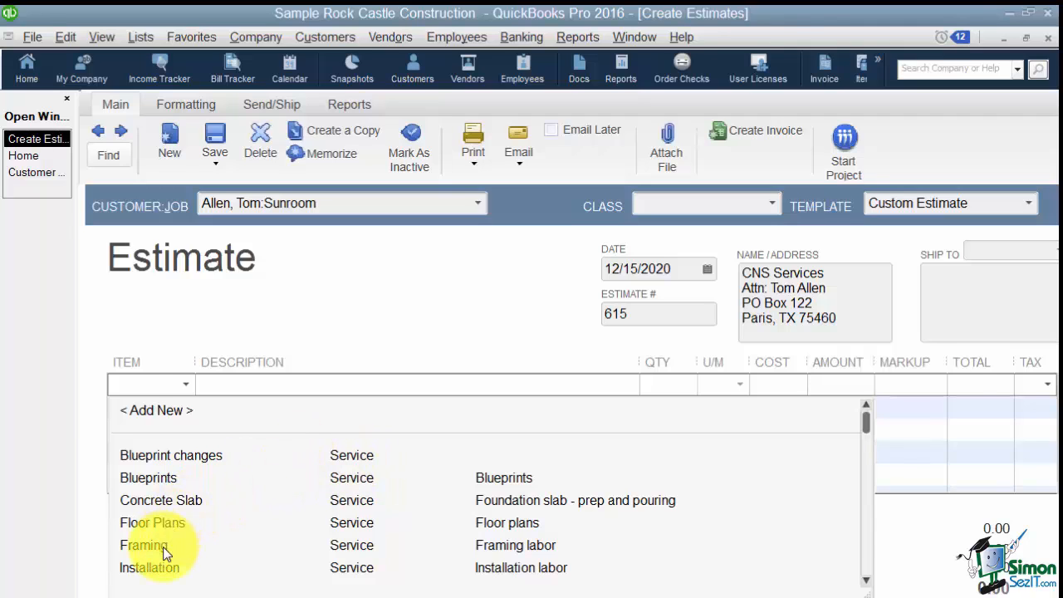
Step: Add Framing labor as the first line with quantity 10 at 50.00 cost
left_click(143, 545)
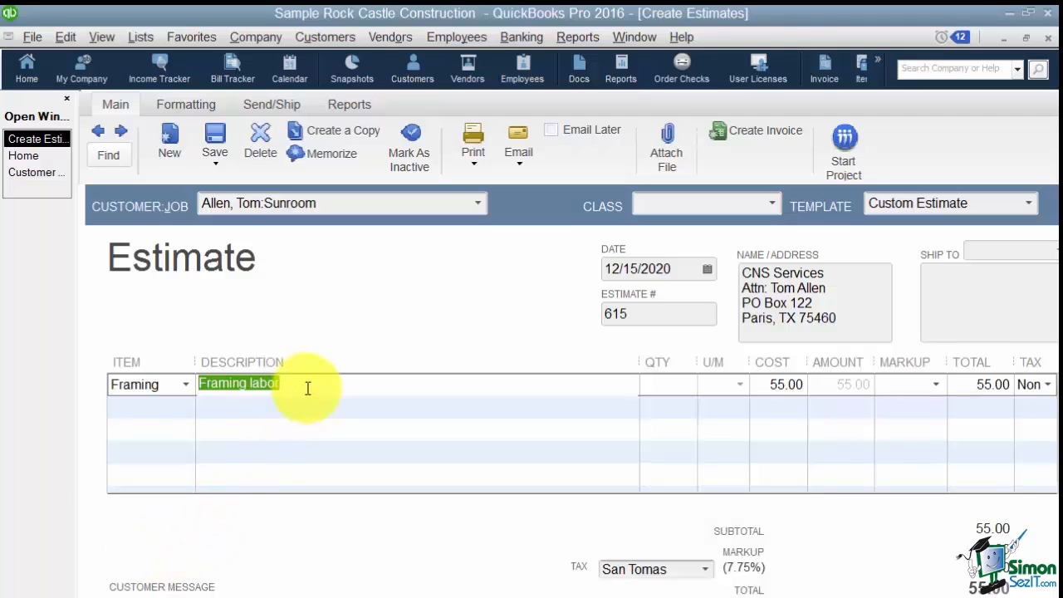
left_click(307, 383)
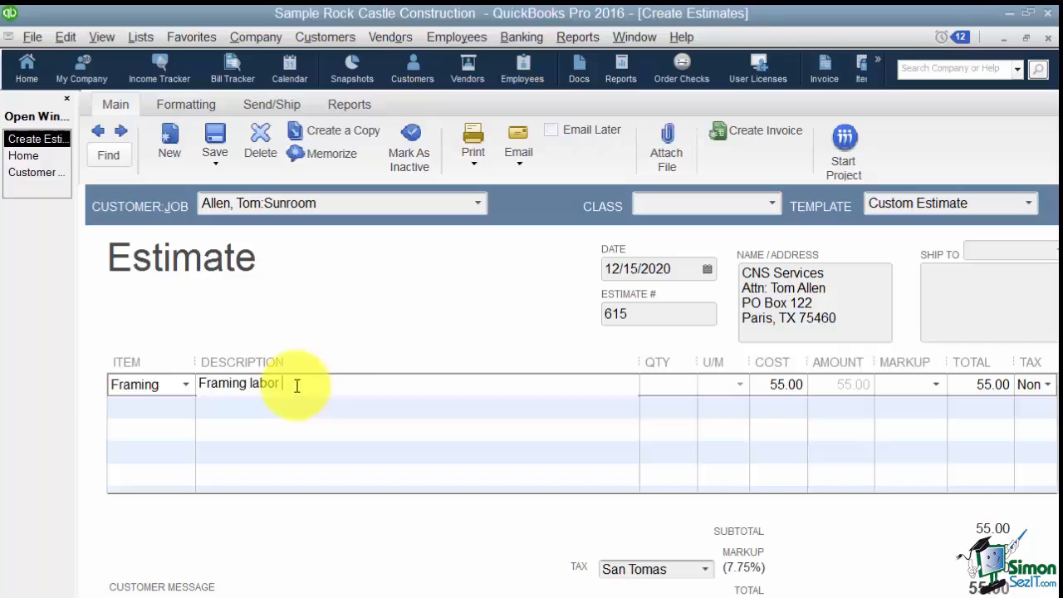
mouse_move(583, 376)
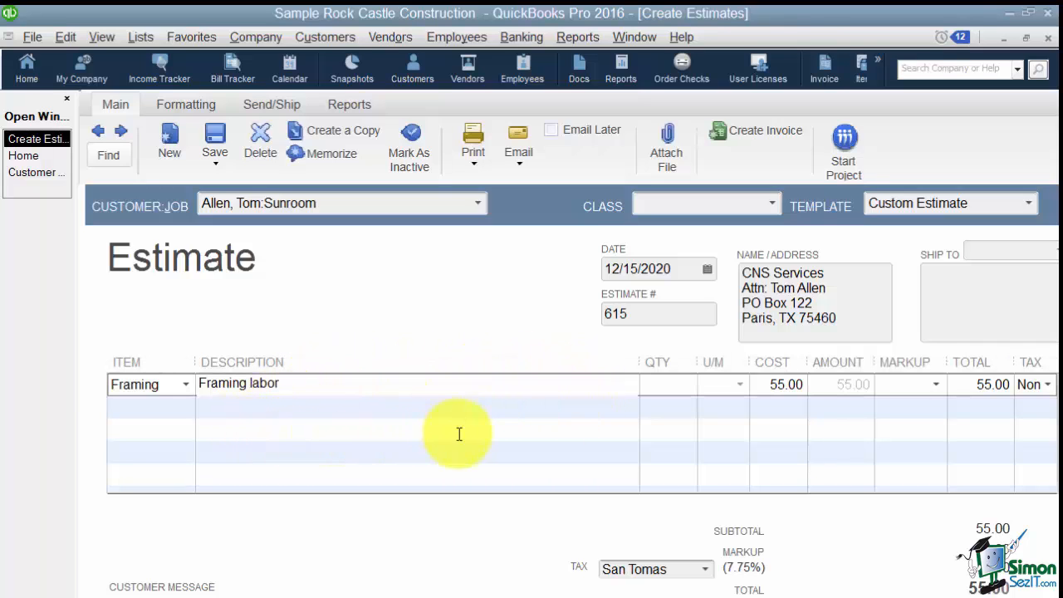
mouse_move(355, 469)
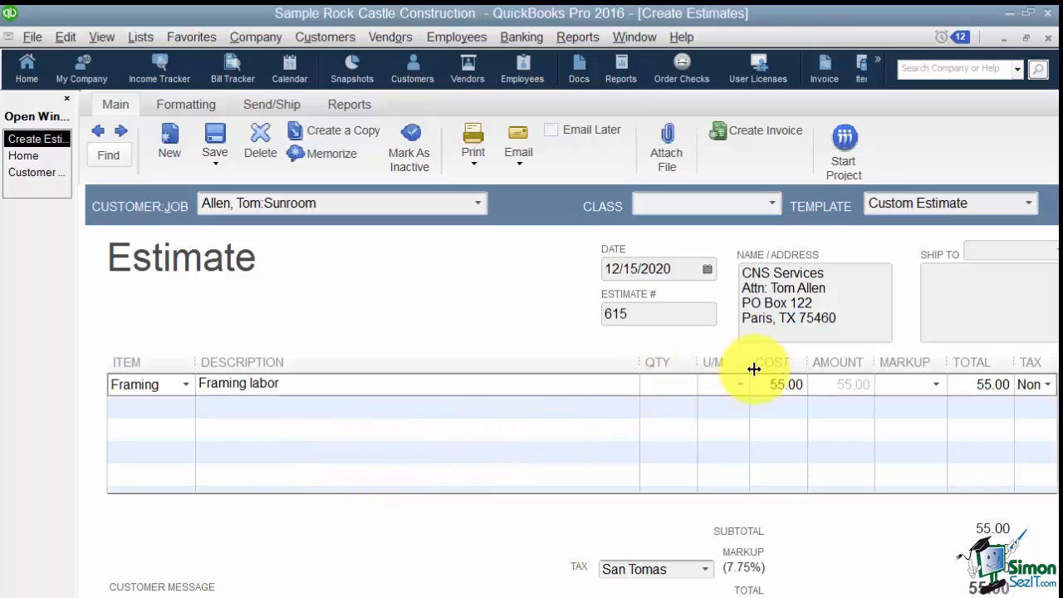
type("10")
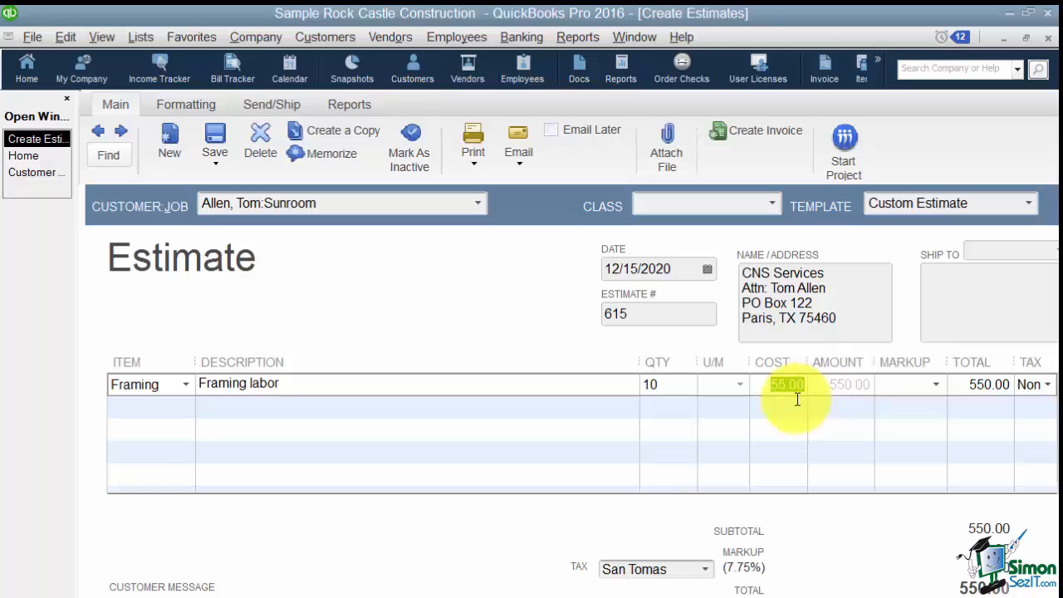
type("50")
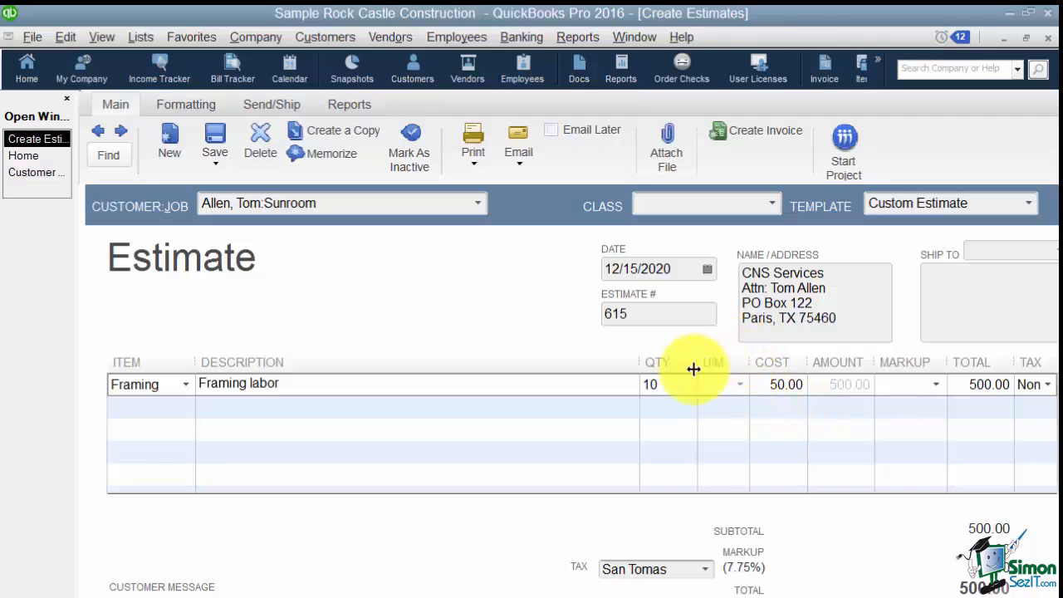
mouse_move(714, 392)
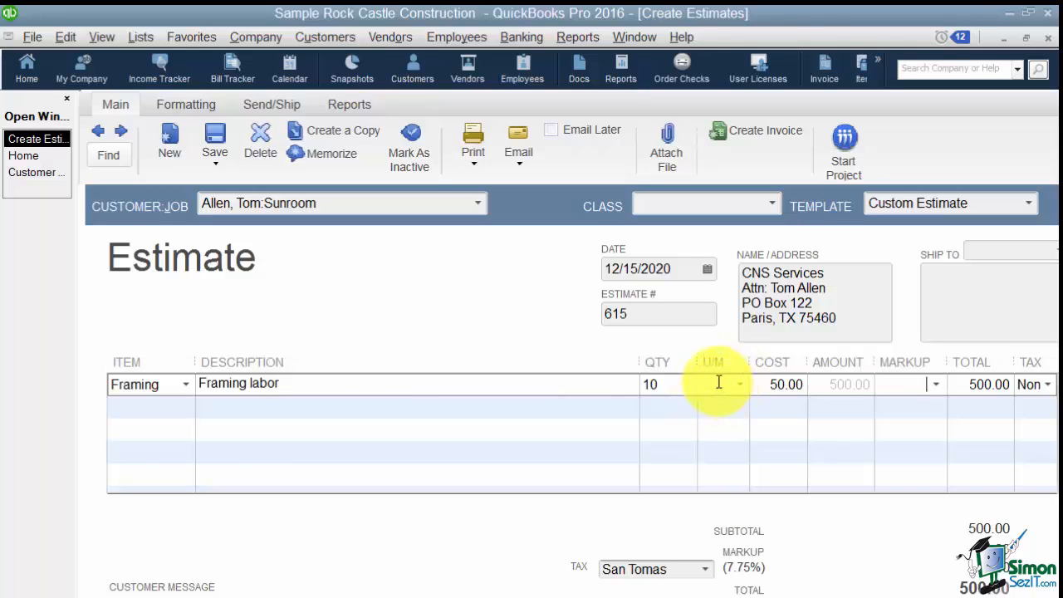
mouse_move(739, 384)
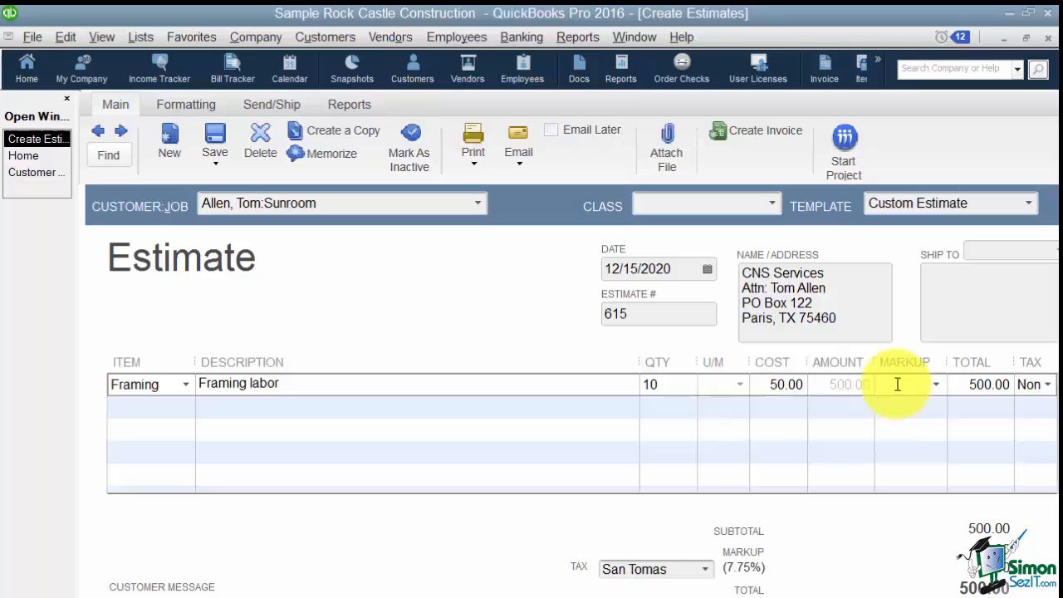
mouse_move(896, 407)
type("30")
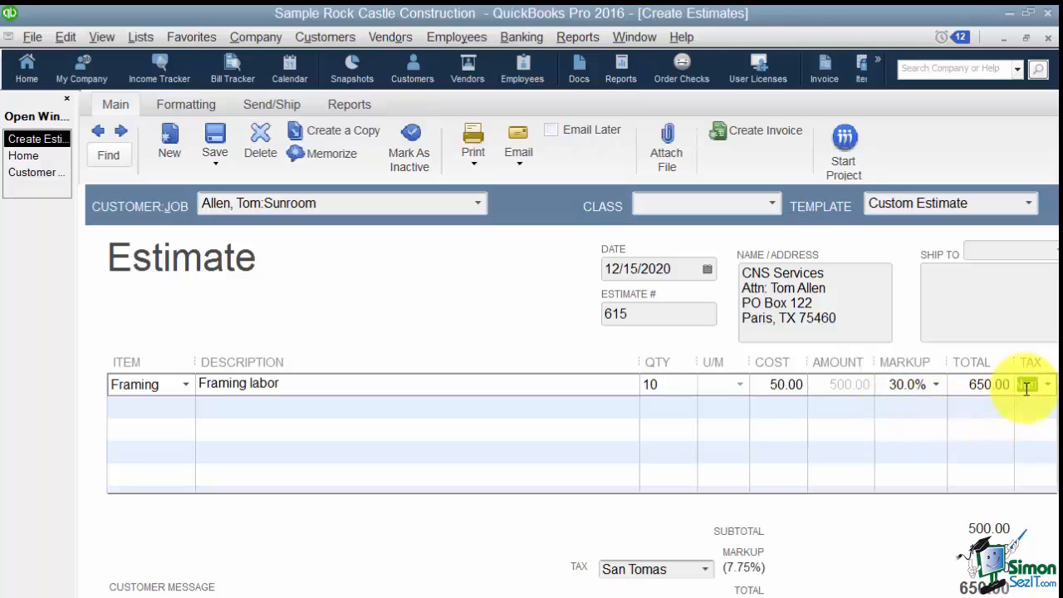
mouse_move(1030, 409)
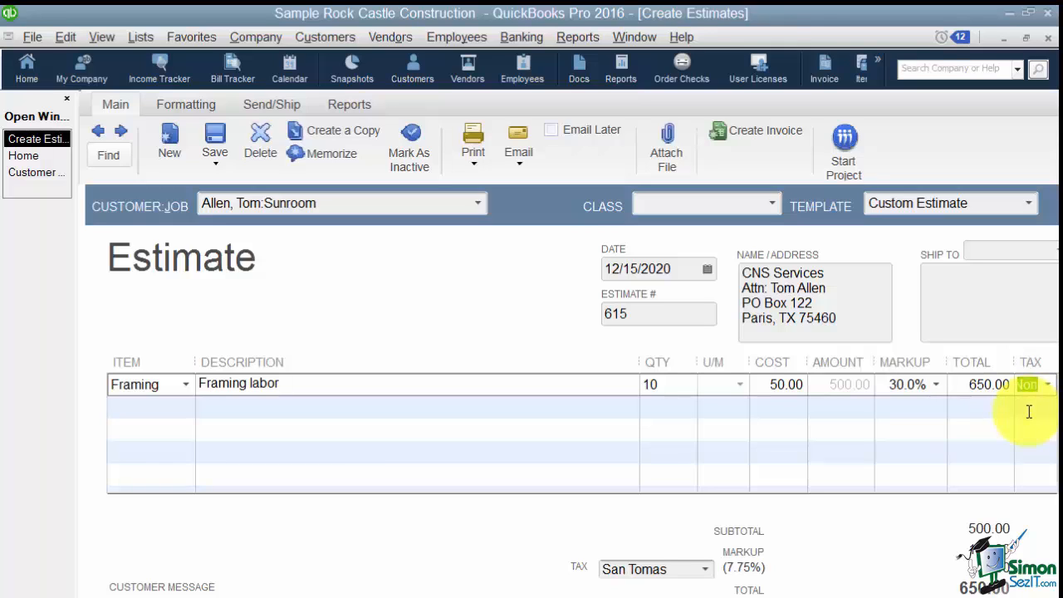
mouse_move(175, 415)
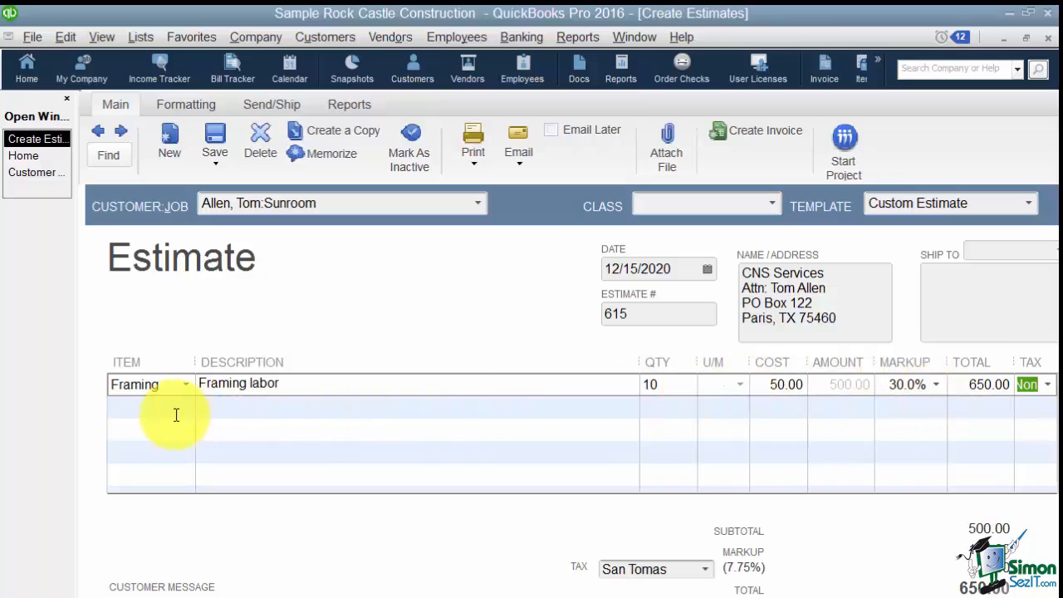
Step: Add an Exterior wood door line with a 500.00 markup
left_click(150, 405)
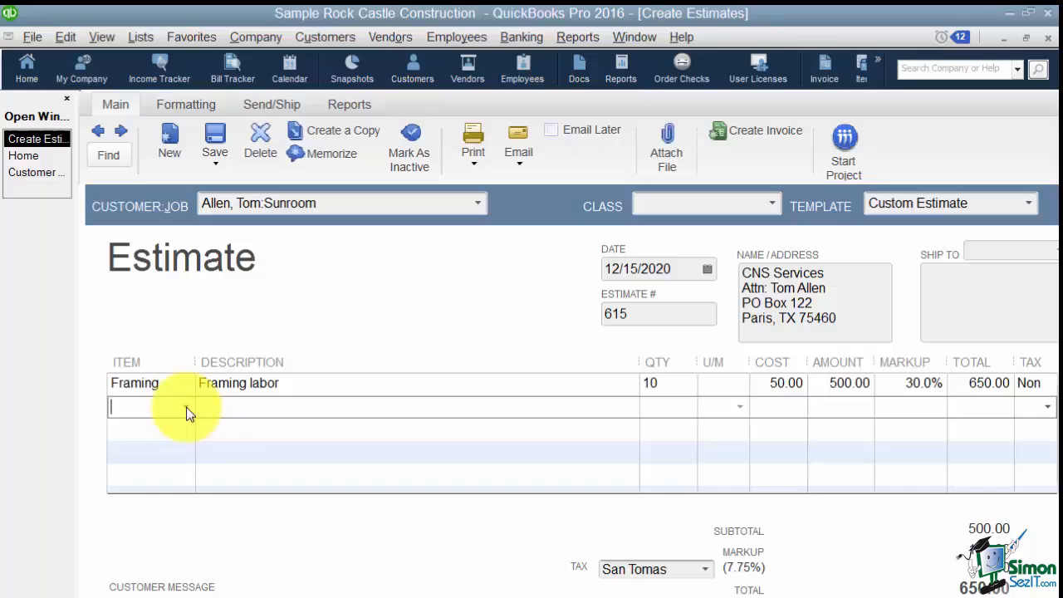
type("Wood Door")
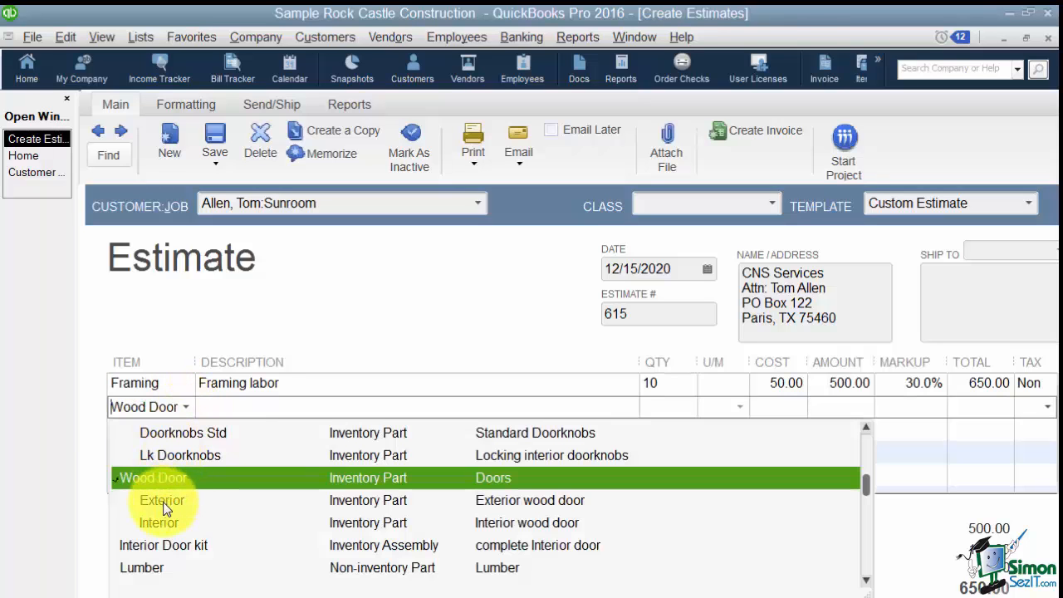
left_click(162, 499)
type("2")
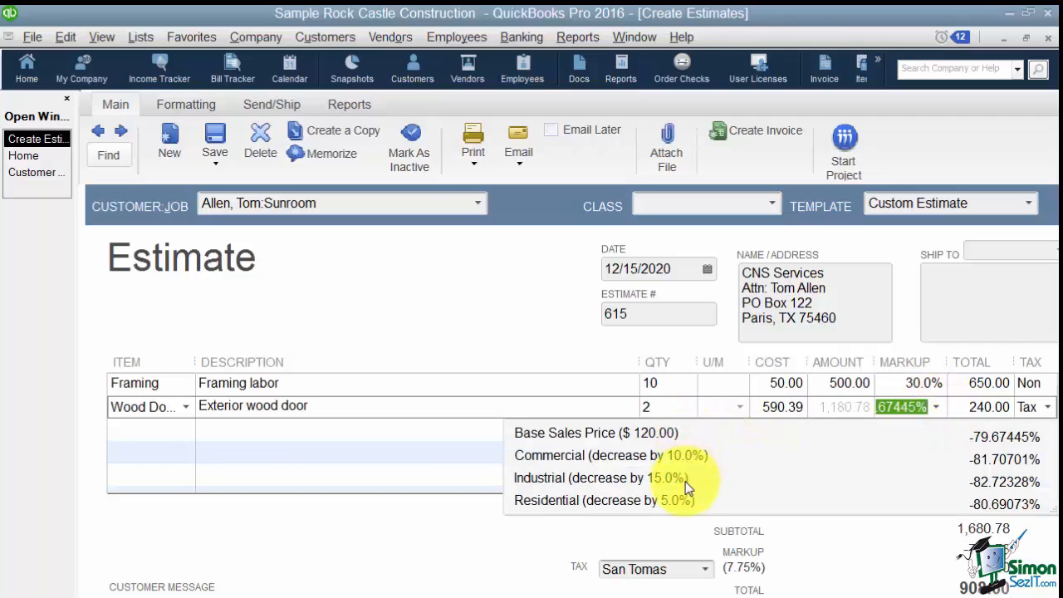
mouse_move(680, 432)
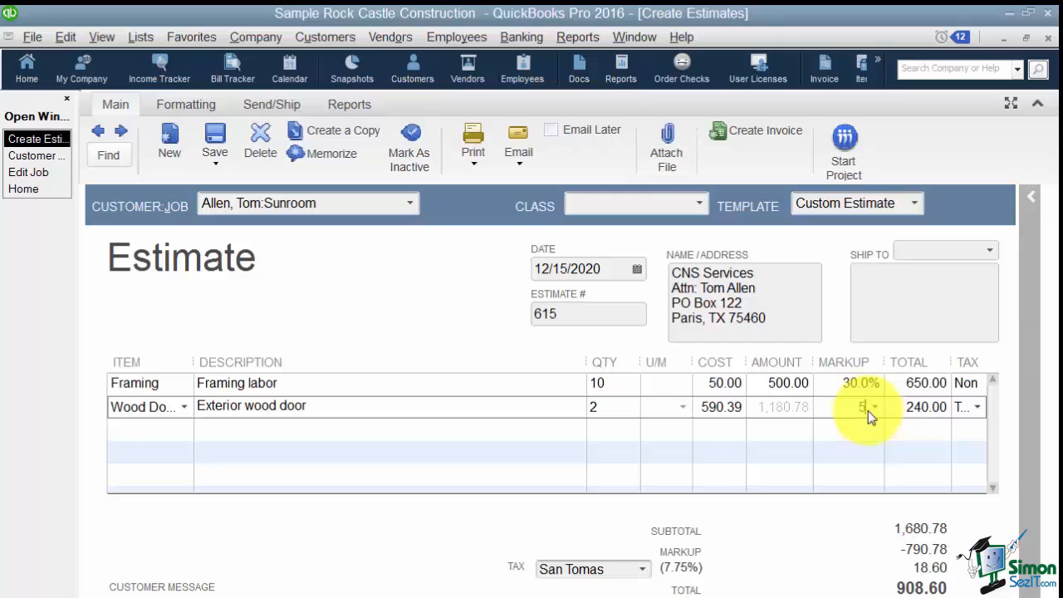
type("500.00")
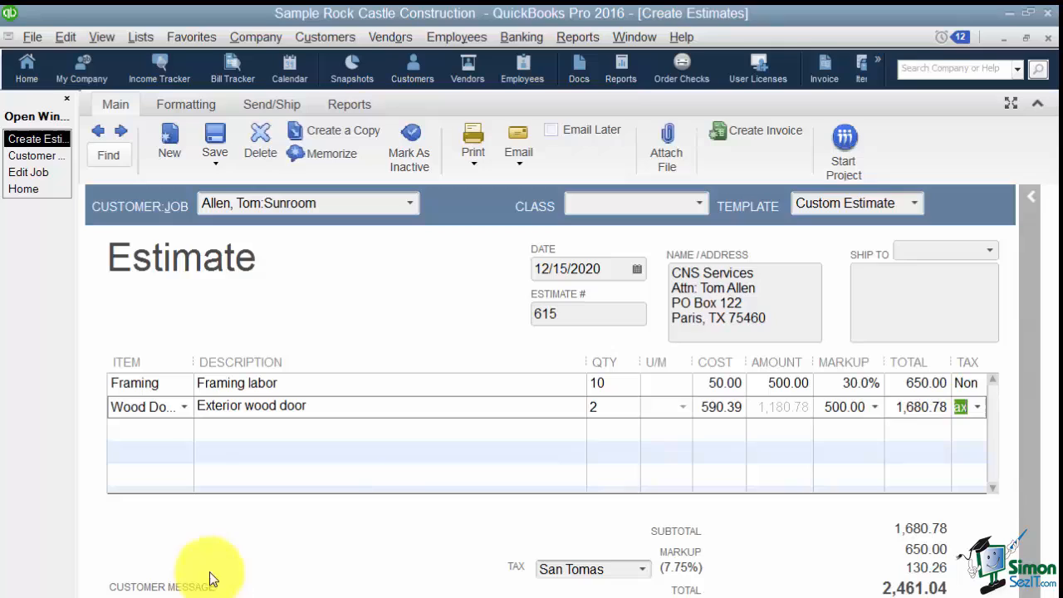
mouse_move(619, 548)
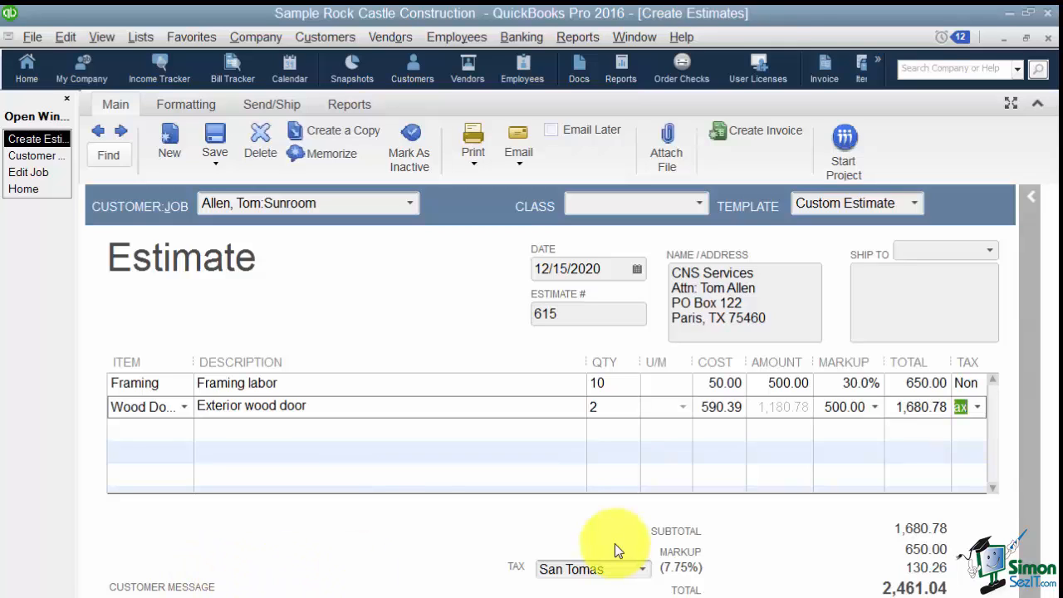
mouse_move(664, 577)
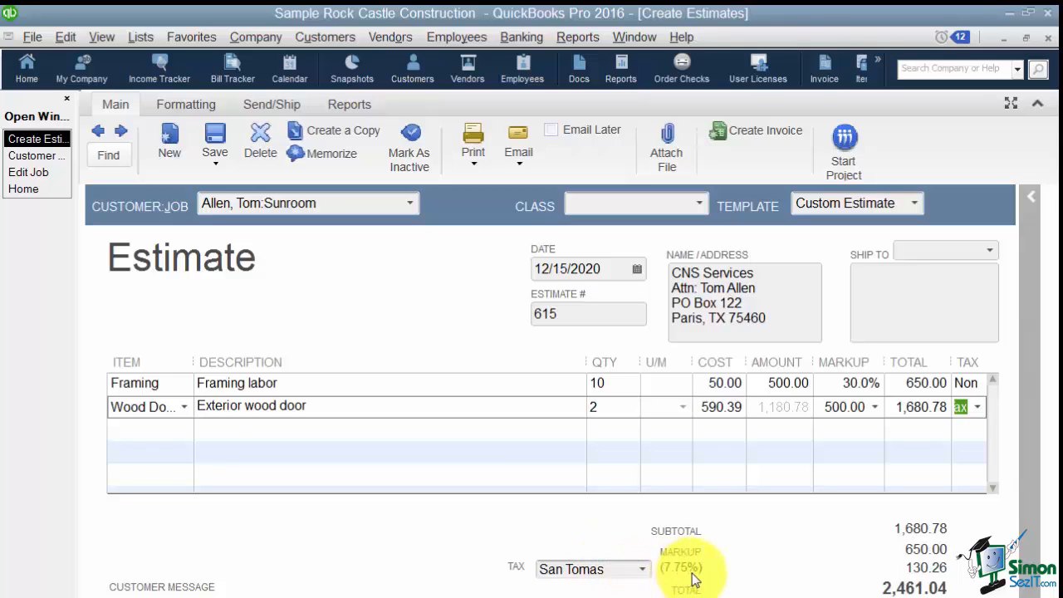
mouse_move(901, 536)
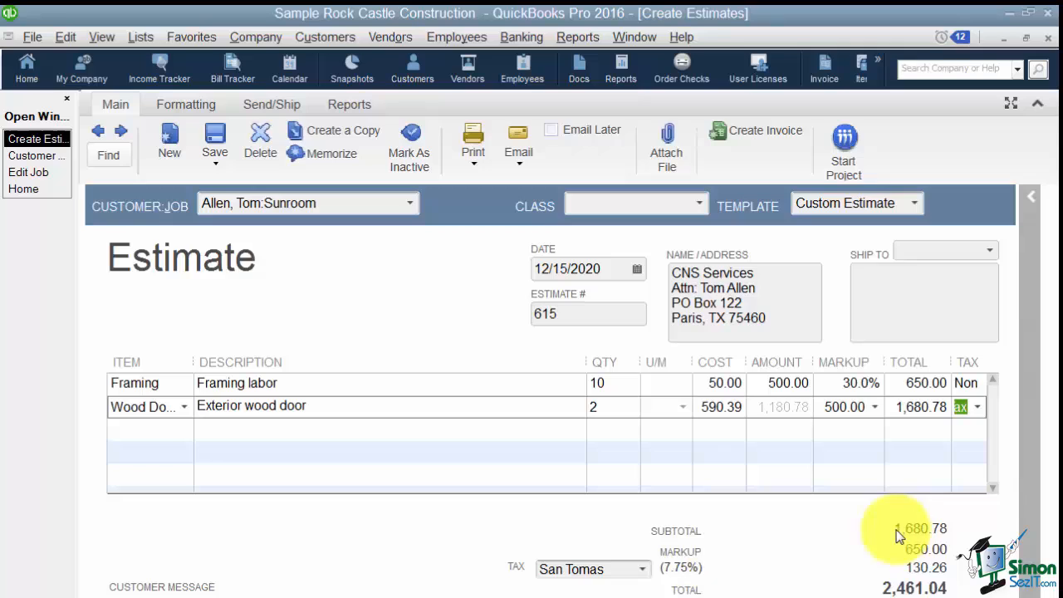
mouse_move(880, 581)
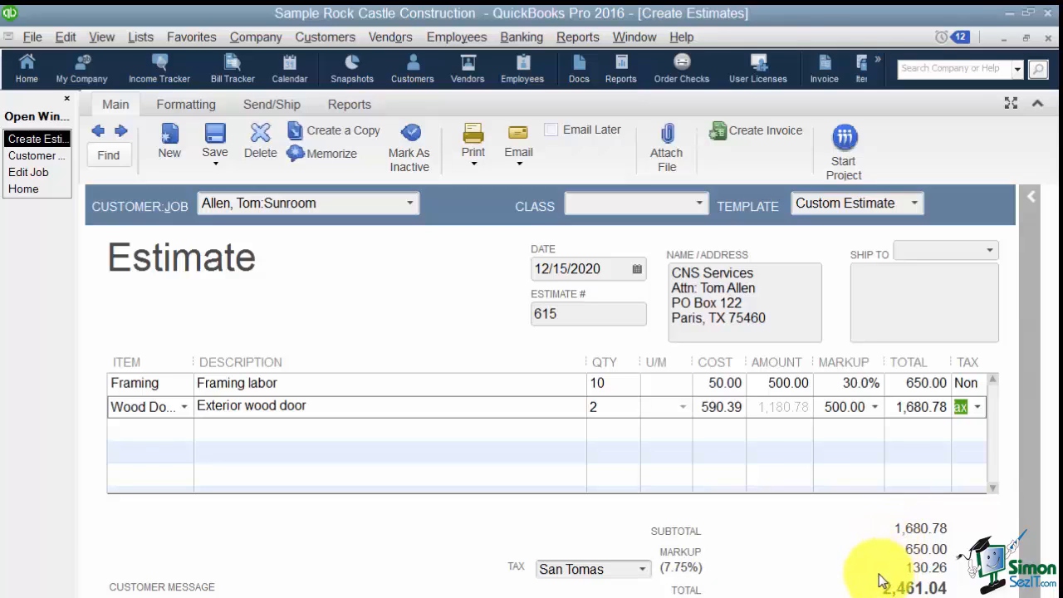
mouse_move(893, 590)
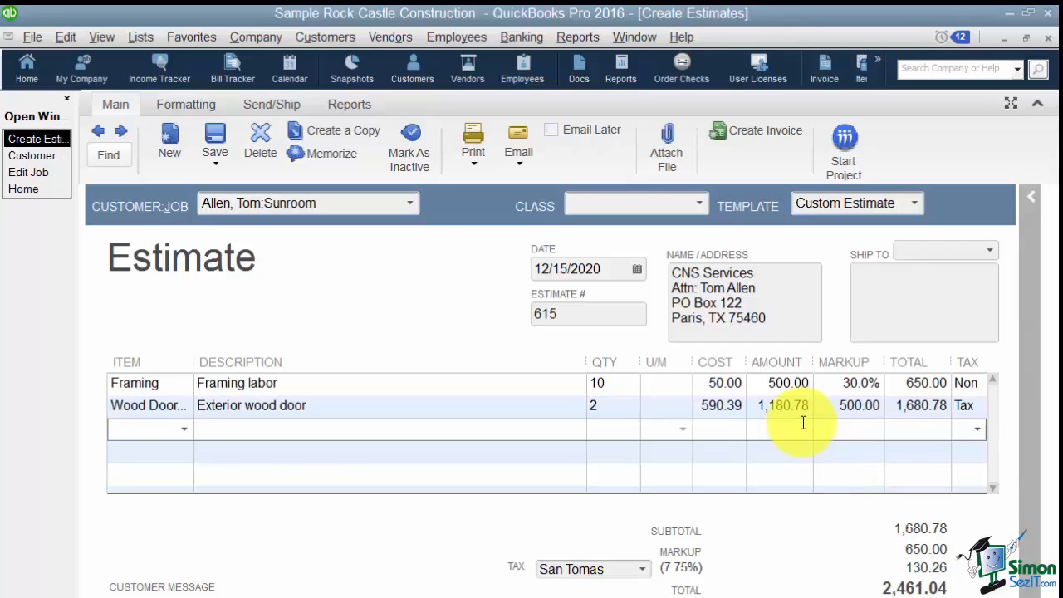
mouse_move(659, 383)
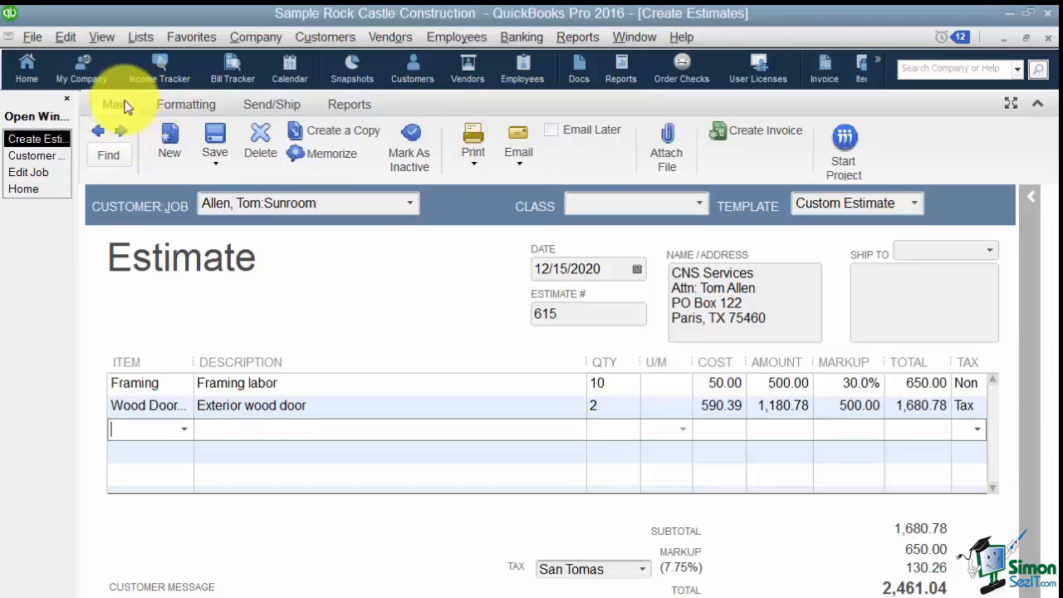
mouse_move(349, 104)
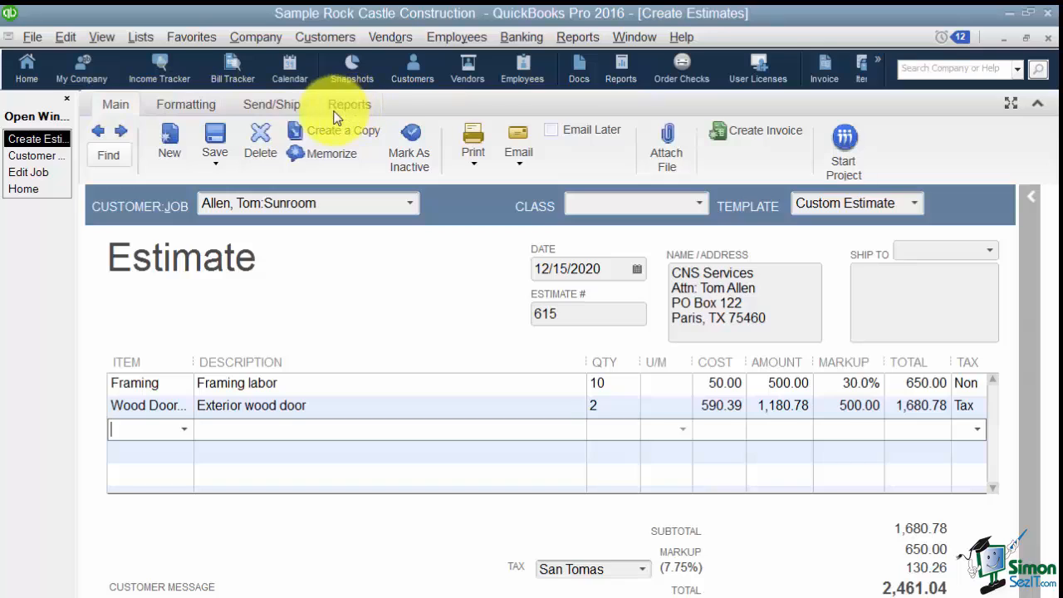
mouse_move(137, 180)
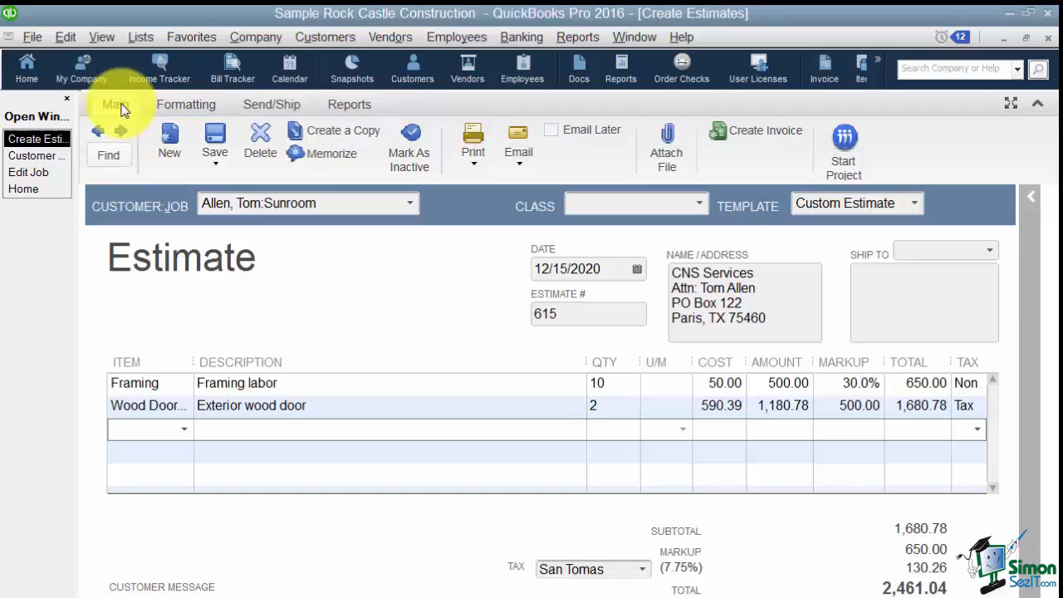
mouse_move(108, 158)
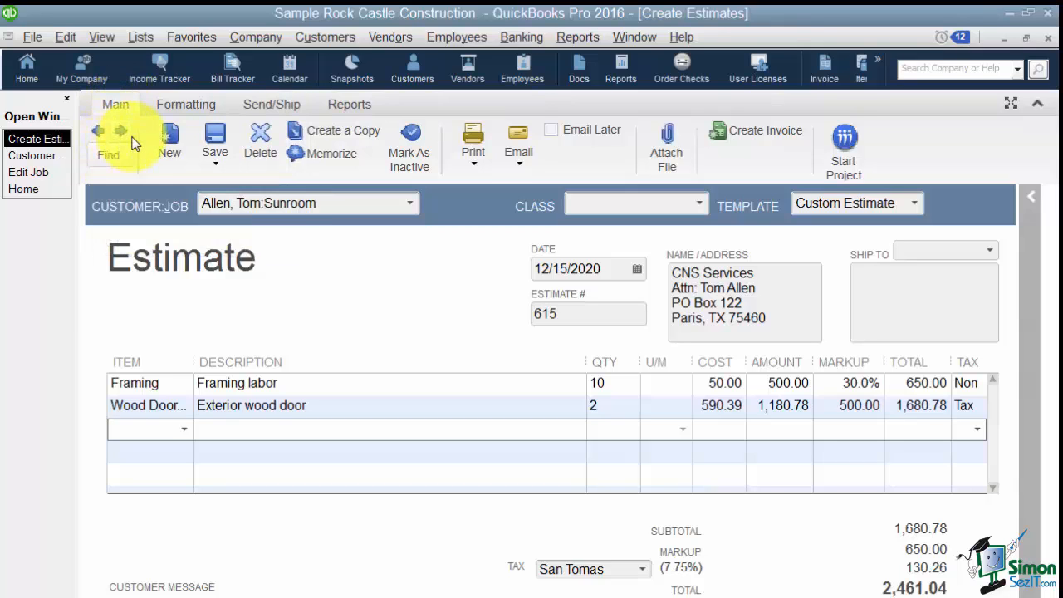
mouse_move(120, 130)
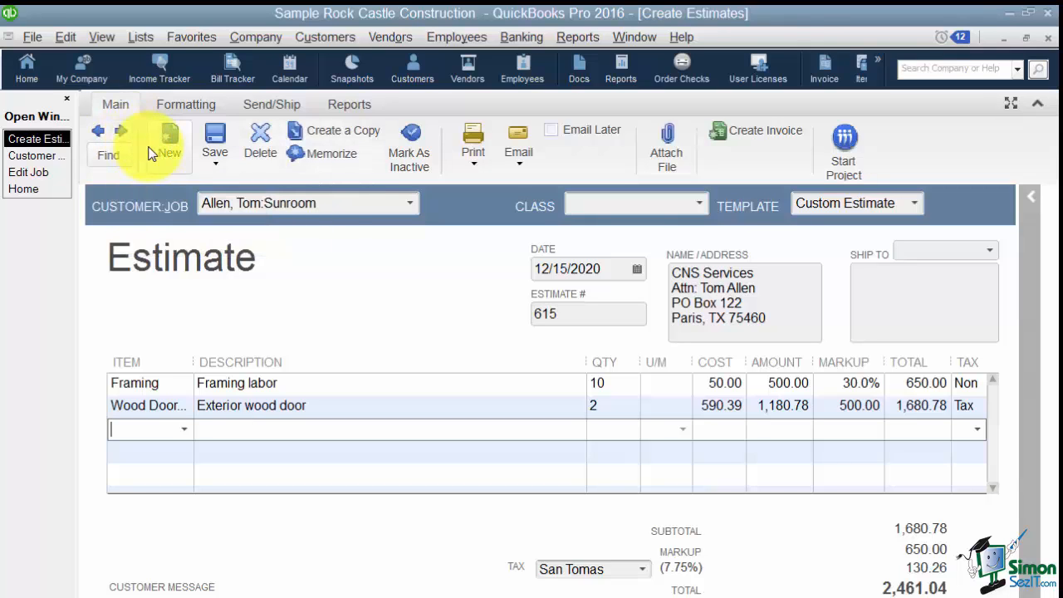
mouse_move(108, 153)
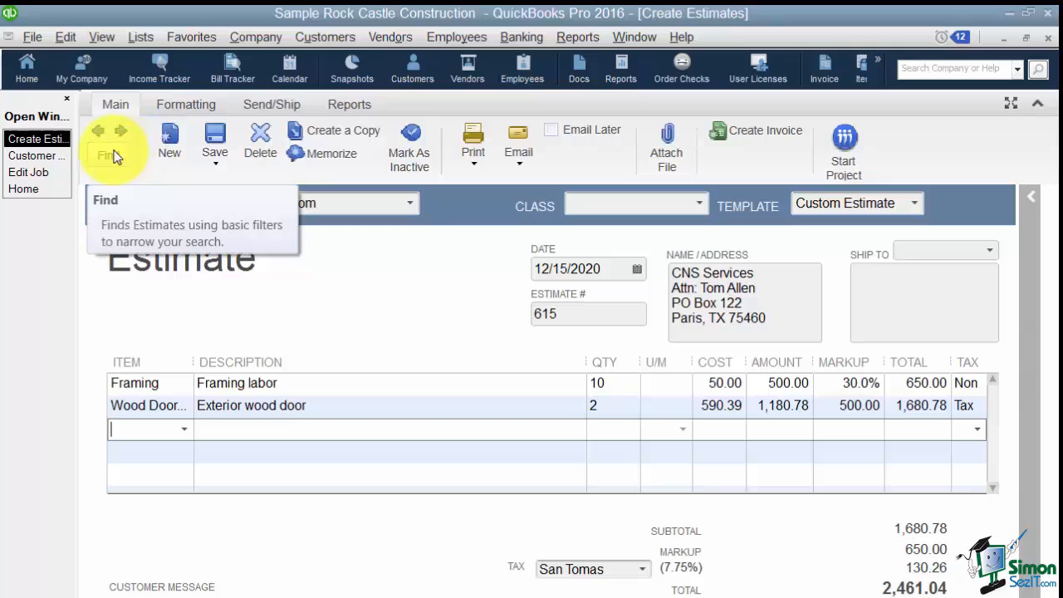
mouse_move(98, 131)
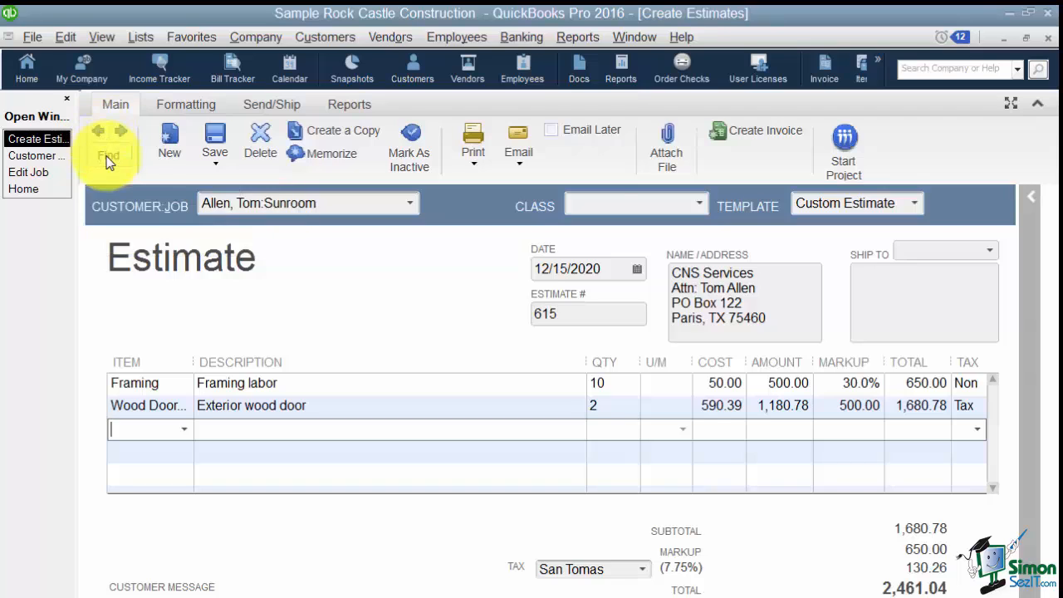
left_click(108, 141)
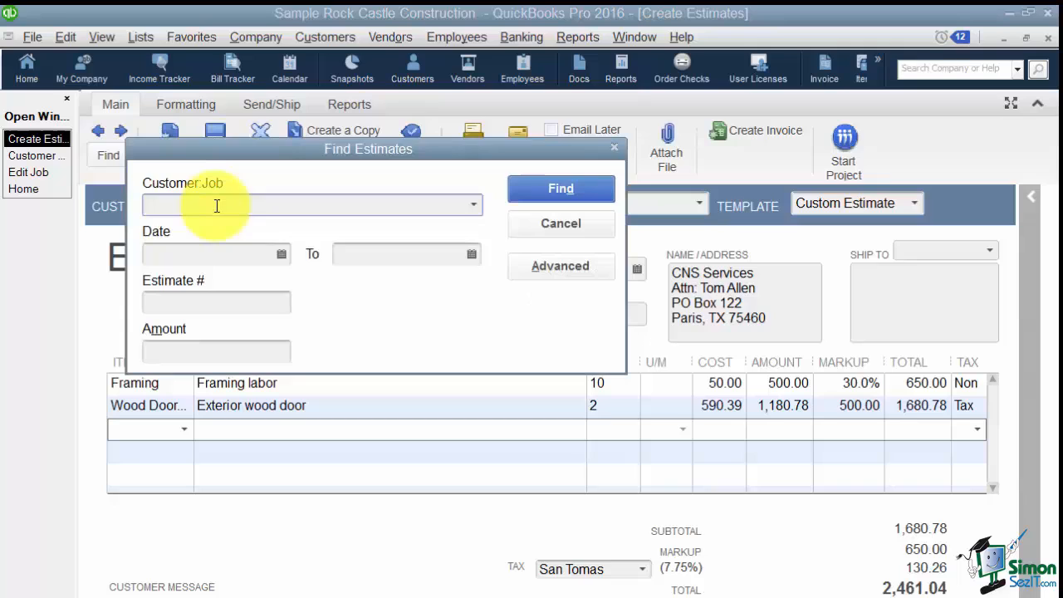
mouse_move(189, 293)
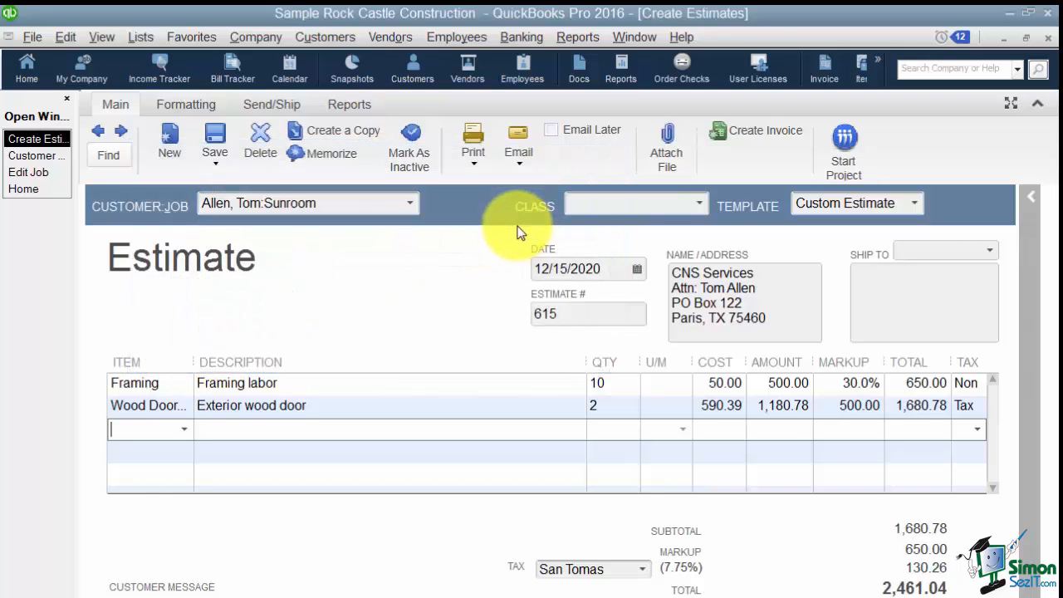
mouse_move(129, 166)
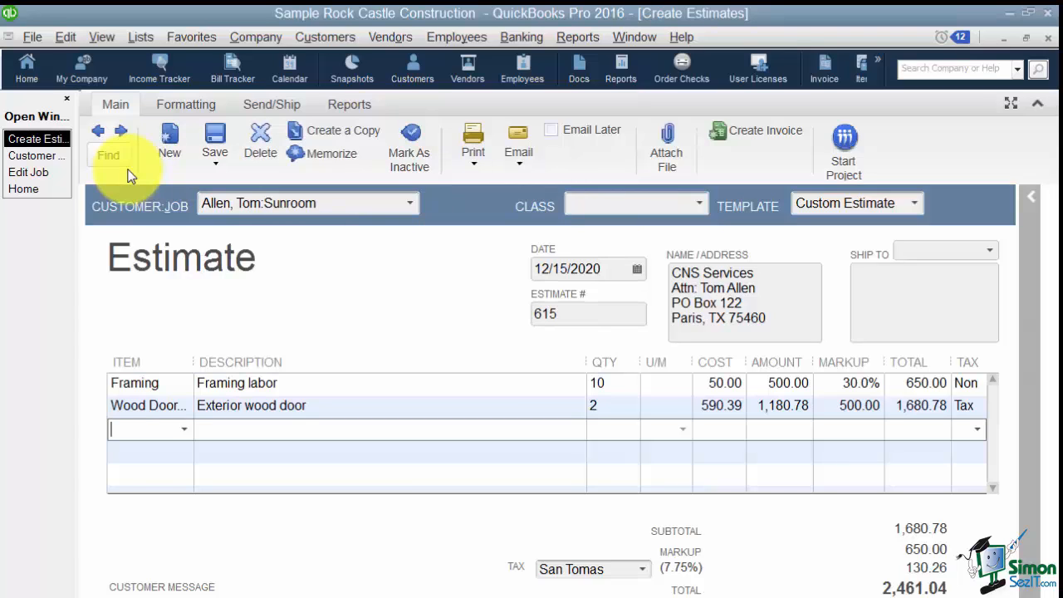
mouse_move(166, 174)
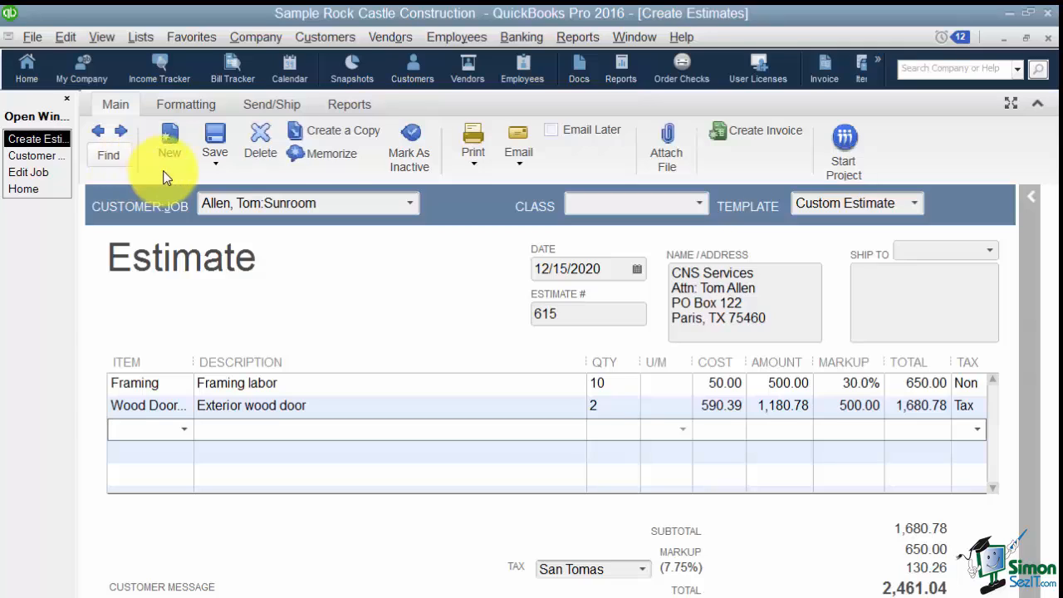
mouse_move(169, 137)
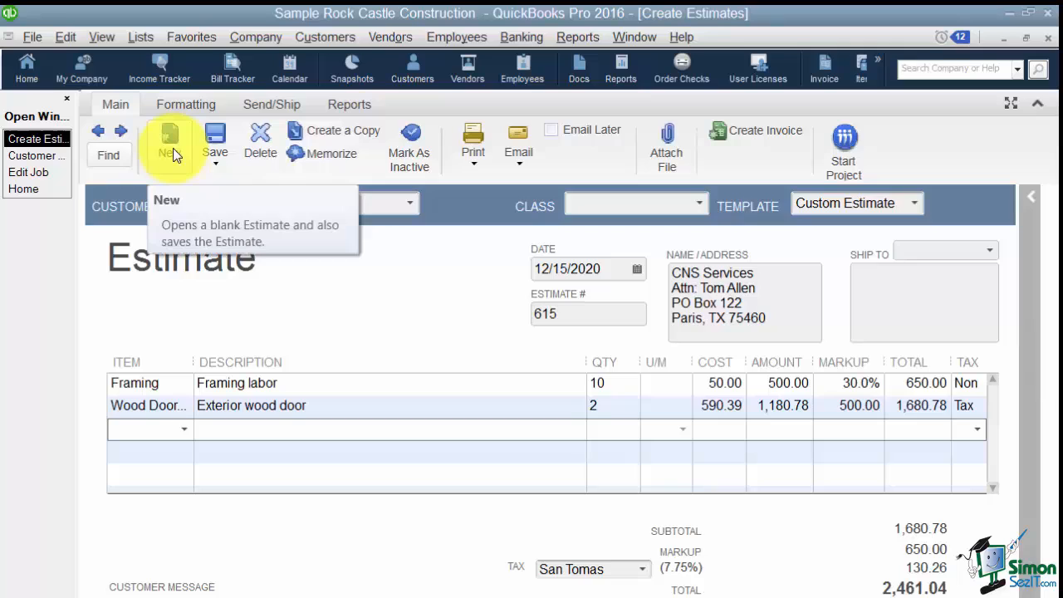
Step: Show the Print dropdown options for estimate 615
left_click(215, 141)
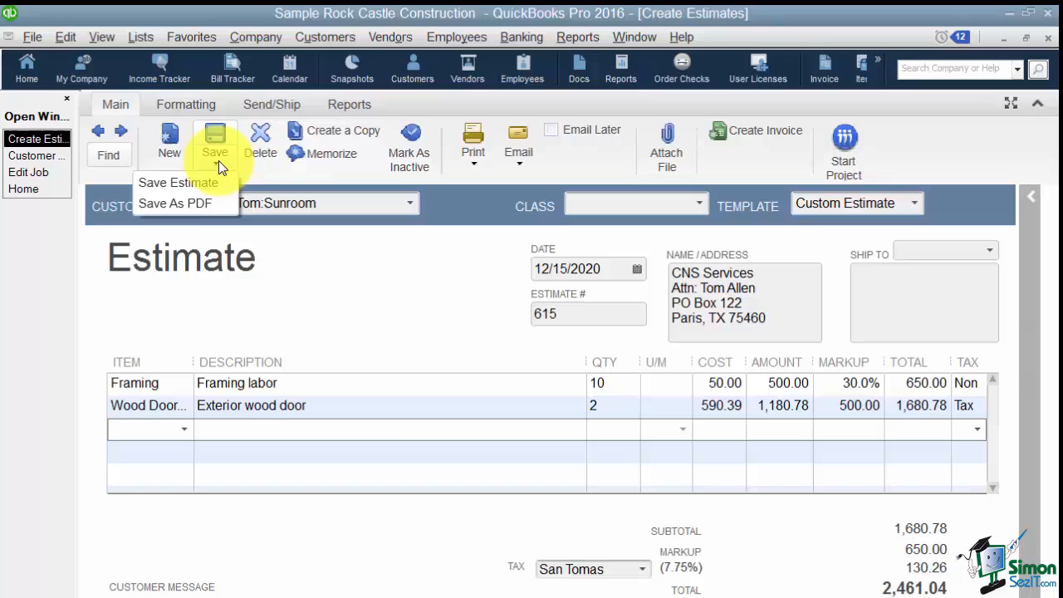
mouse_move(174, 203)
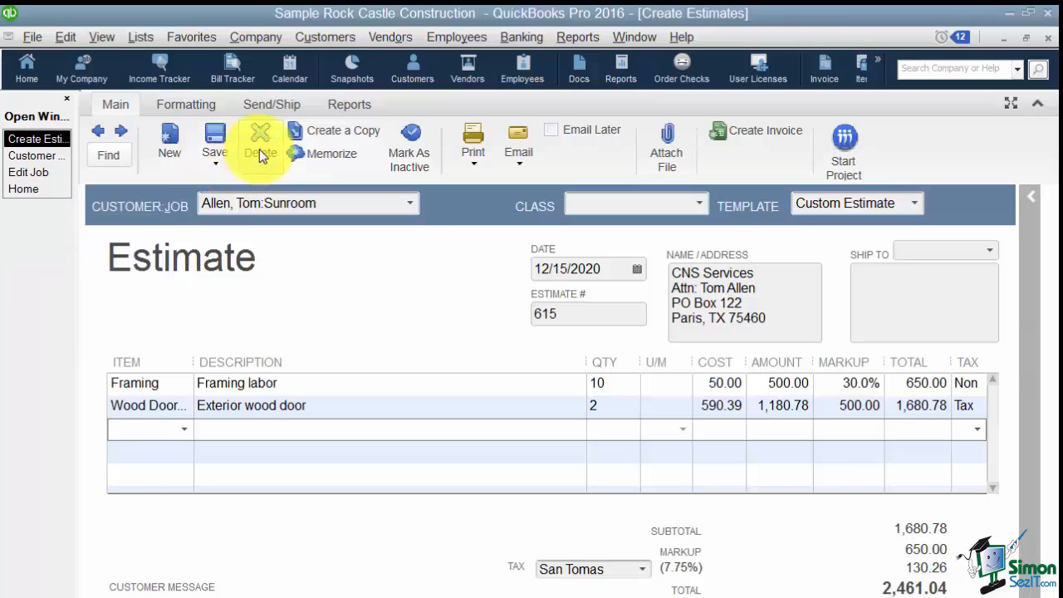
mouse_move(259, 141)
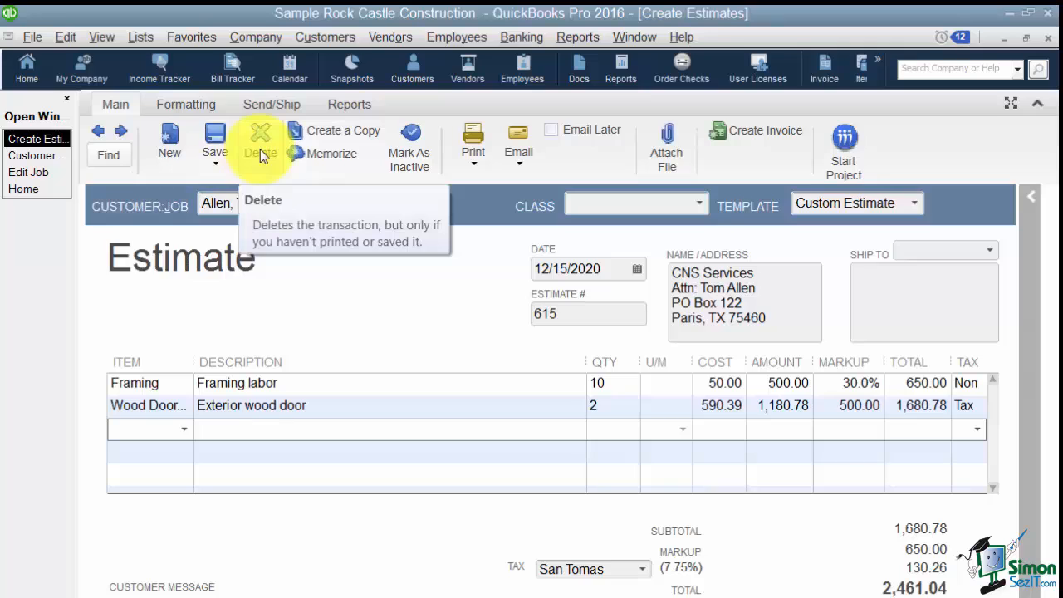
mouse_move(336, 130)
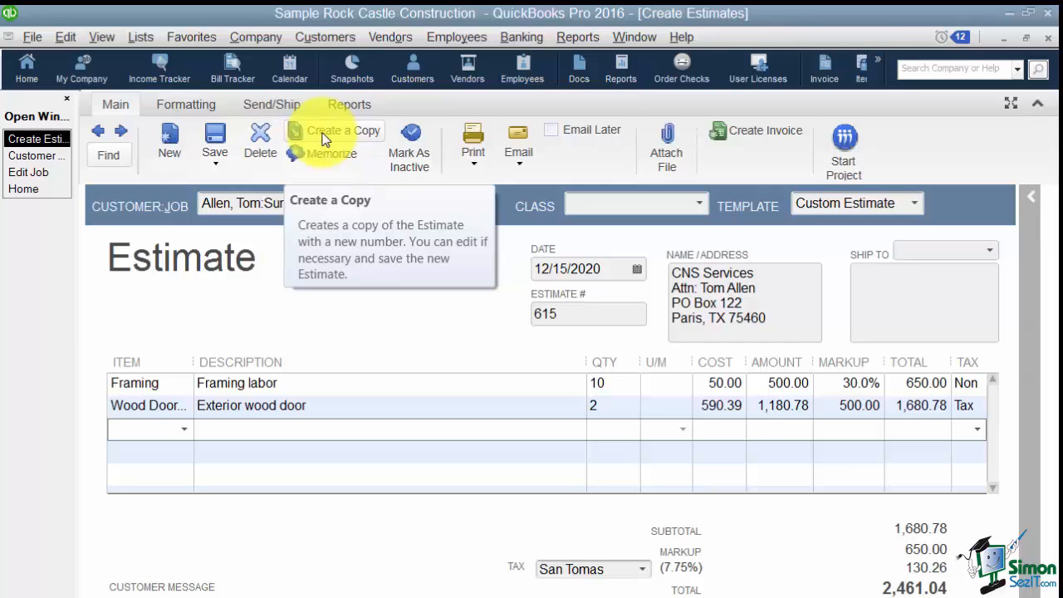
mouse_move(332, 158)
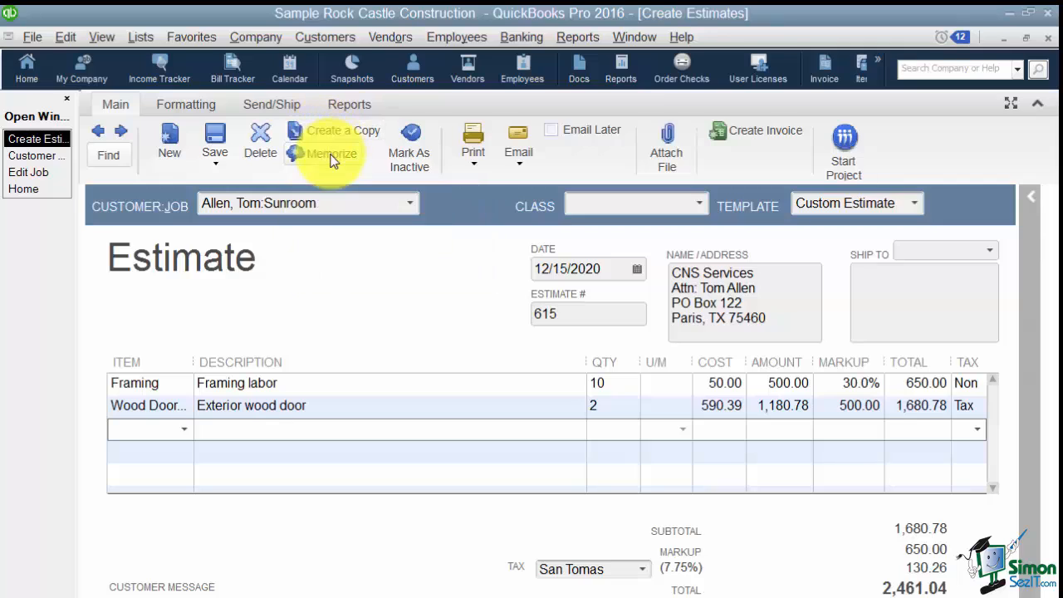
mouse_move(331, 153)
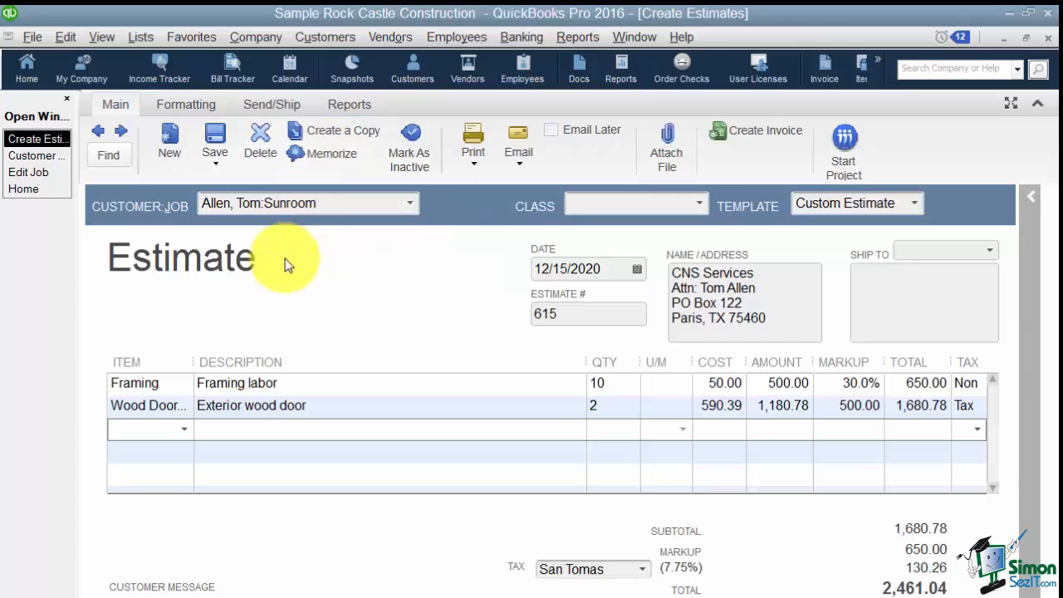
mouse_move(308, 282)
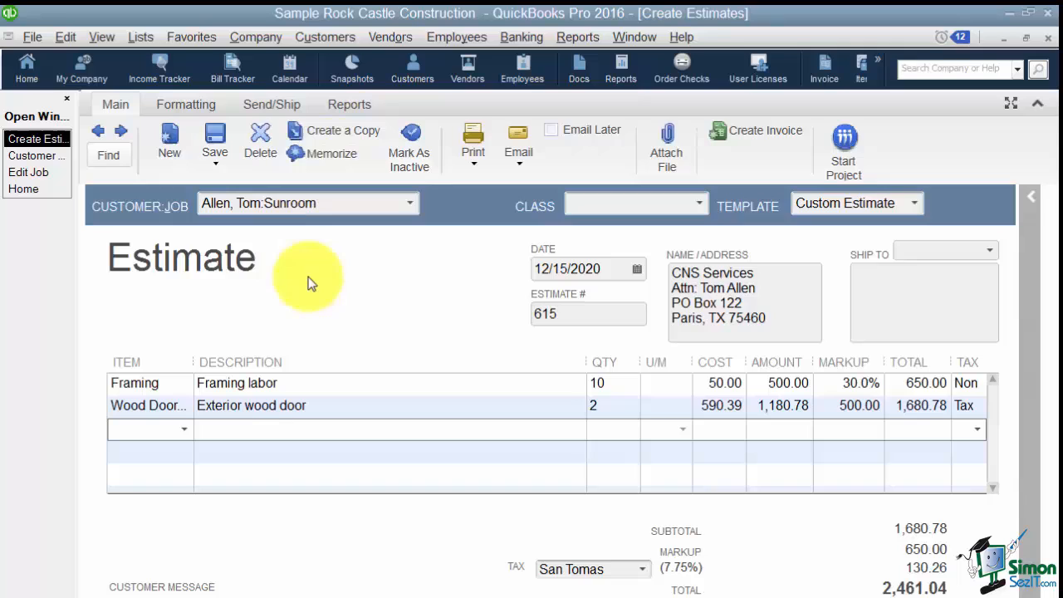
mouse_move(361, 166)
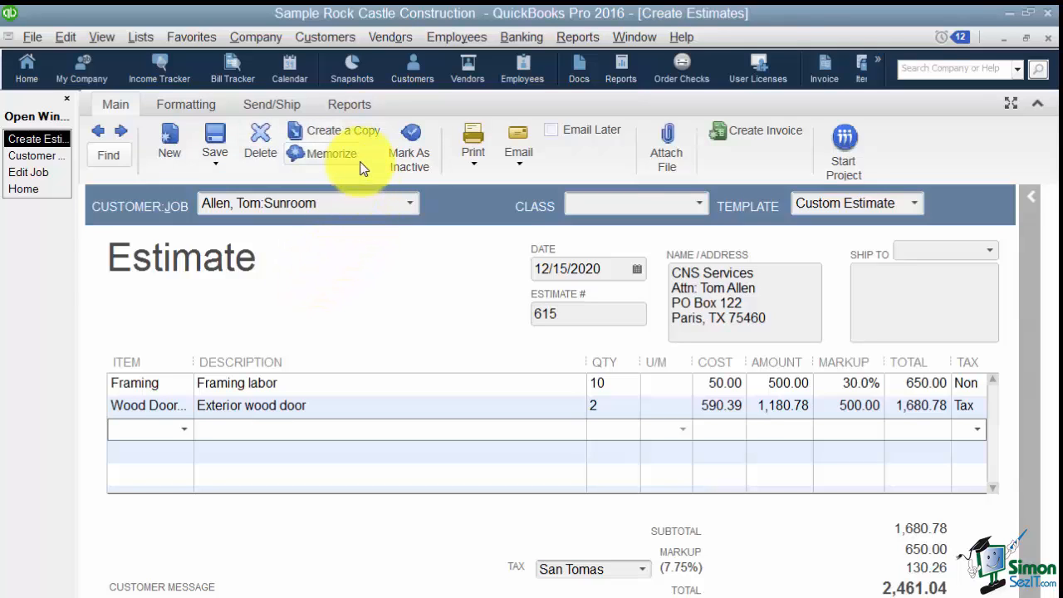
mouse_move(409, 145)
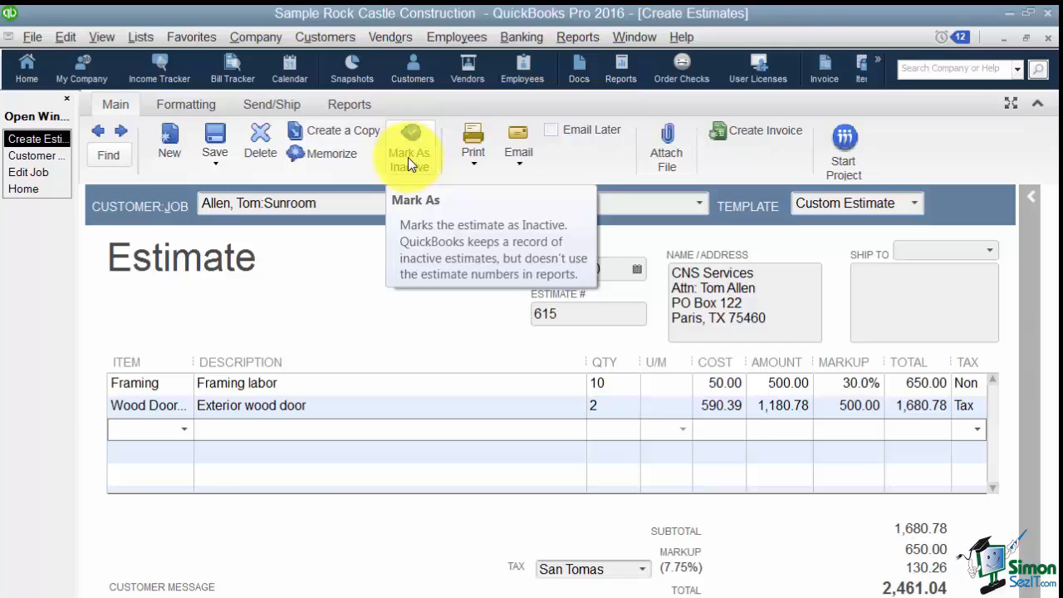
mouse_move(415, 161)
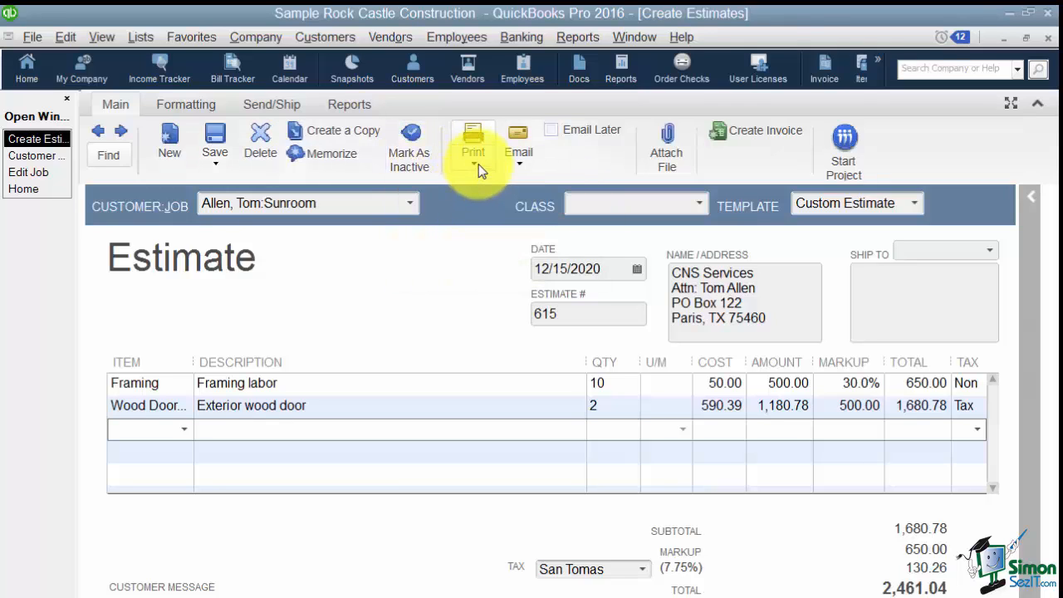
left_click(472, 158)
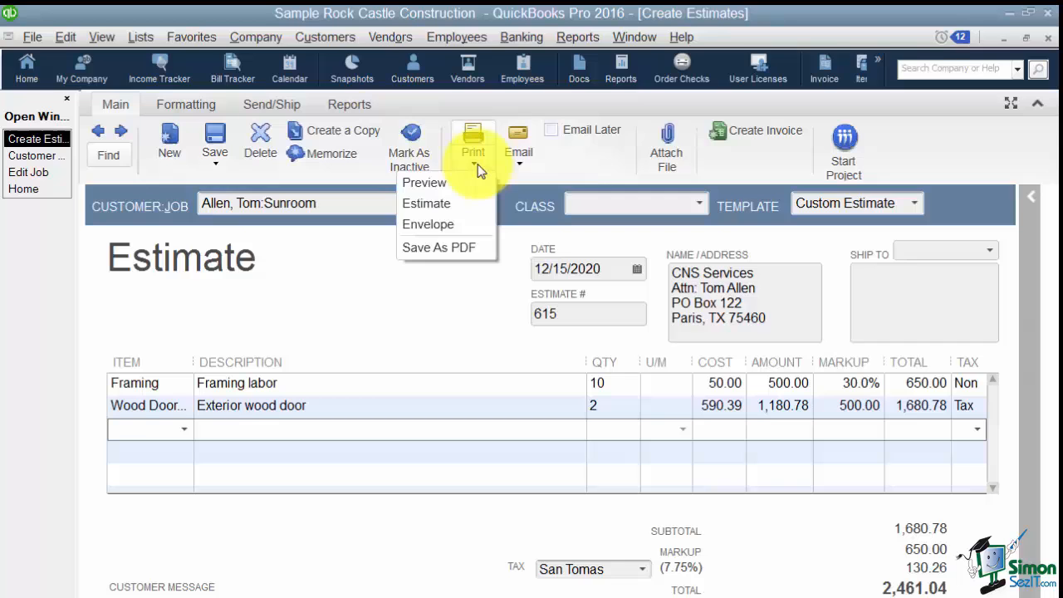
mouse_move(445, 195)
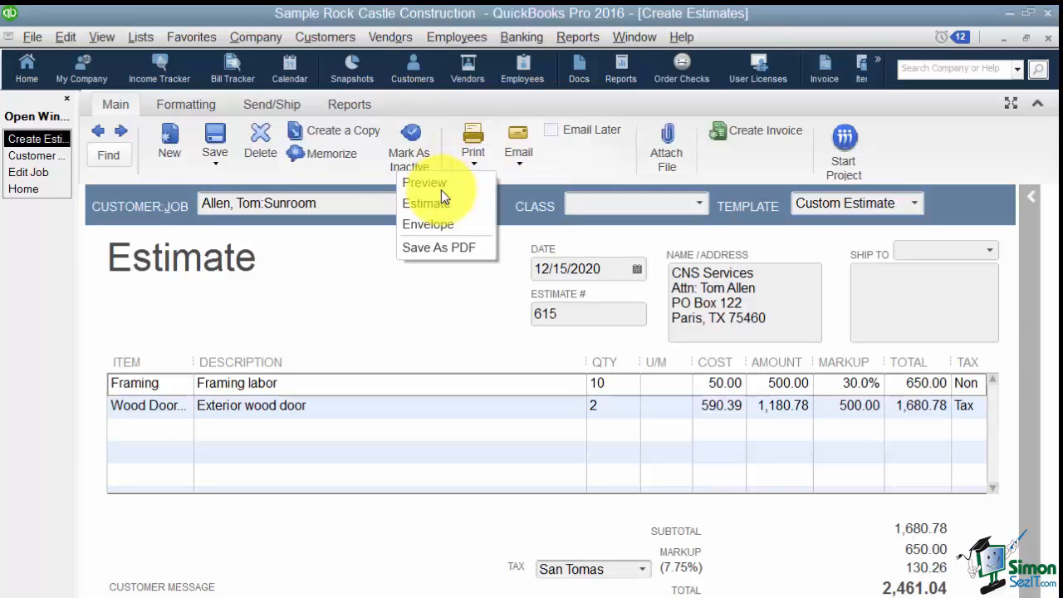
Step: Preview estimate 615, zooming in to check the lines and back out
left_click(424, 182)
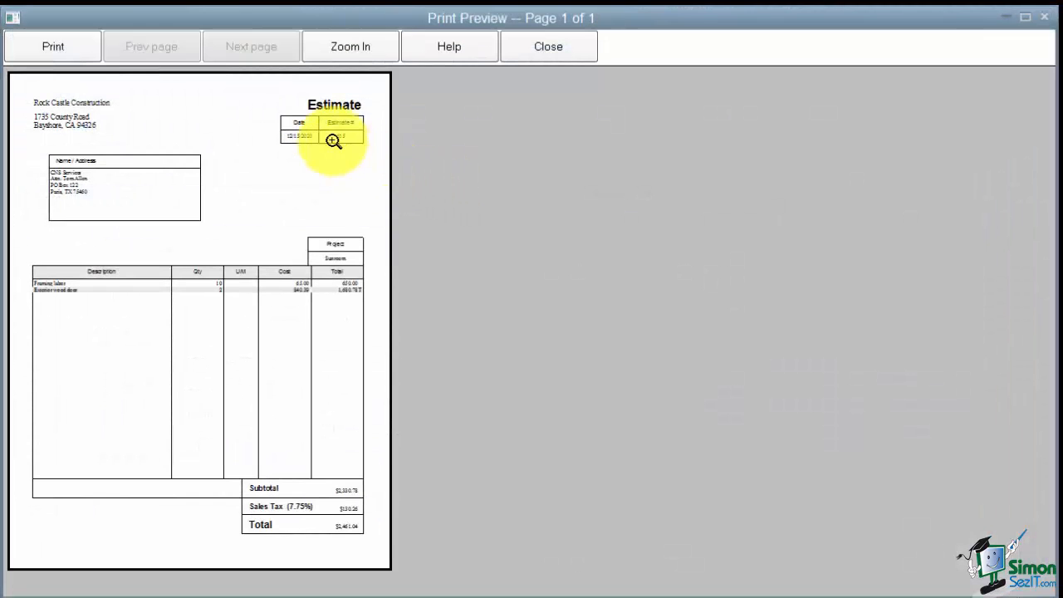
mouse_move(324, 105)
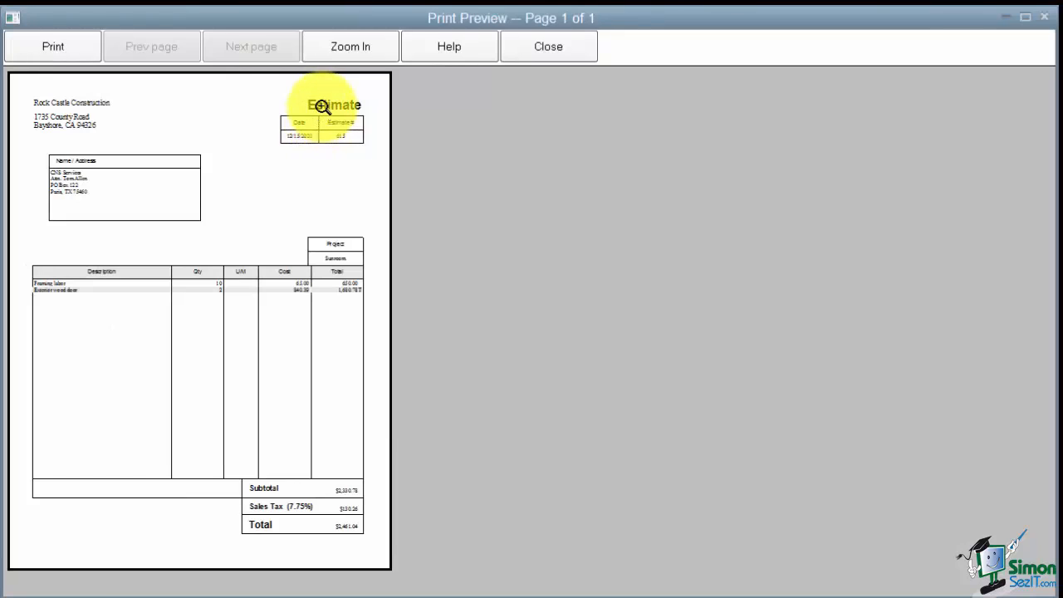
left_click(350, 46)
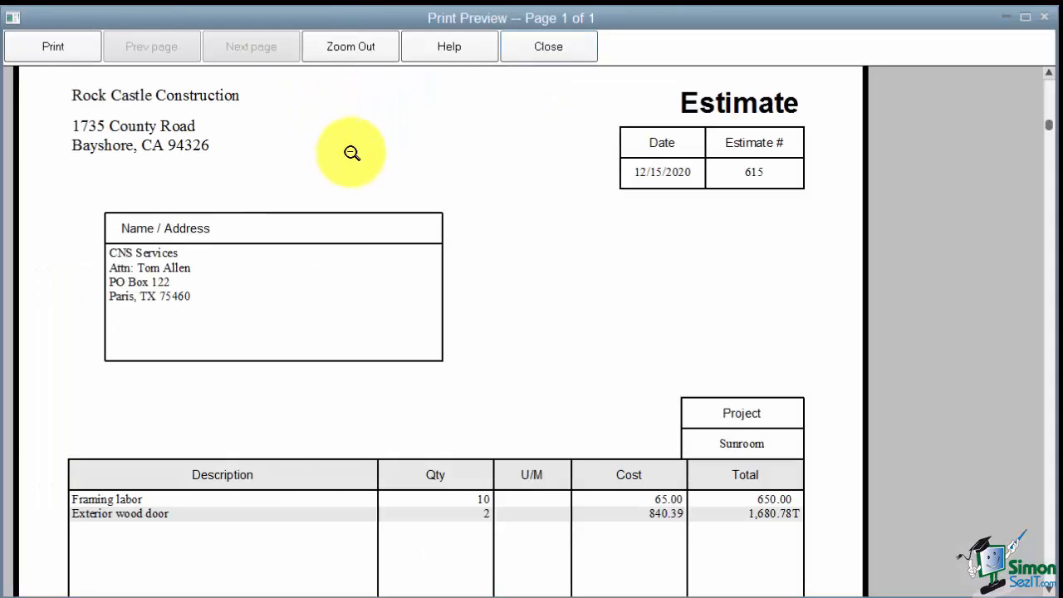
mouse_move(265, 377)
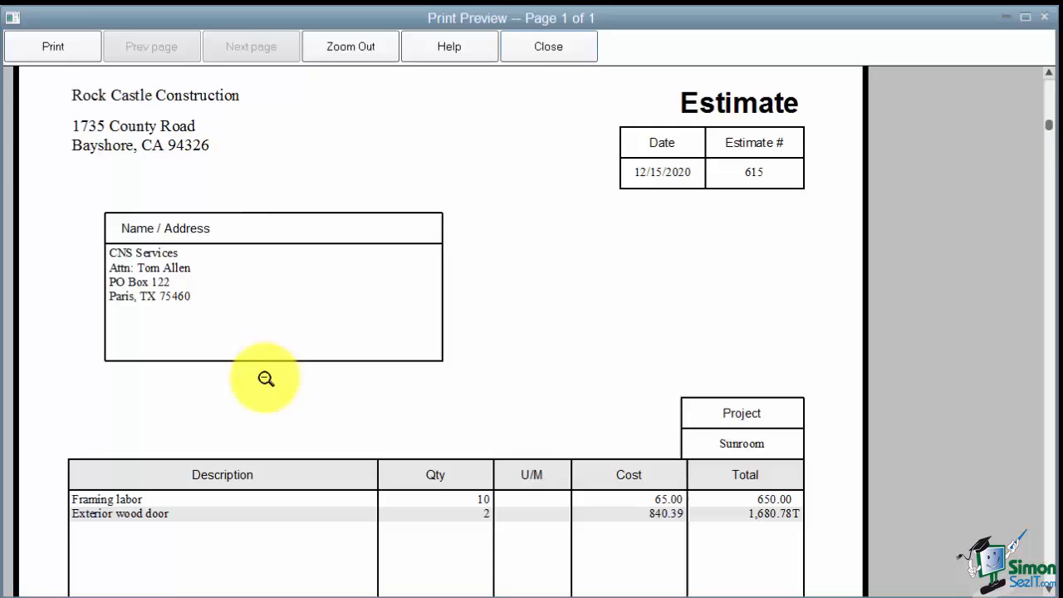
mouse_move(45, 502)
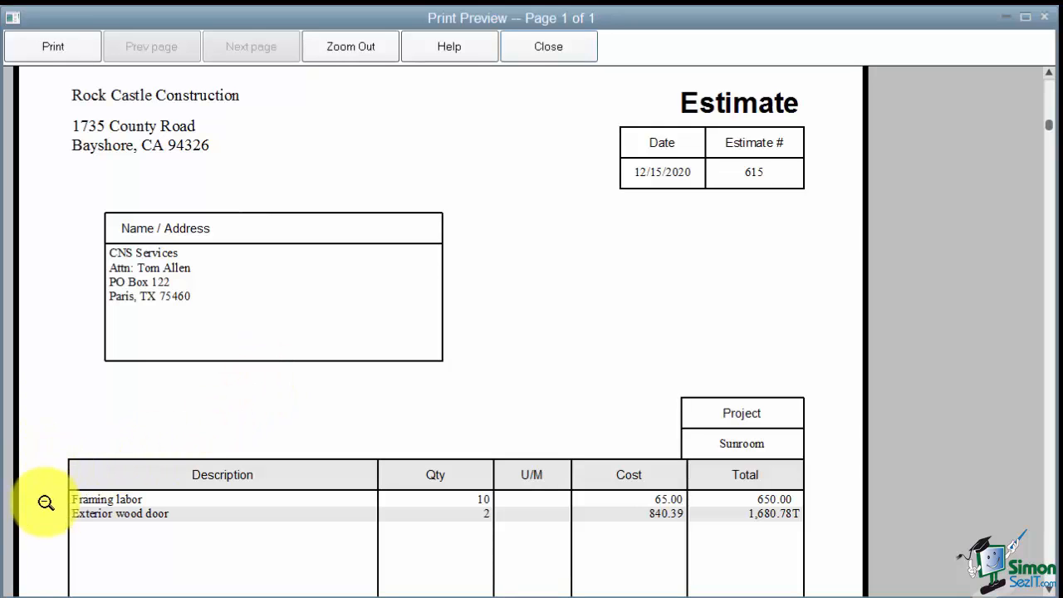
mouse_move(606, 520)
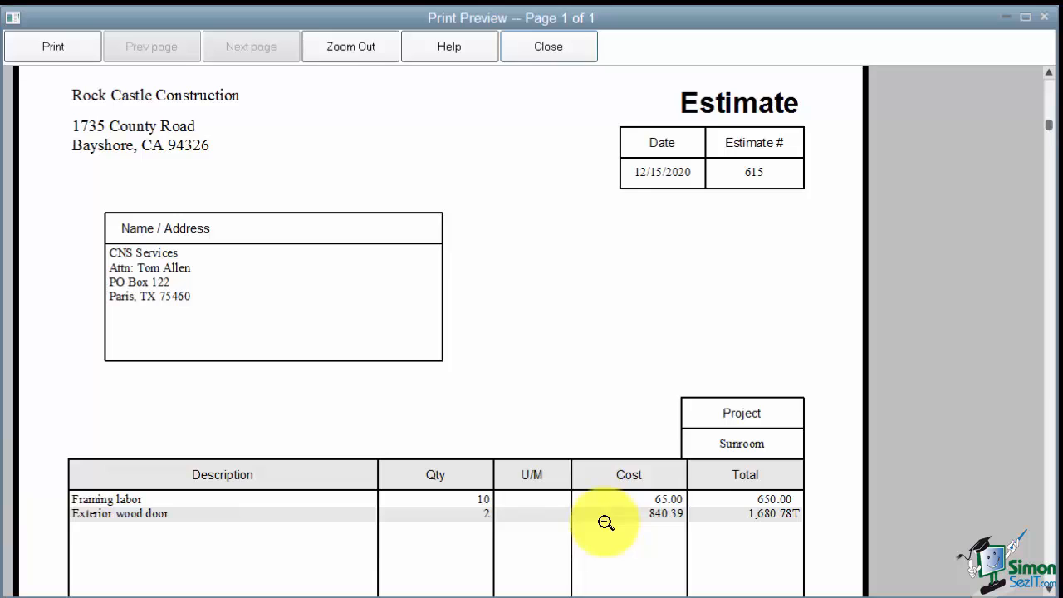
mouse_move(49, 529)
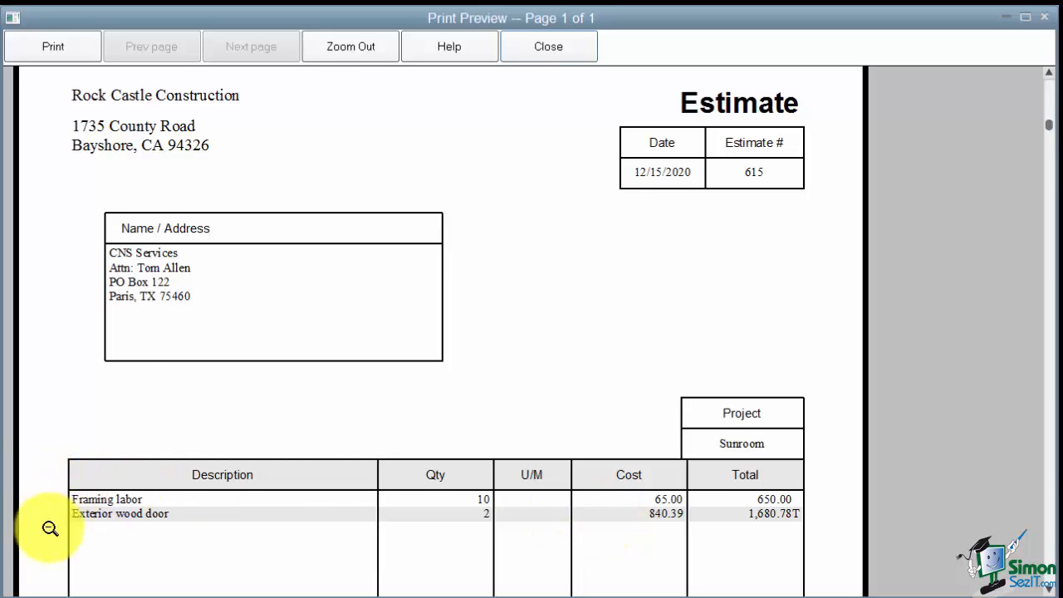
left_click(350, 46)
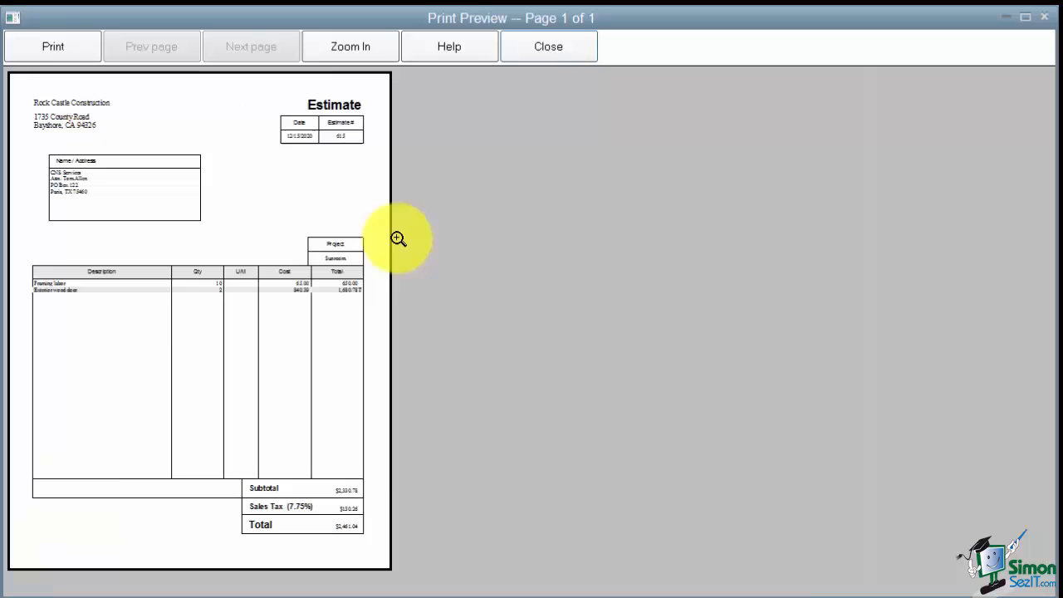
mouse_move(302, 366)
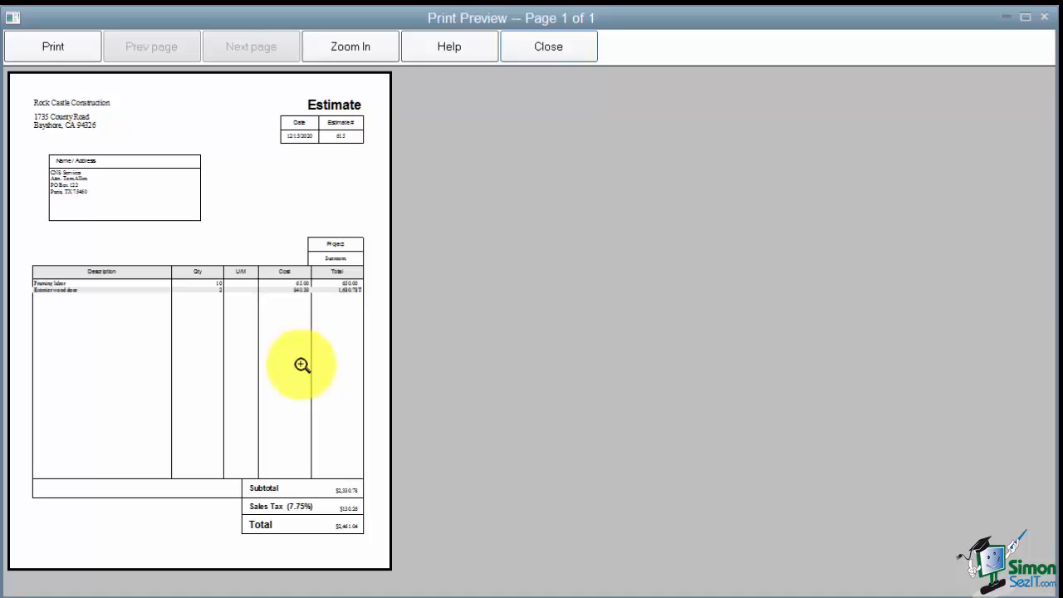
Step: Close the print preview and reopen the estimate's print options
left_click(548, 46)
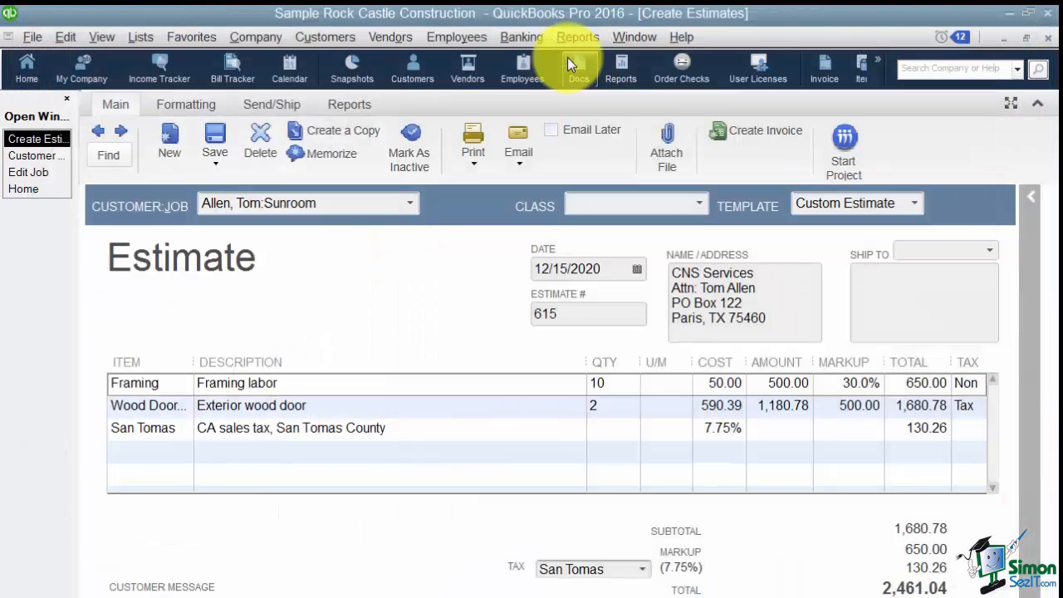
left_click(472, 141)
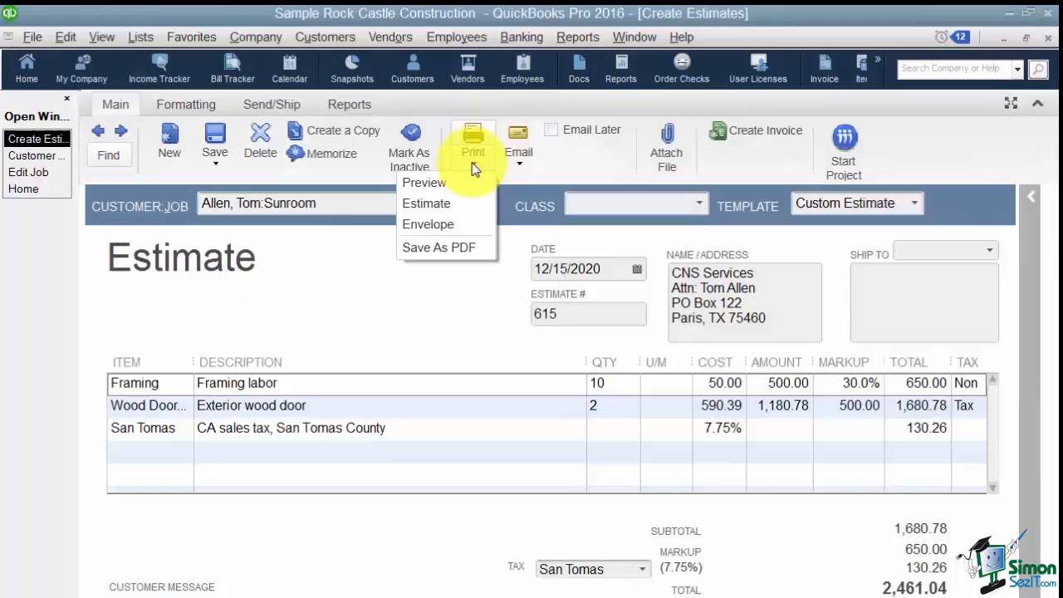
mouse_move(426, 204)
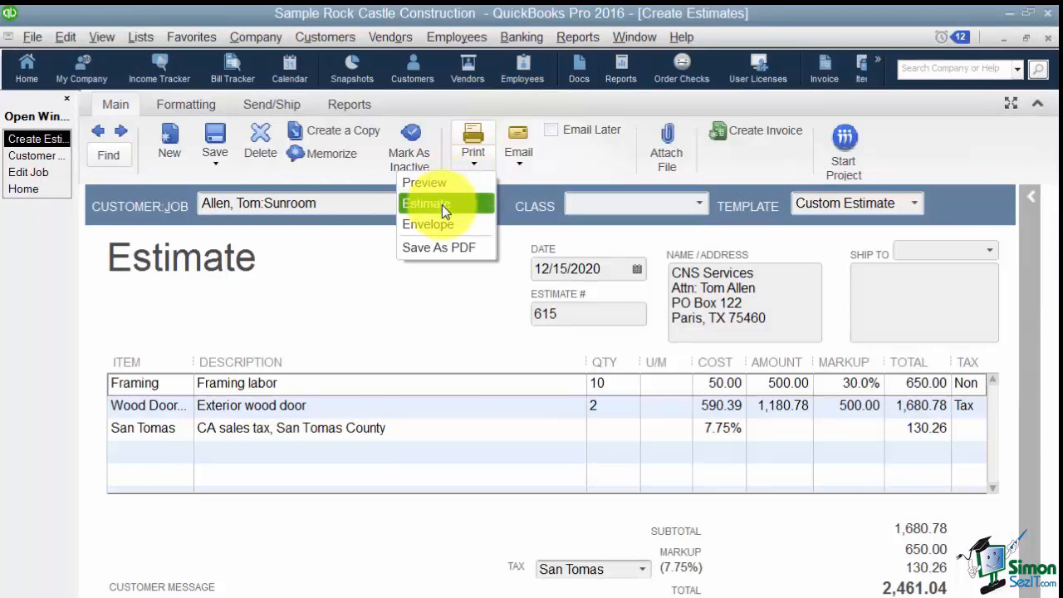
mouse_move(426, 204)
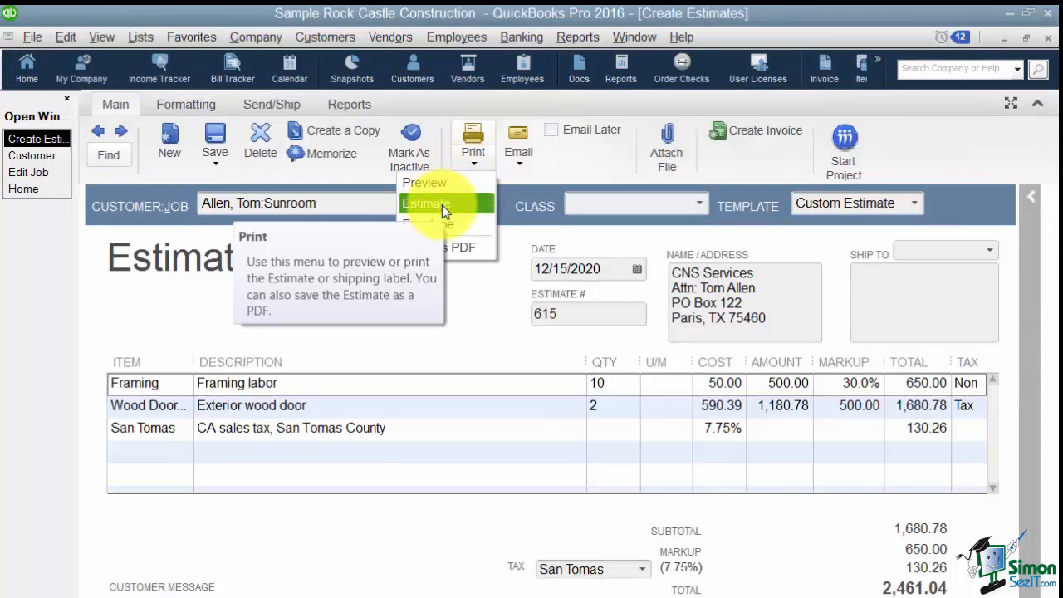
mouse_move(447, 223)
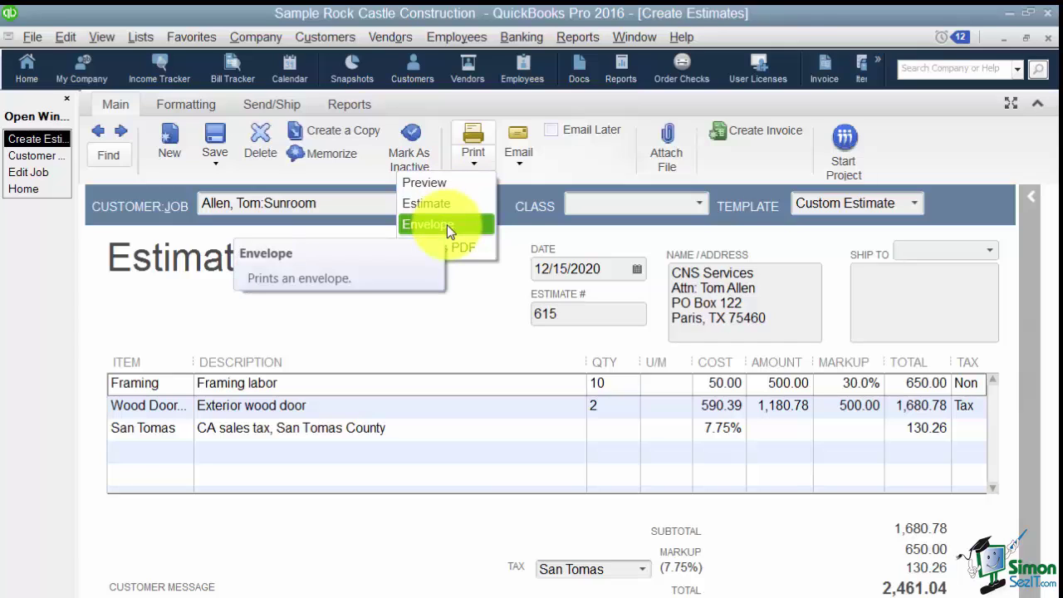
mouse_move(438, 247)
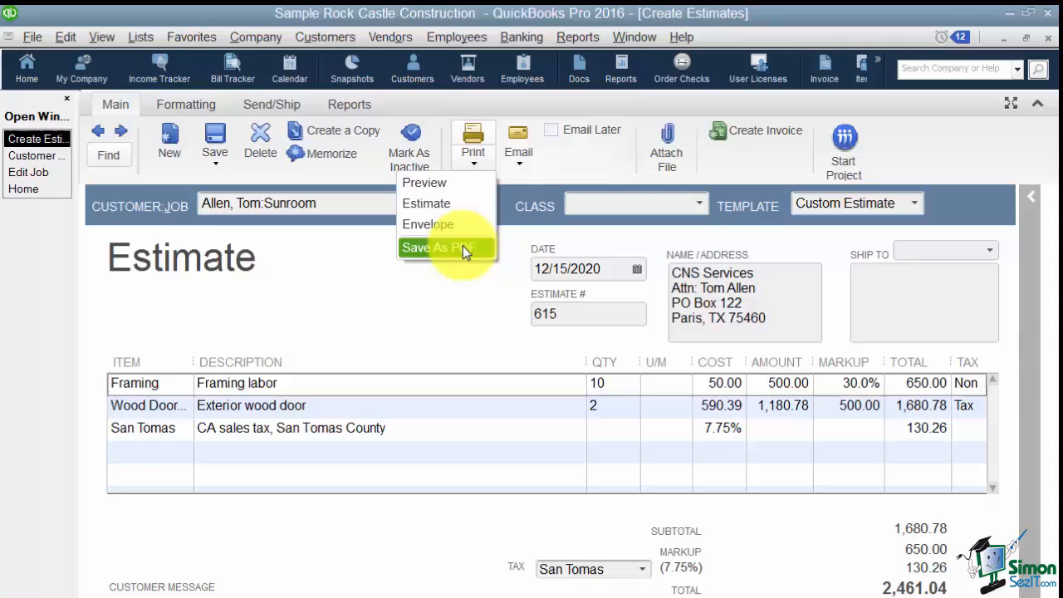
mouse_move(438, 247)
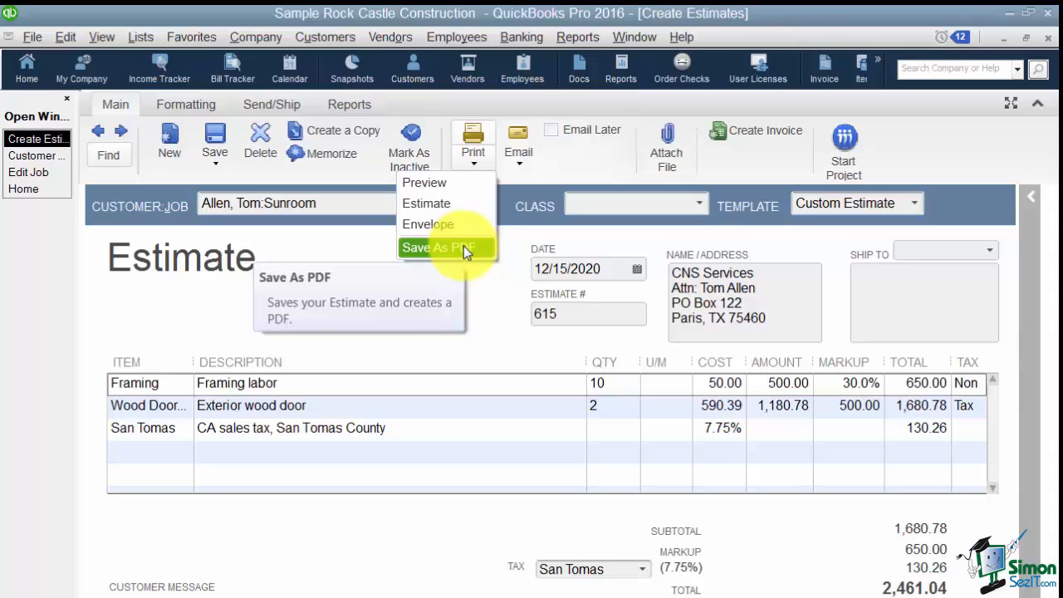